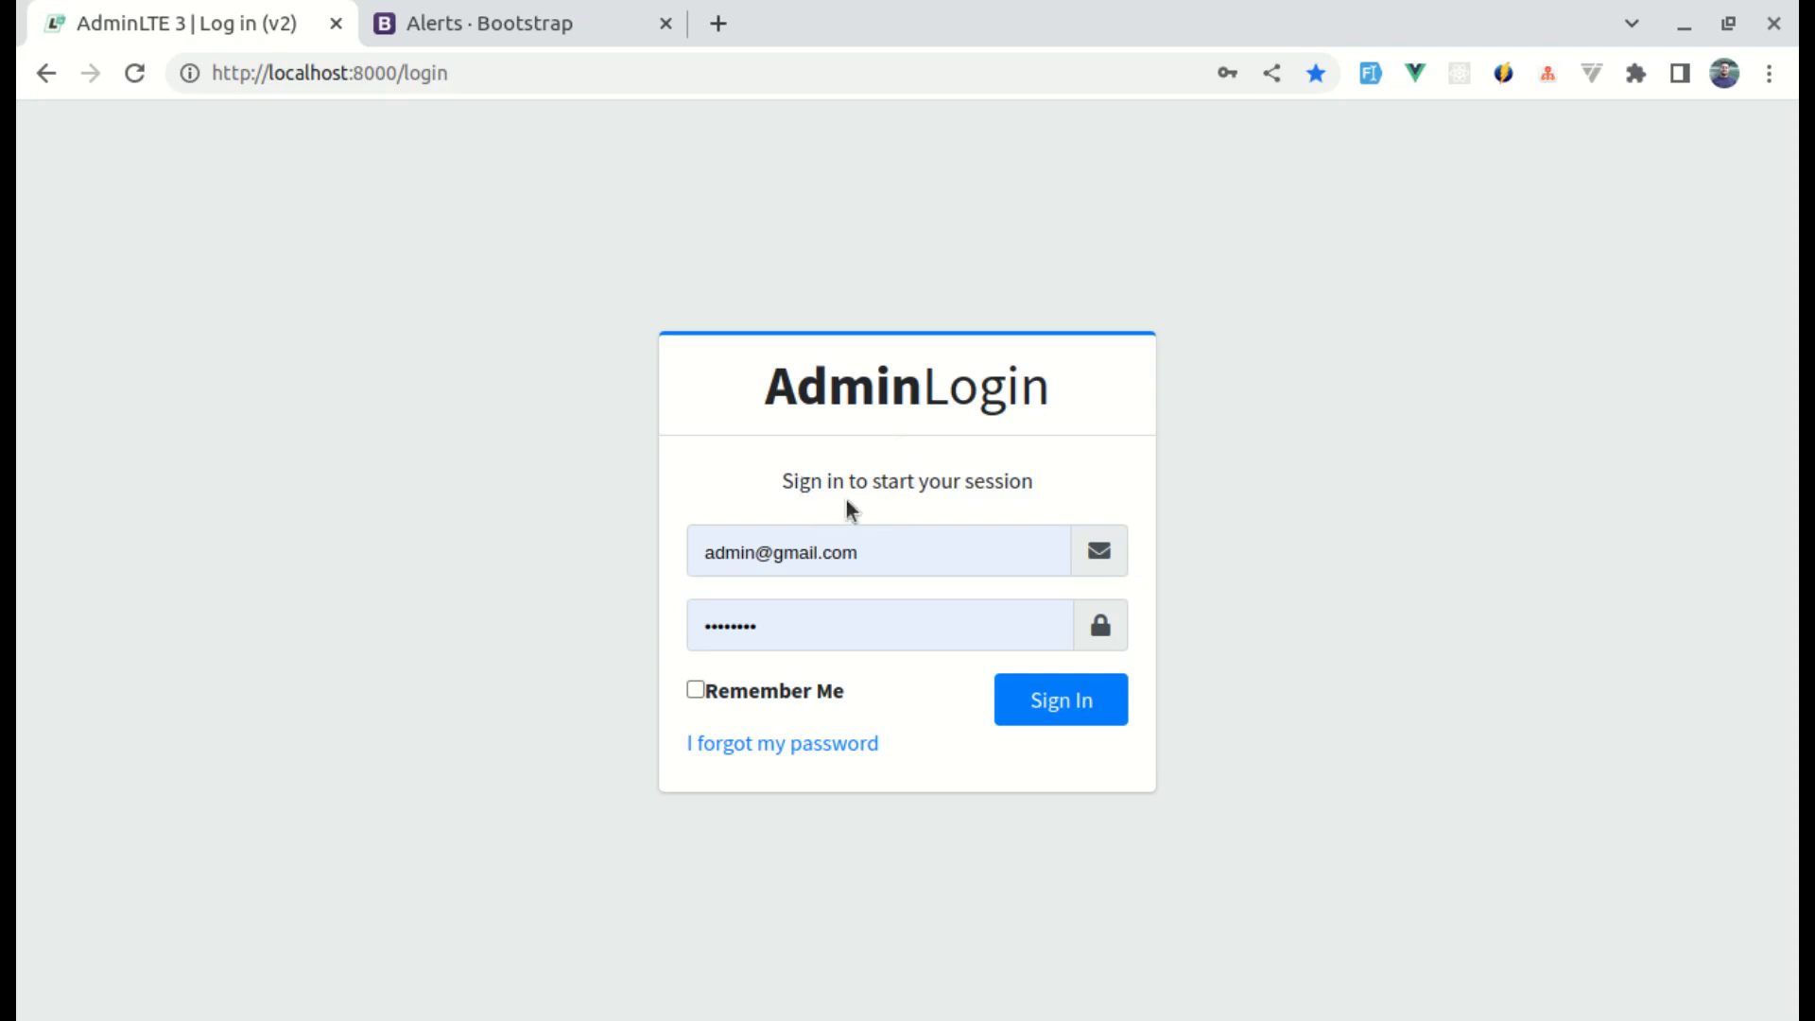
pyautogui.moveTo(1061, 596)
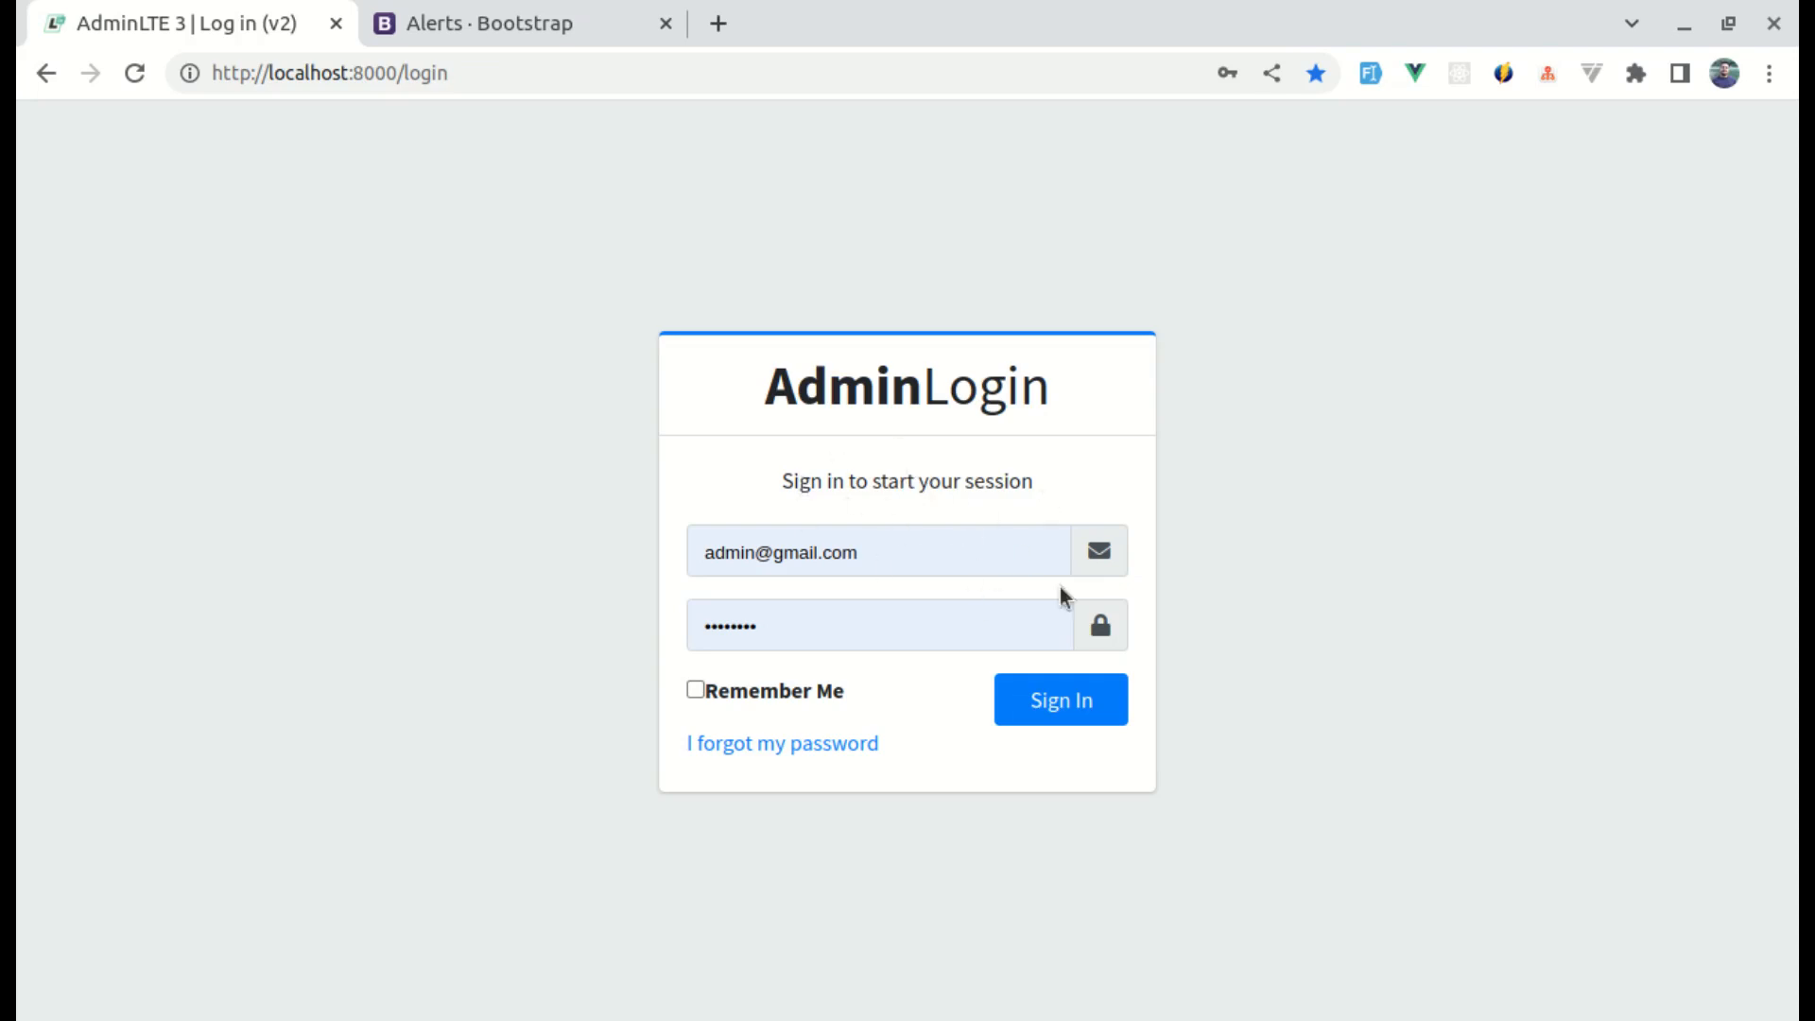
pyautogui.moveTo(1010, 525)
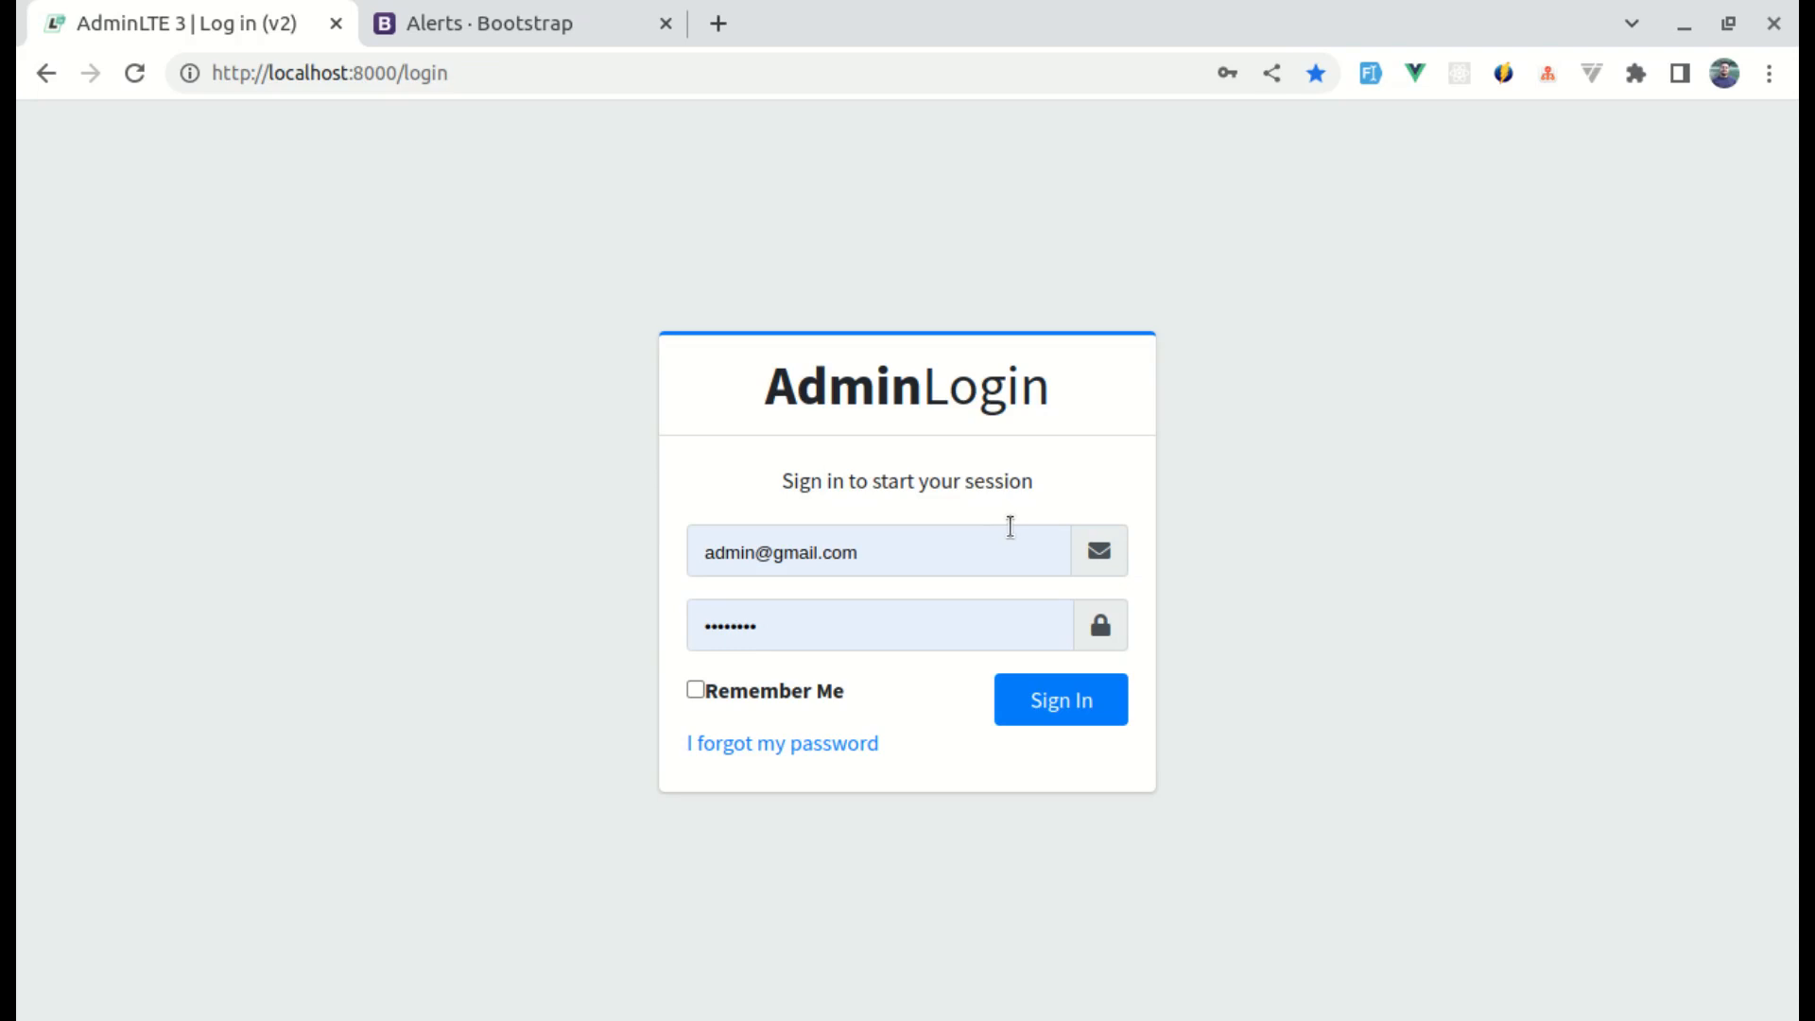
pyautogui.moveTo(987, 530)
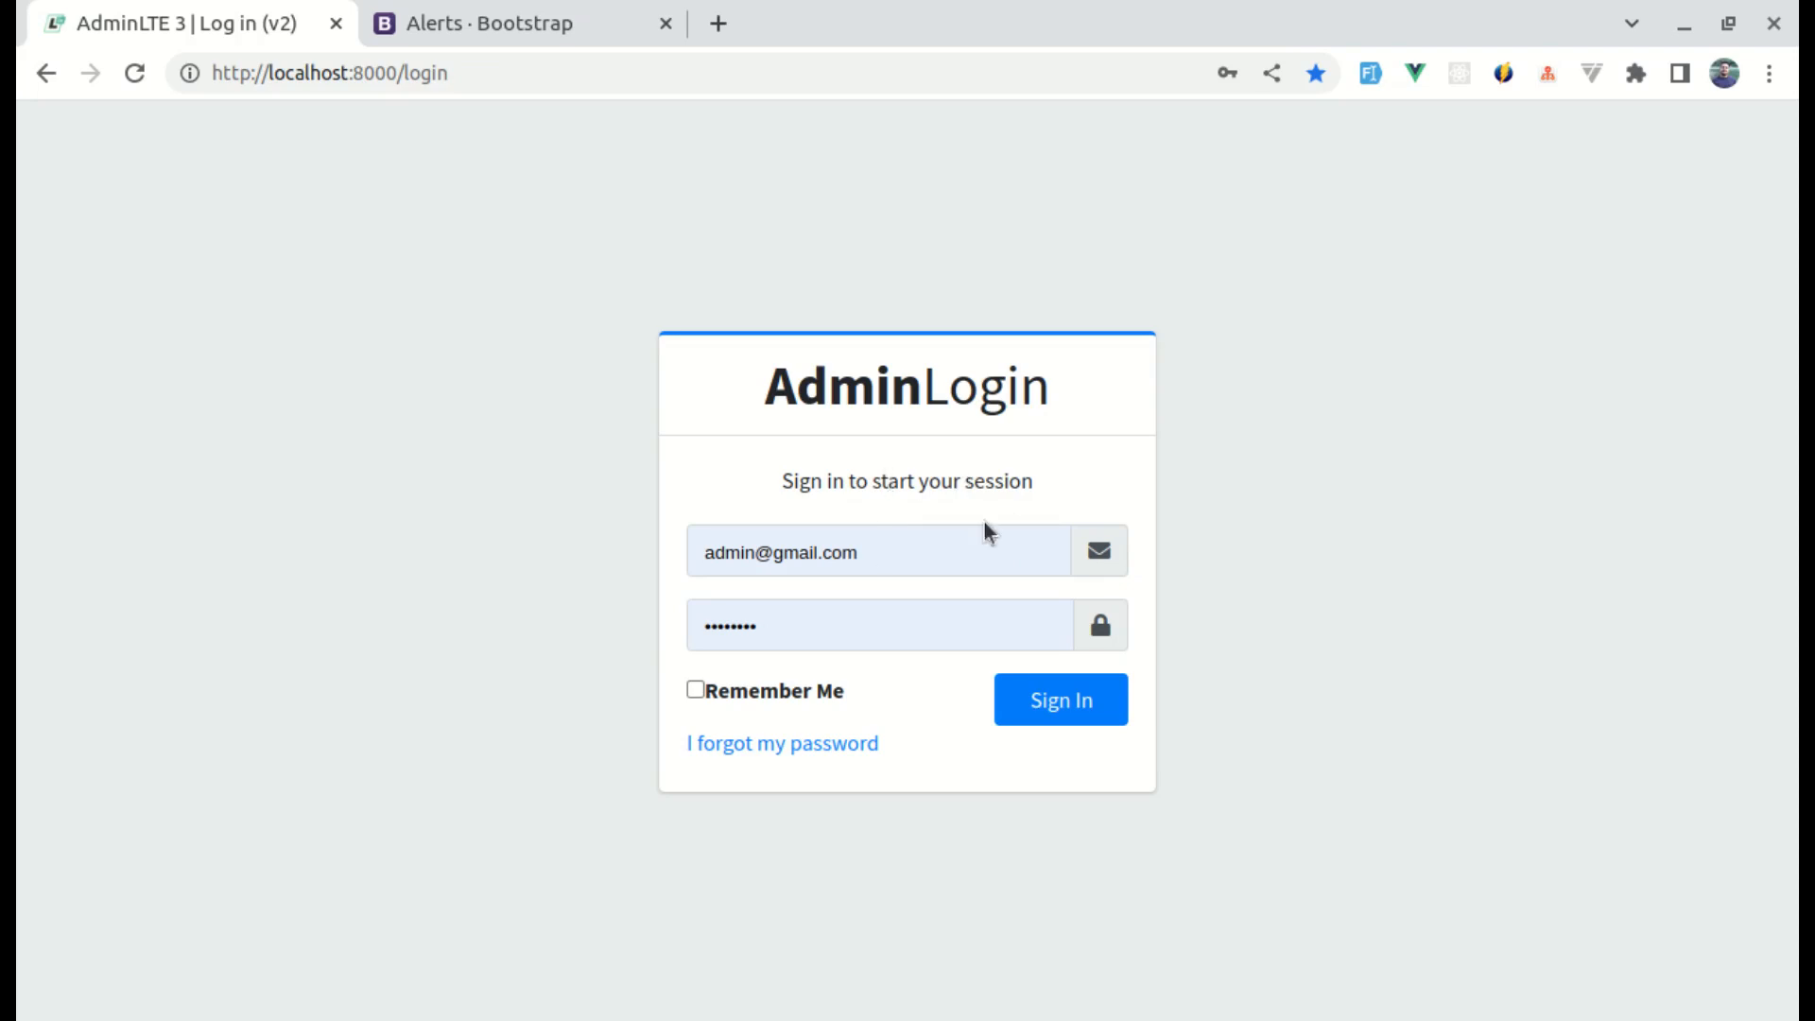
pyautogui.moveTo(1005, 600)
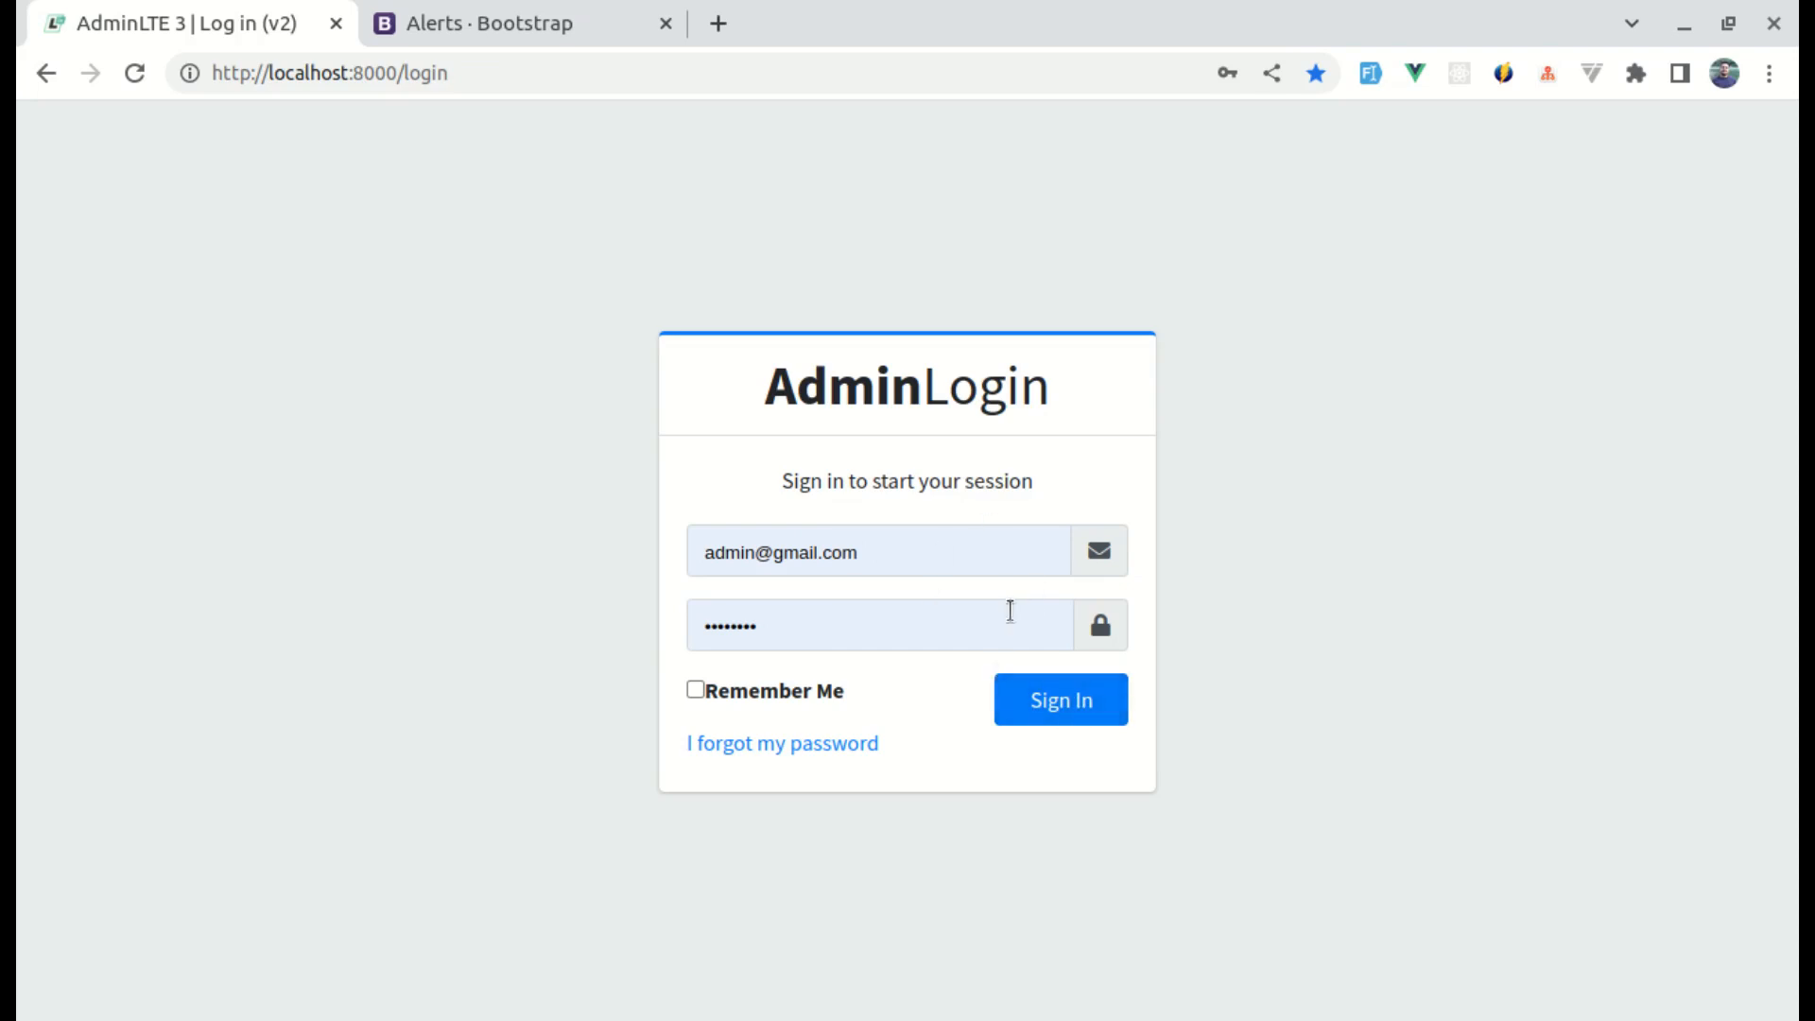
# Step: Submit the filled email and password to trigger the failed-login error alert
pyautogui.click(1059, 698)
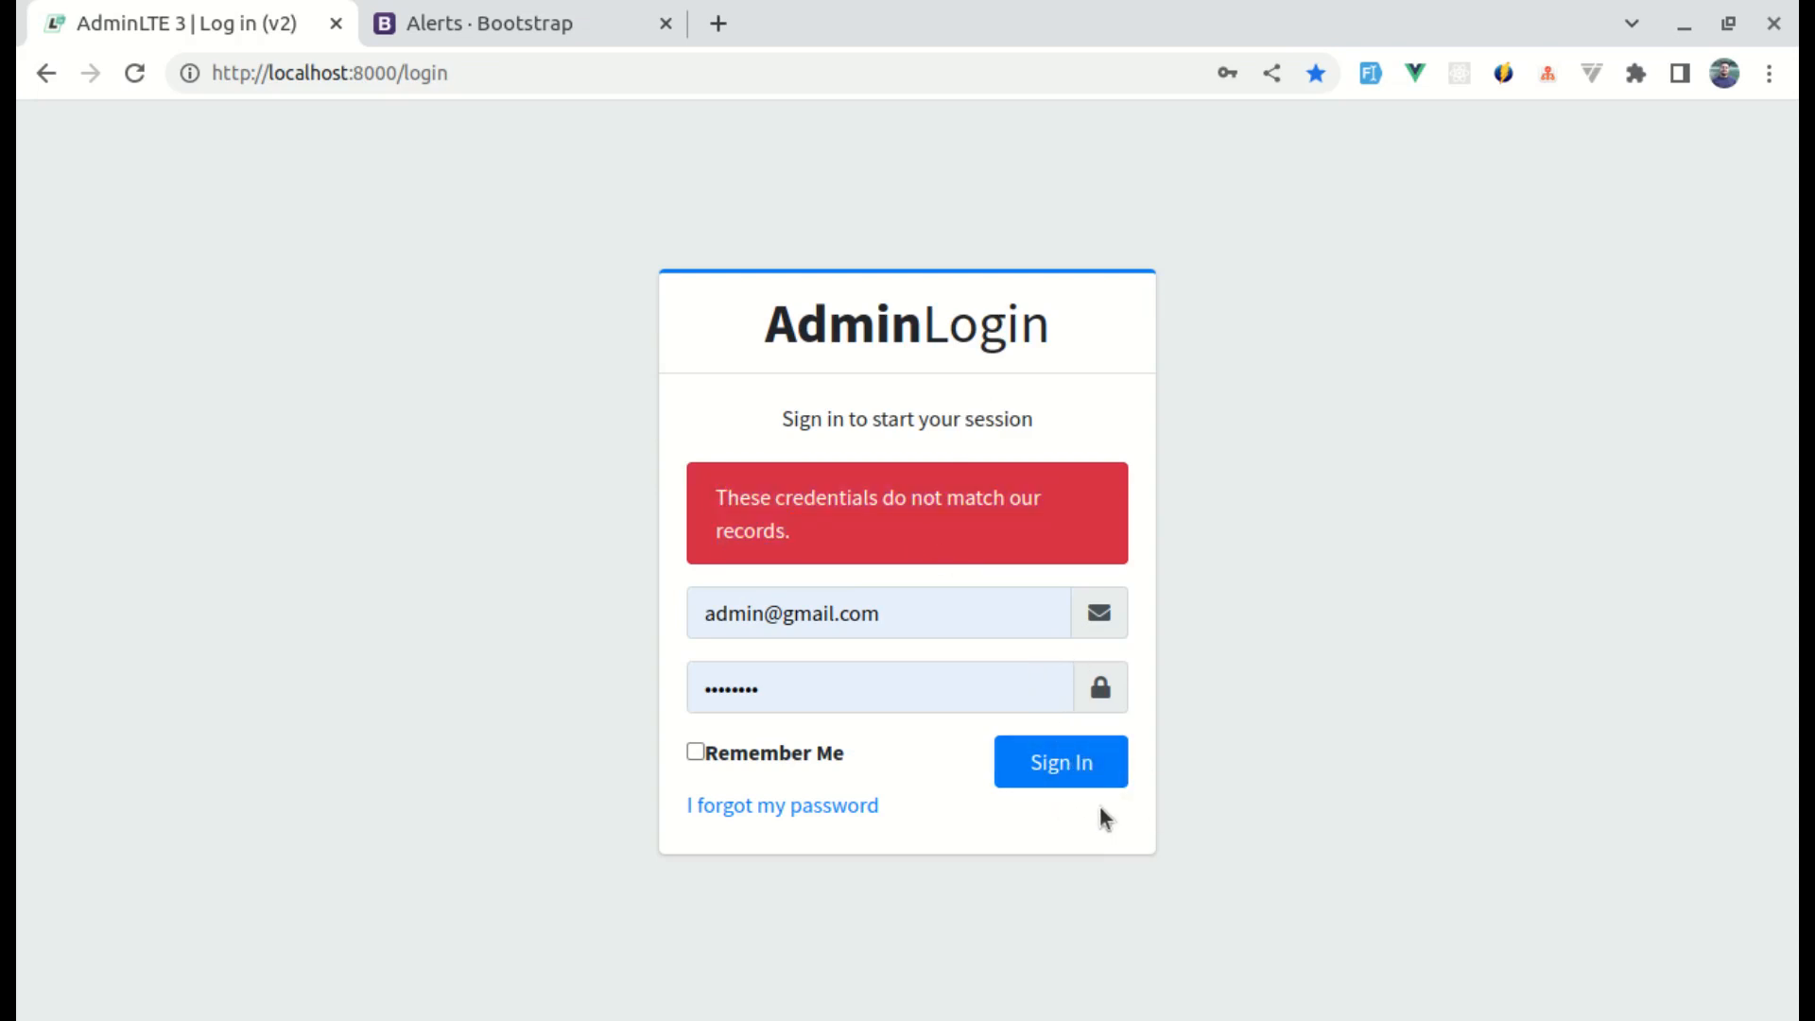
# Step: Throttle the network to Fast 3G in DevTools and resubmit Sign In to watch the loading state
pyautogui.press('F12')
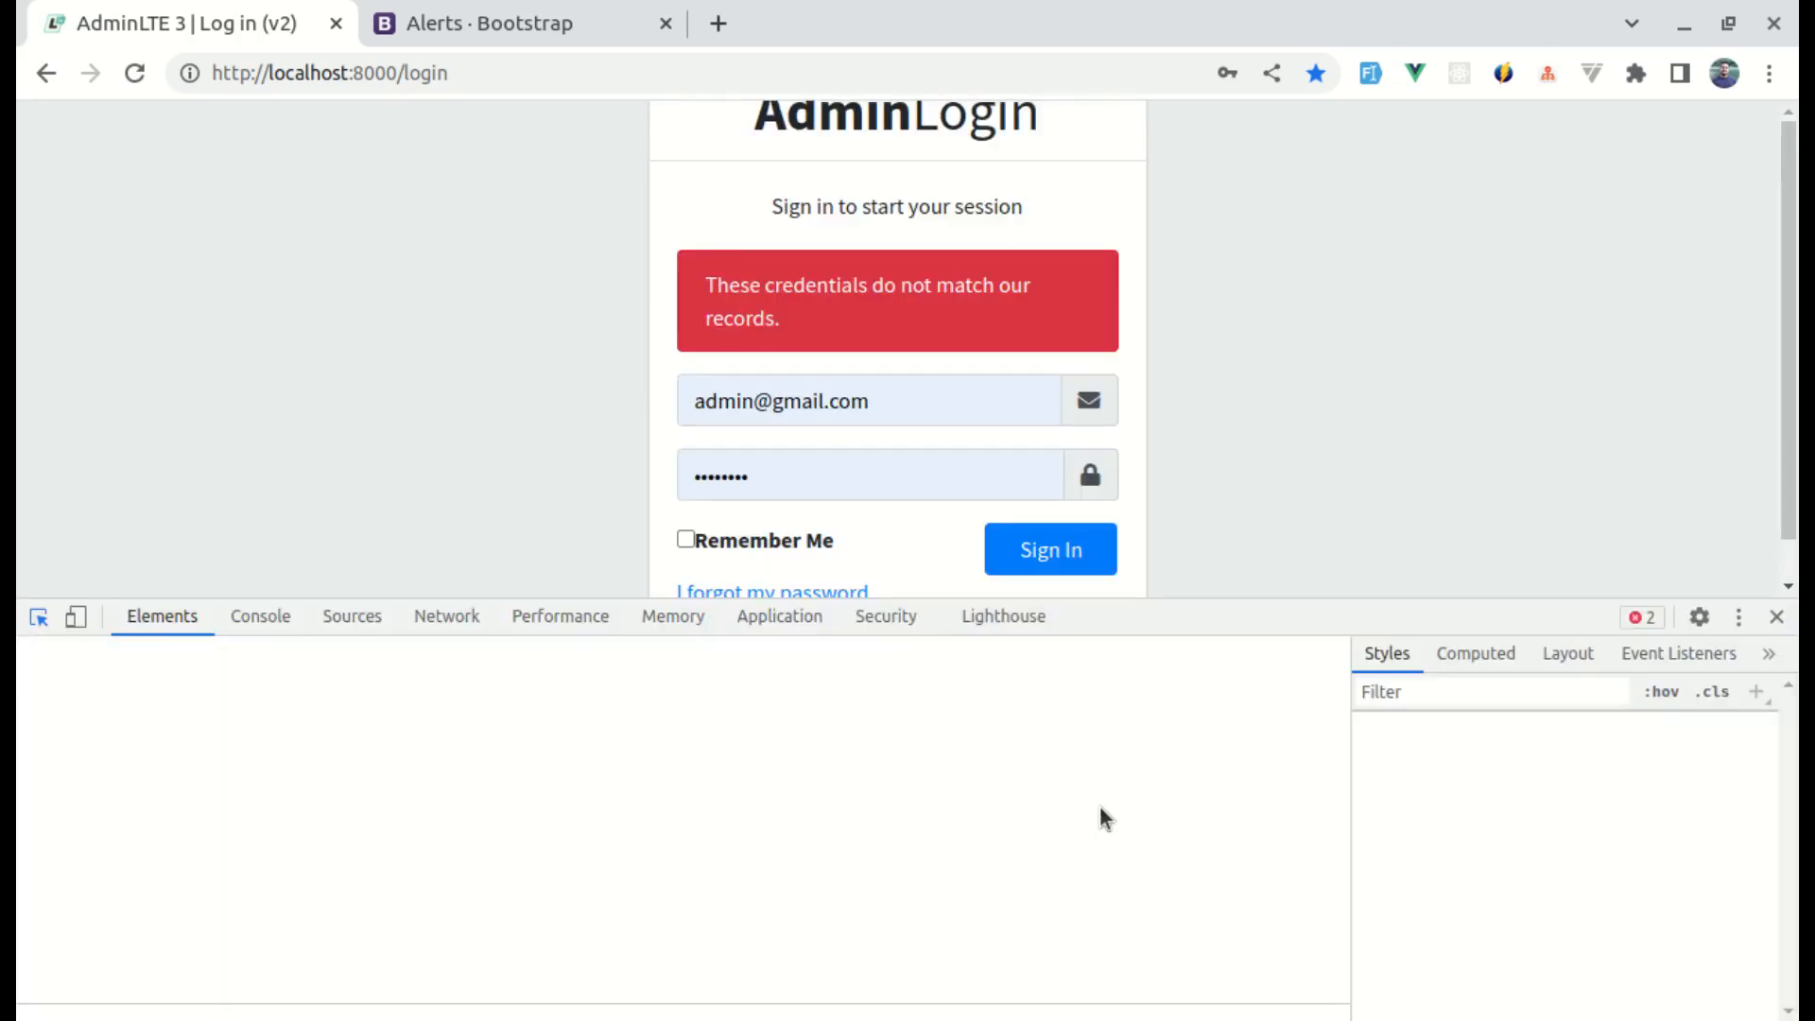
pyautogui.click(467, 614)
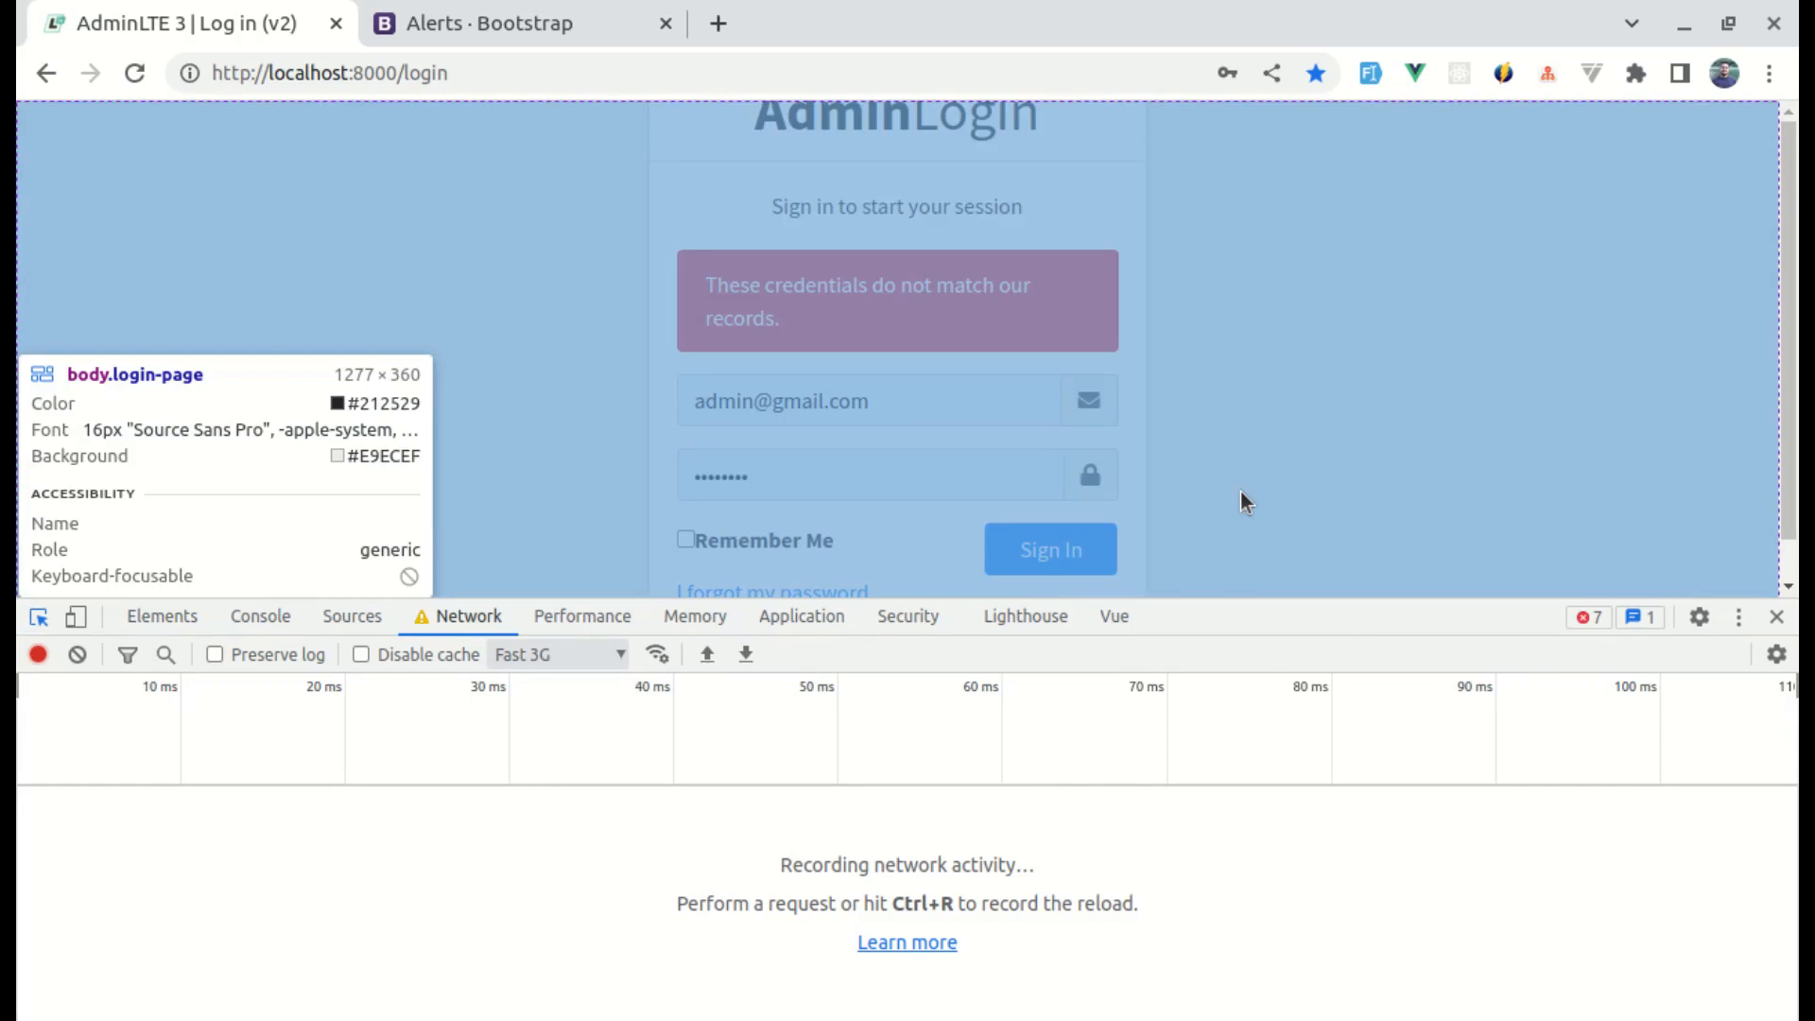
pyautogui.click(1050, 548)
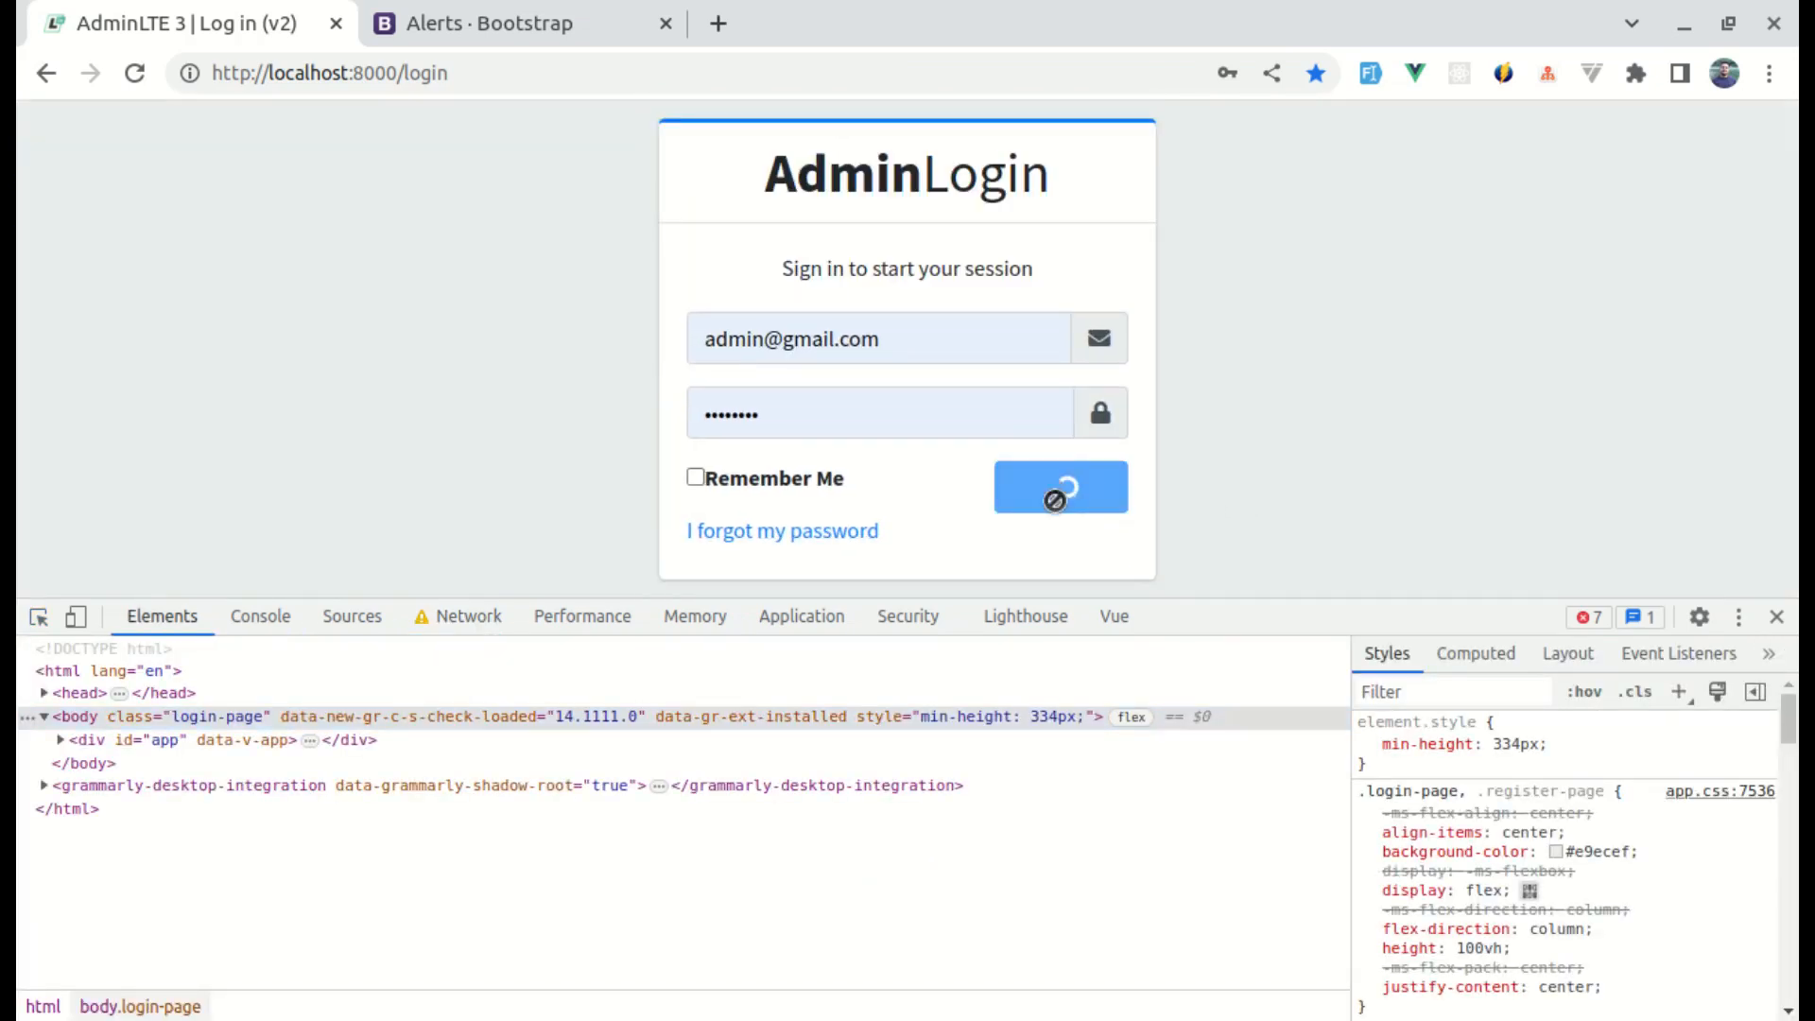
pyautogui.click(1061, 486)
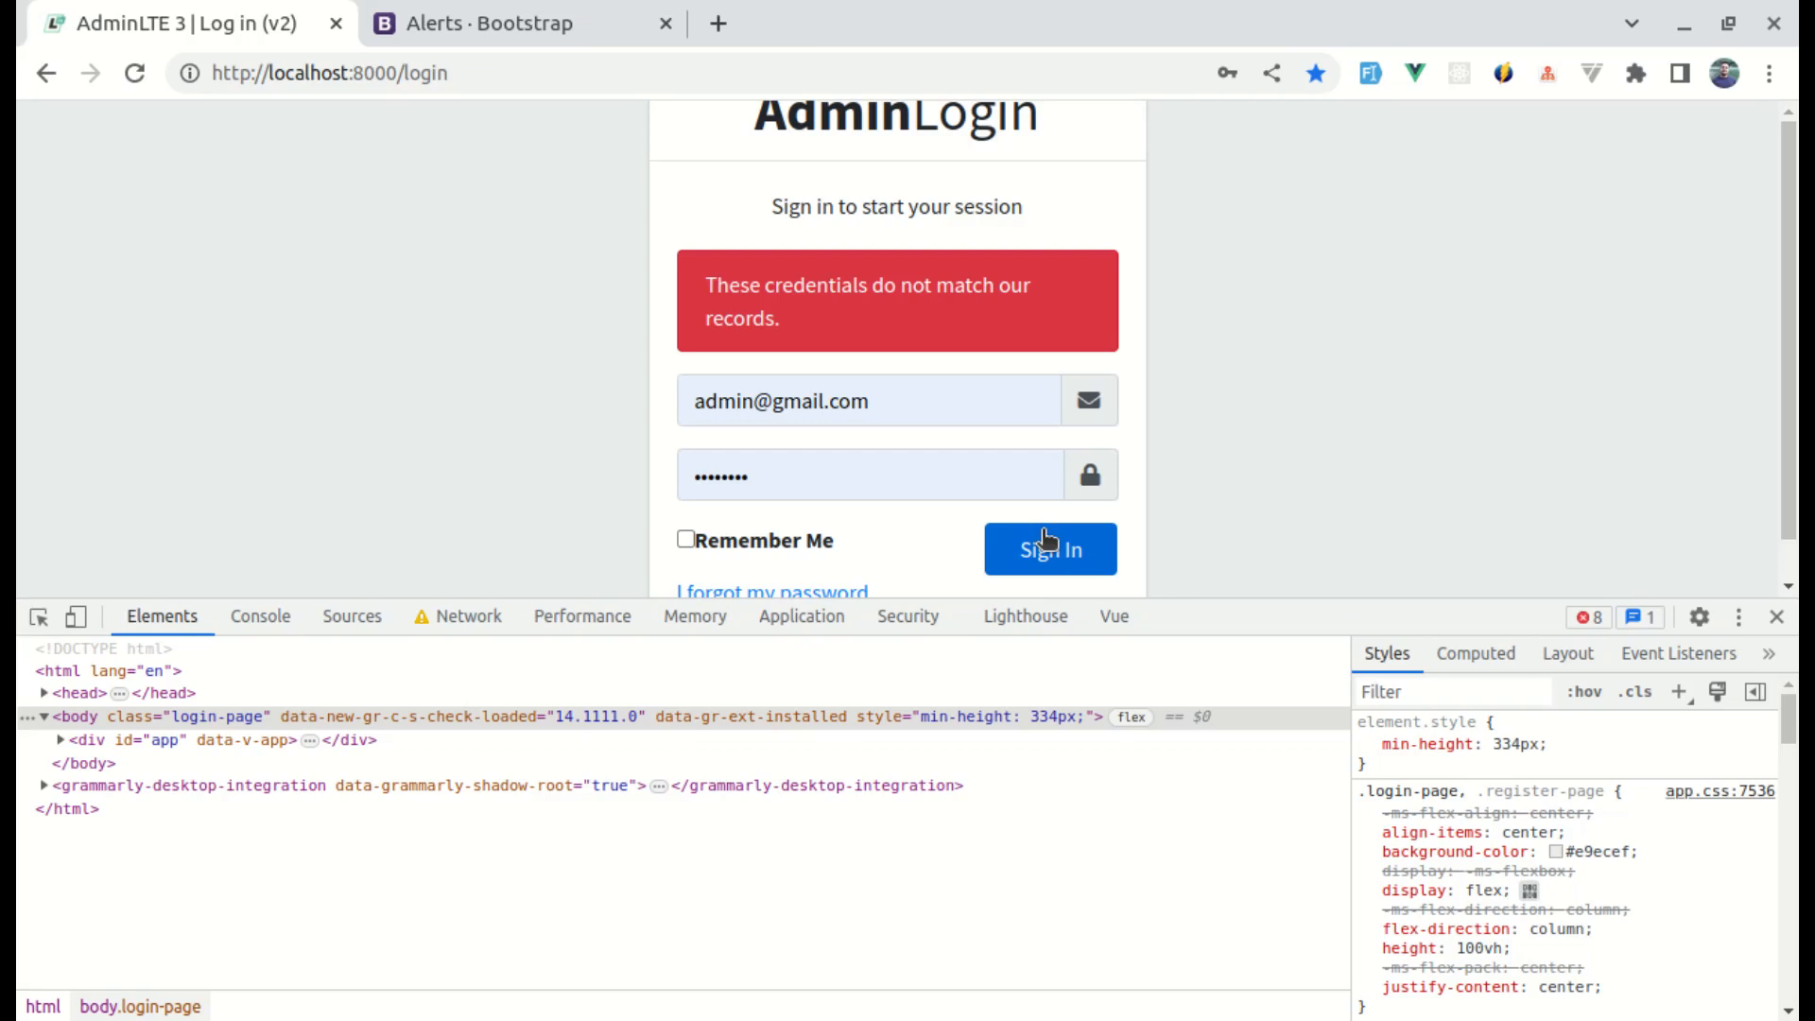
pyautogui.moveTo(1067, 354)
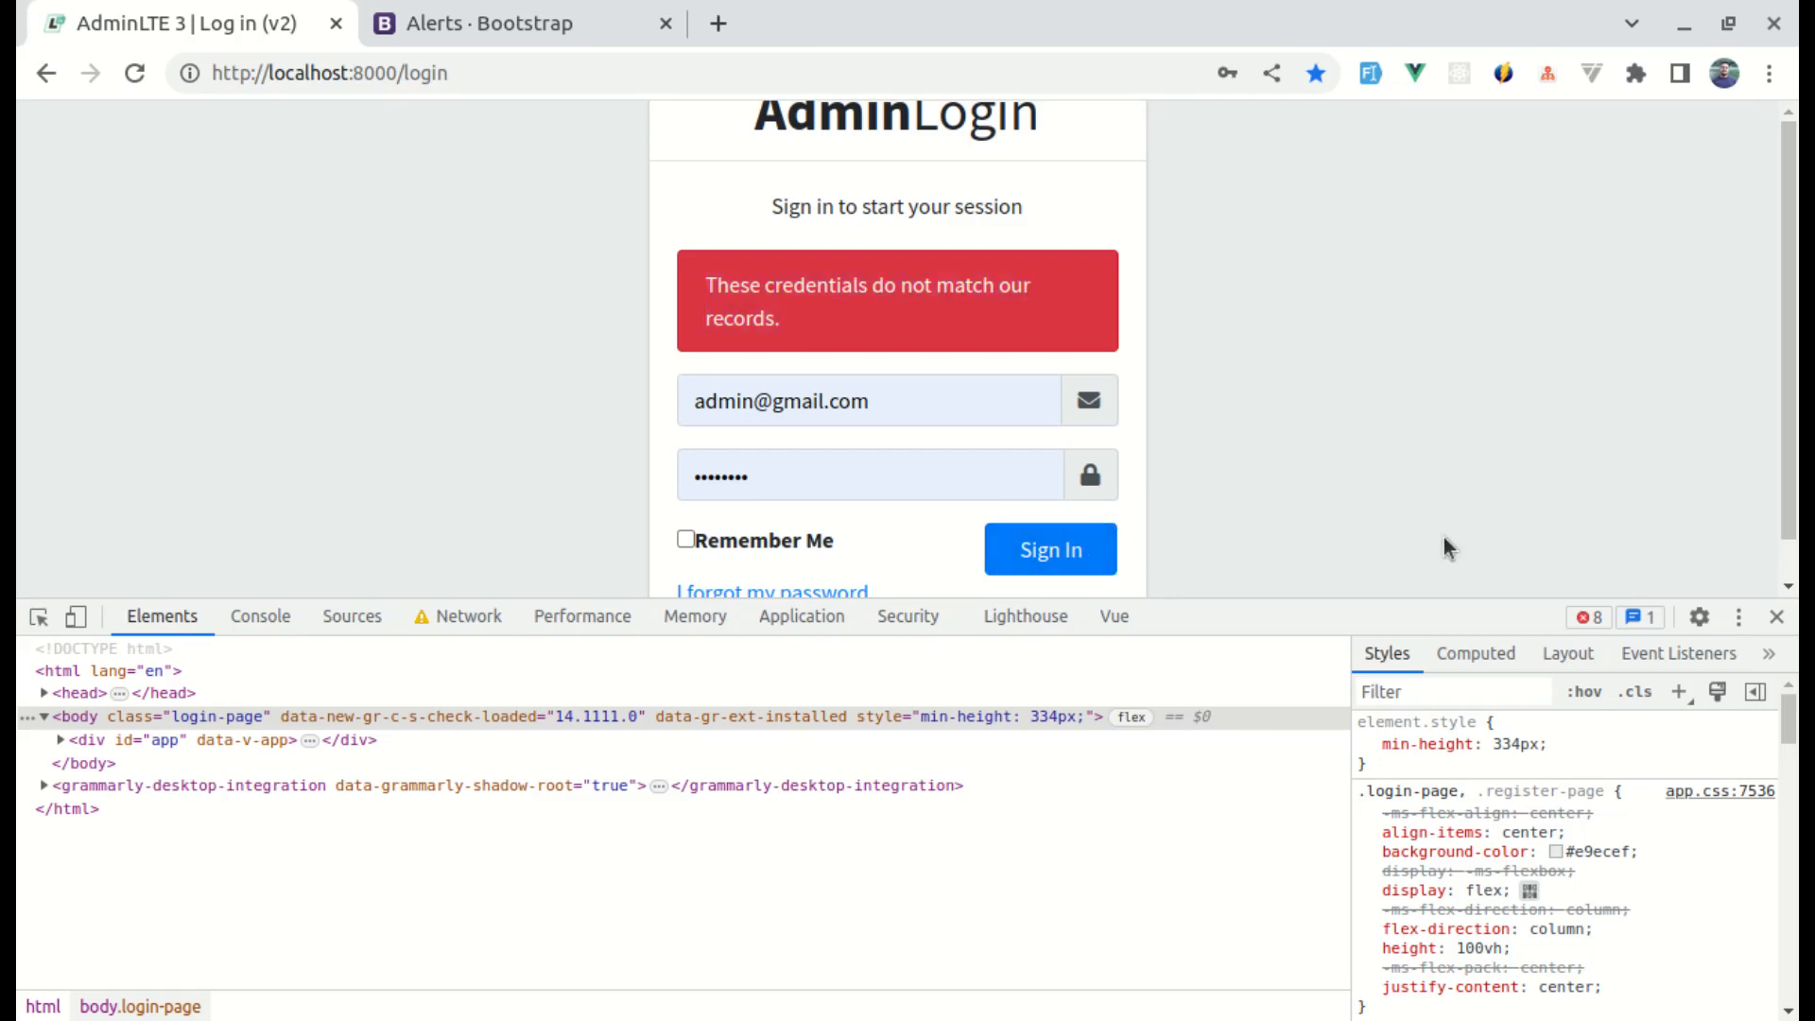
pyautogui.click(1781, 617)
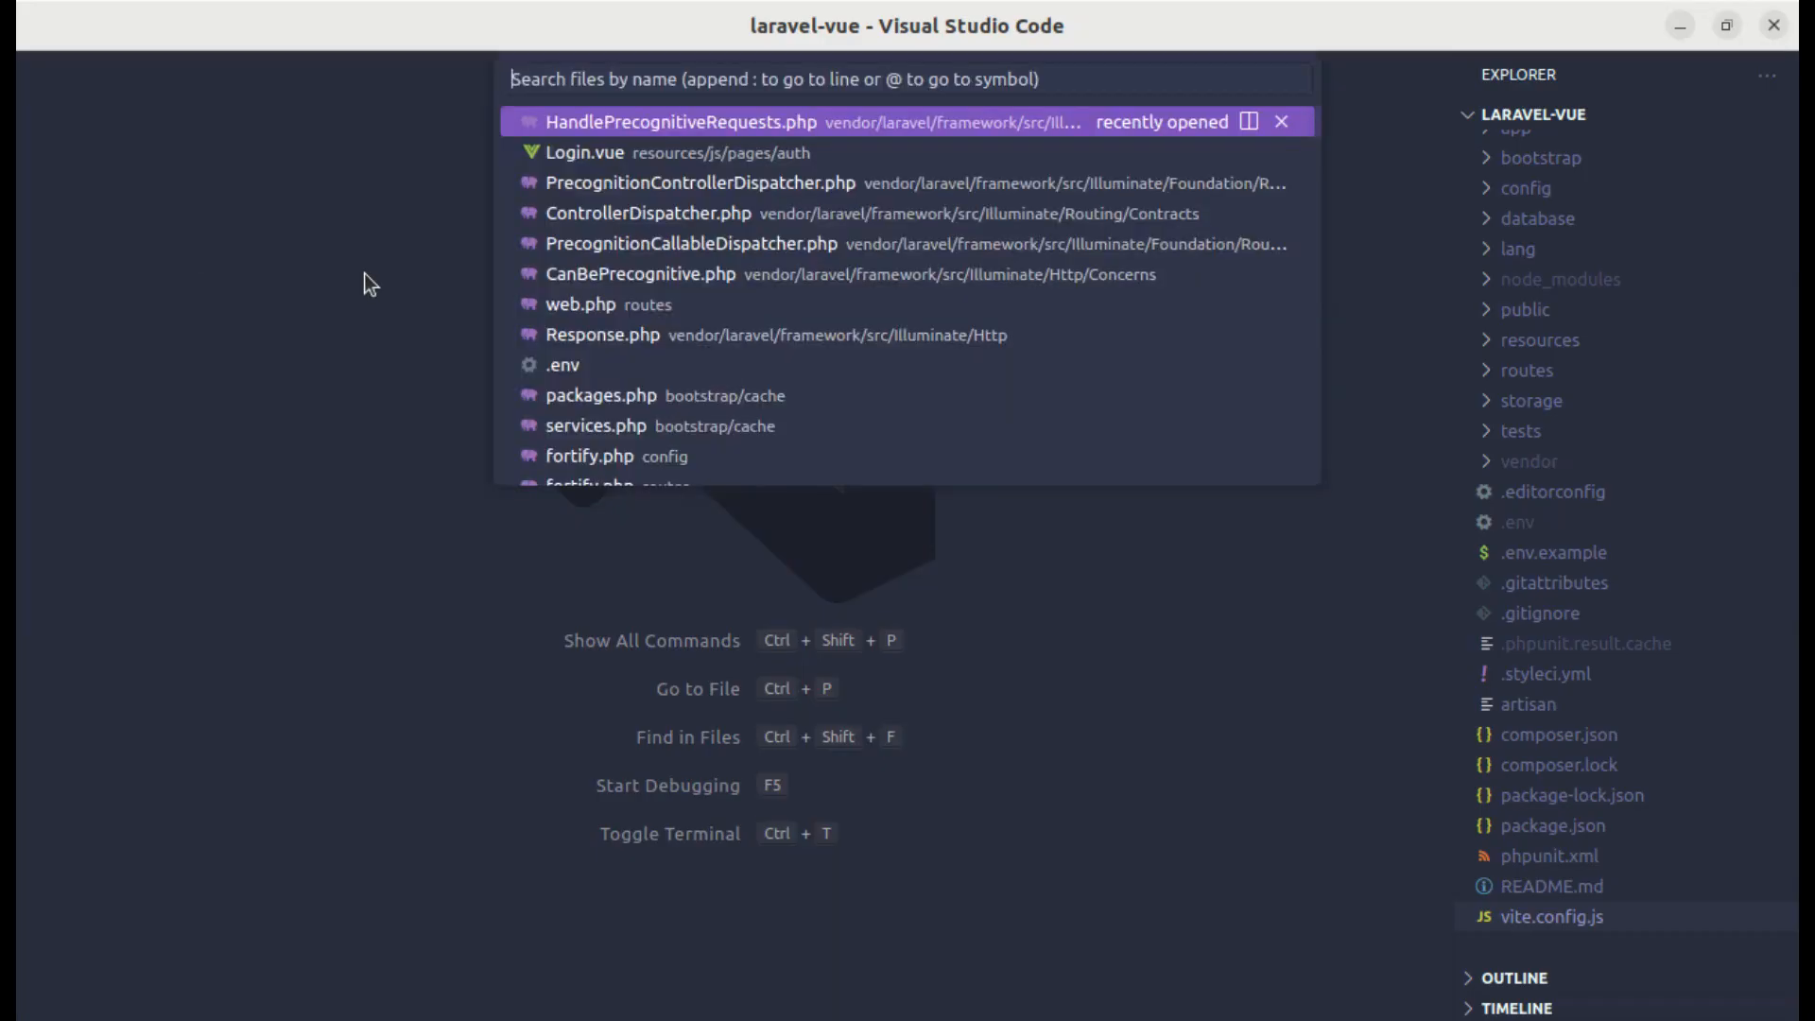
# Step: In Login.vue's handleSubmit, add a .catch handler that alerts 'here' on error
pyautogui.write('login.')
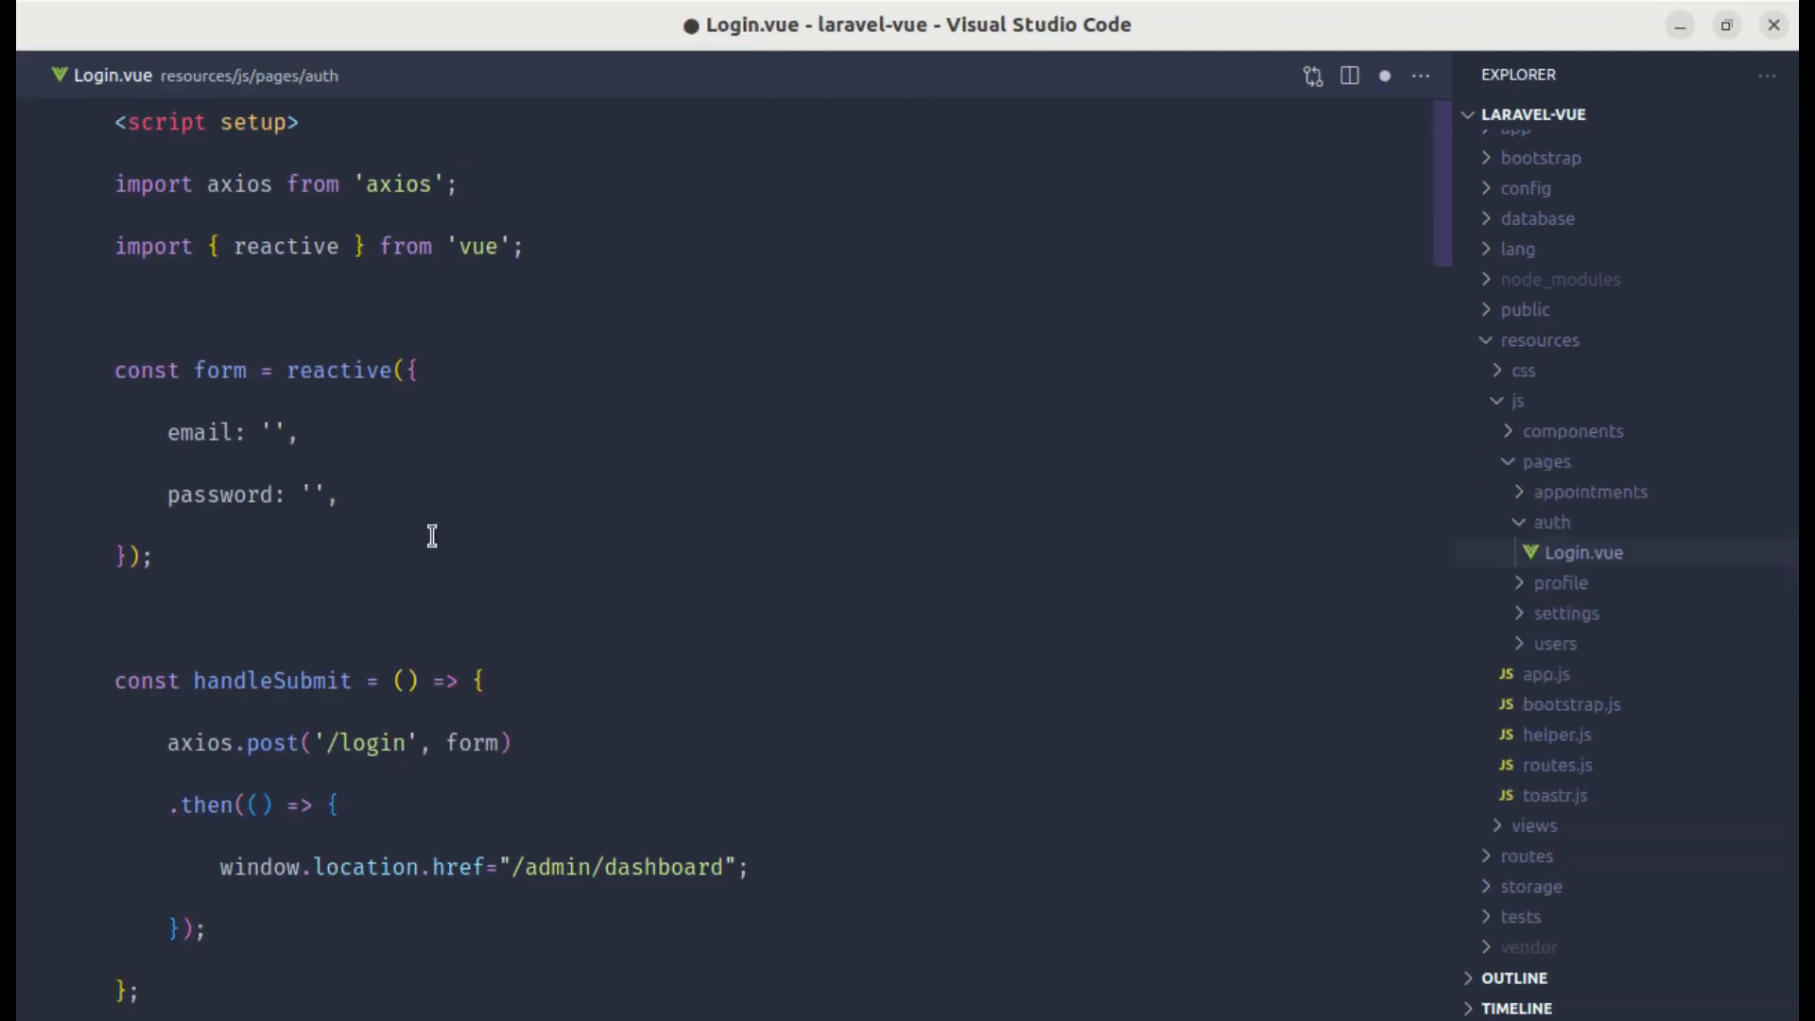
pyautogui.moveTo(309, 878)
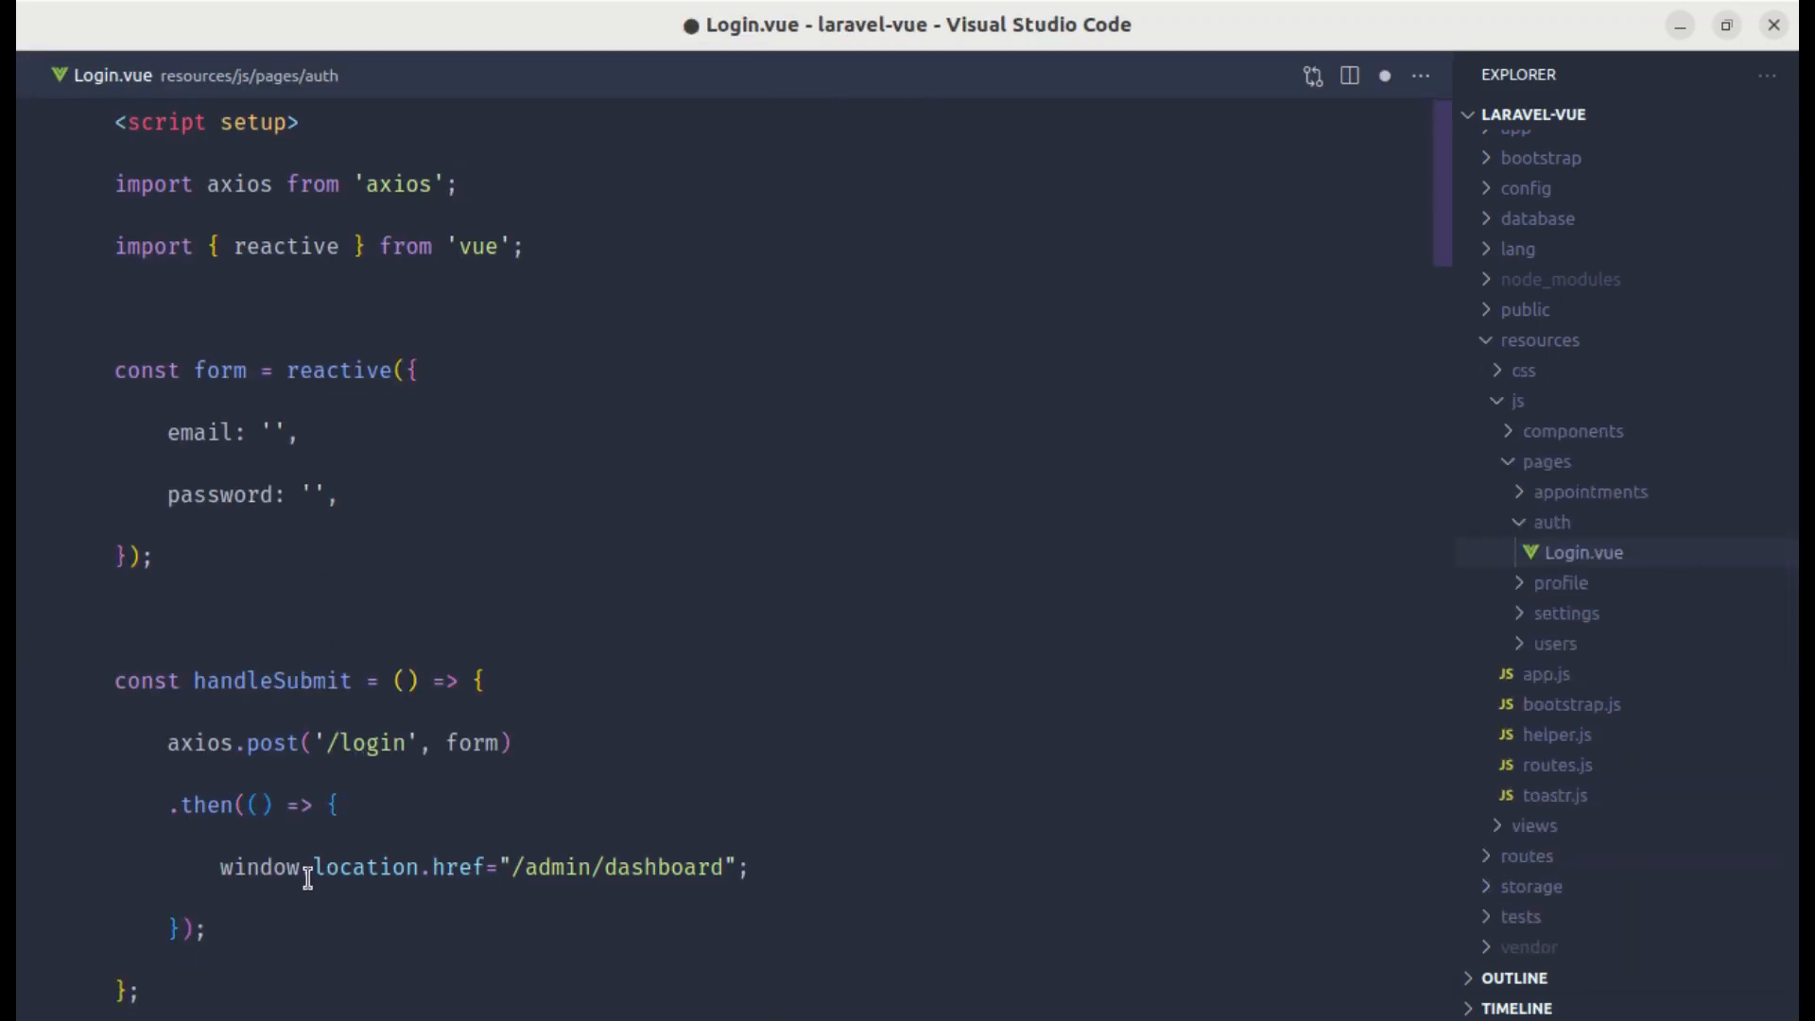
pyautogui.write('.catch()')
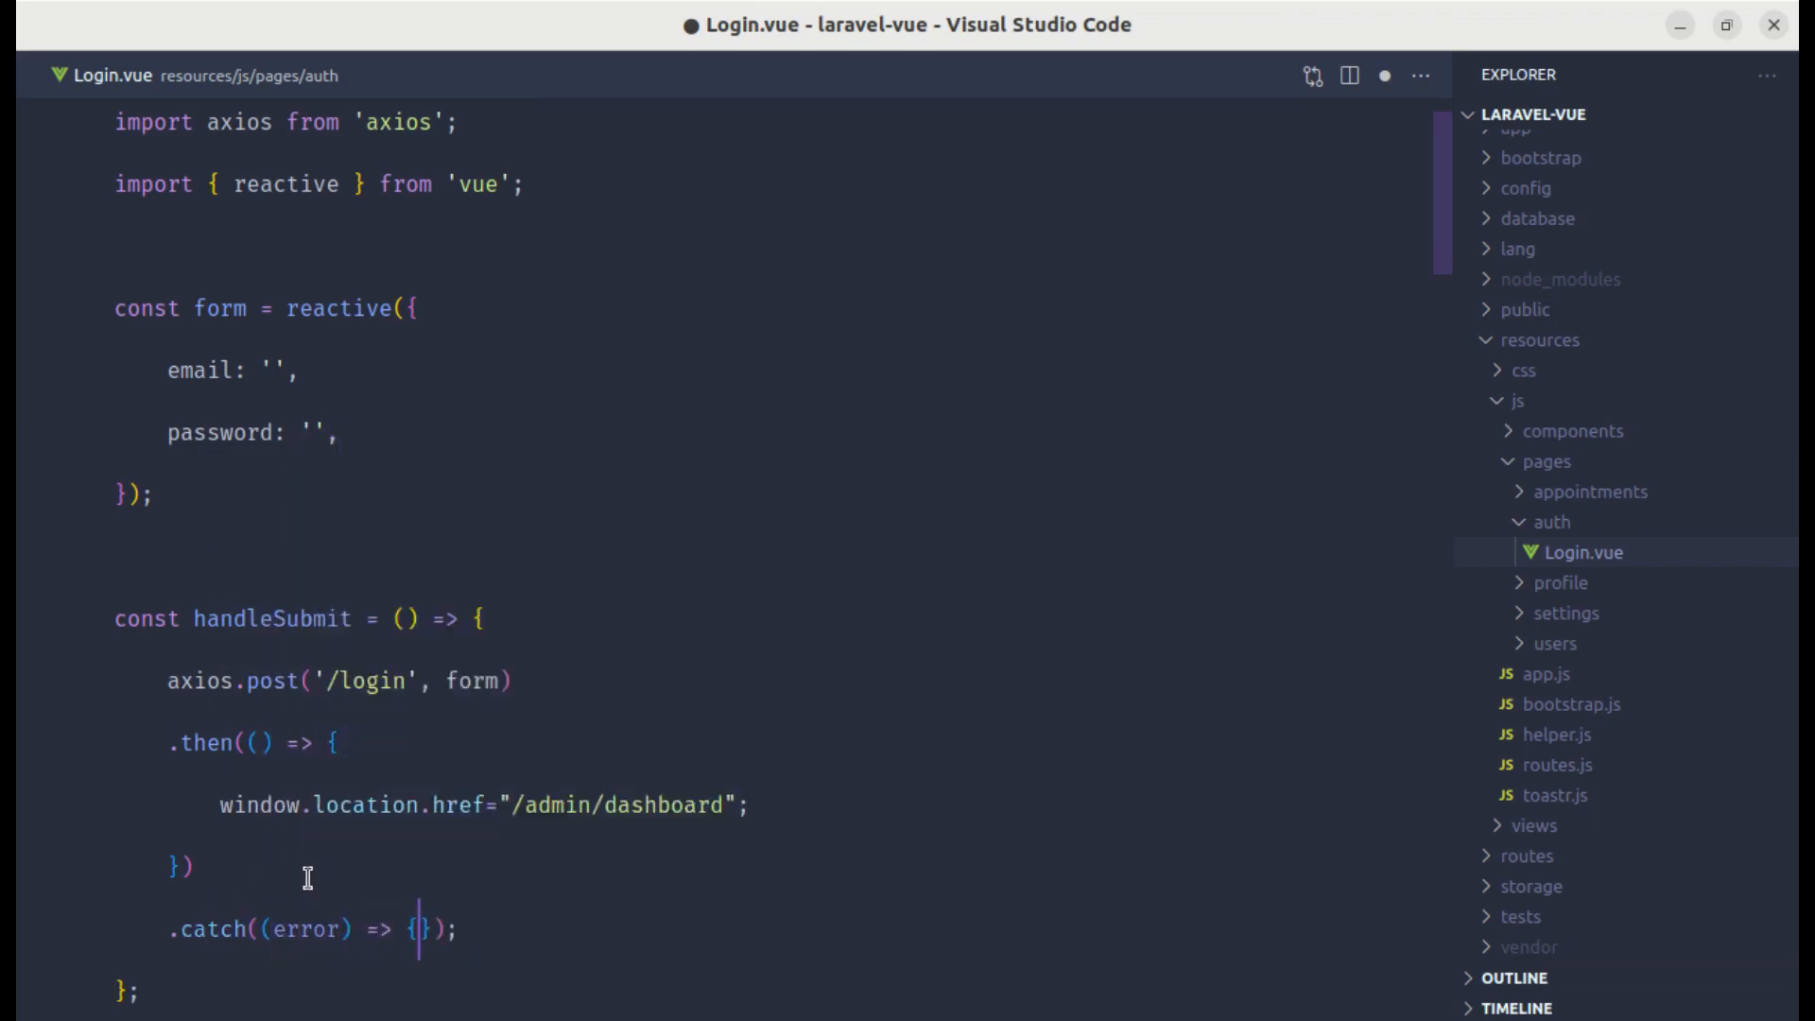
pyautogui.write('a')
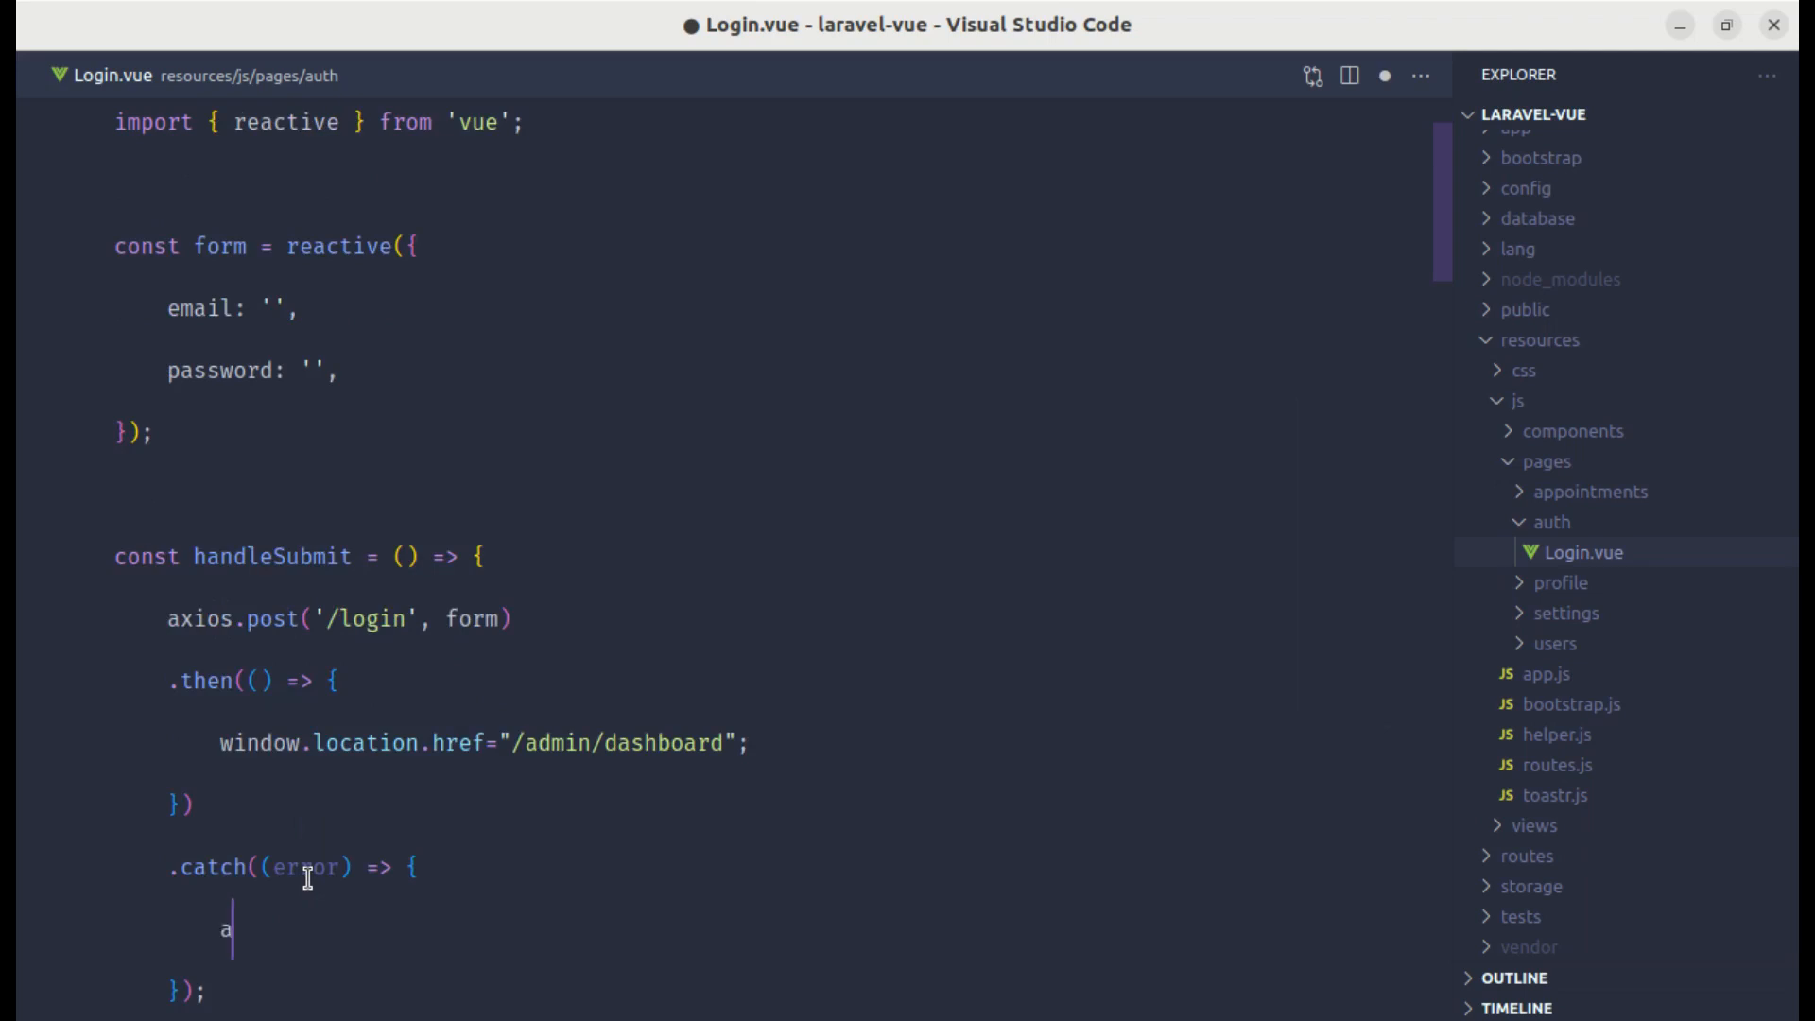
pyautogui.write("lert('here')")
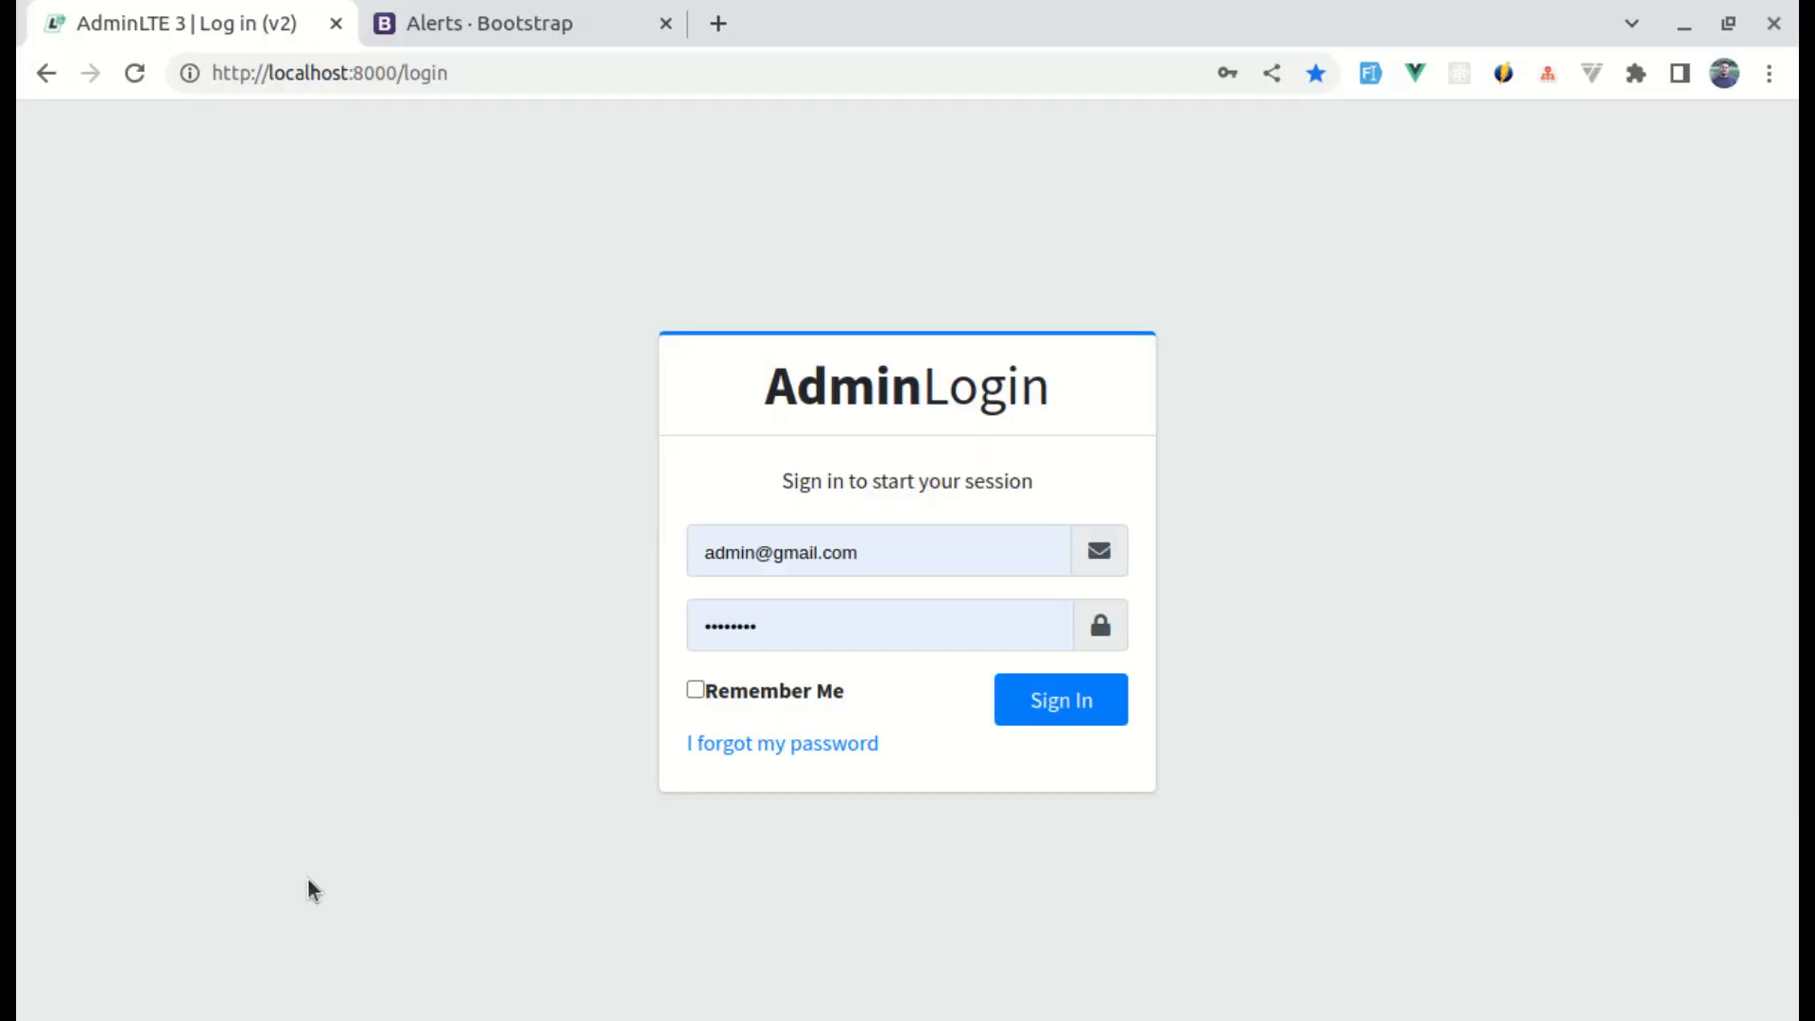
pyautogui.moveTo(1061, 700)
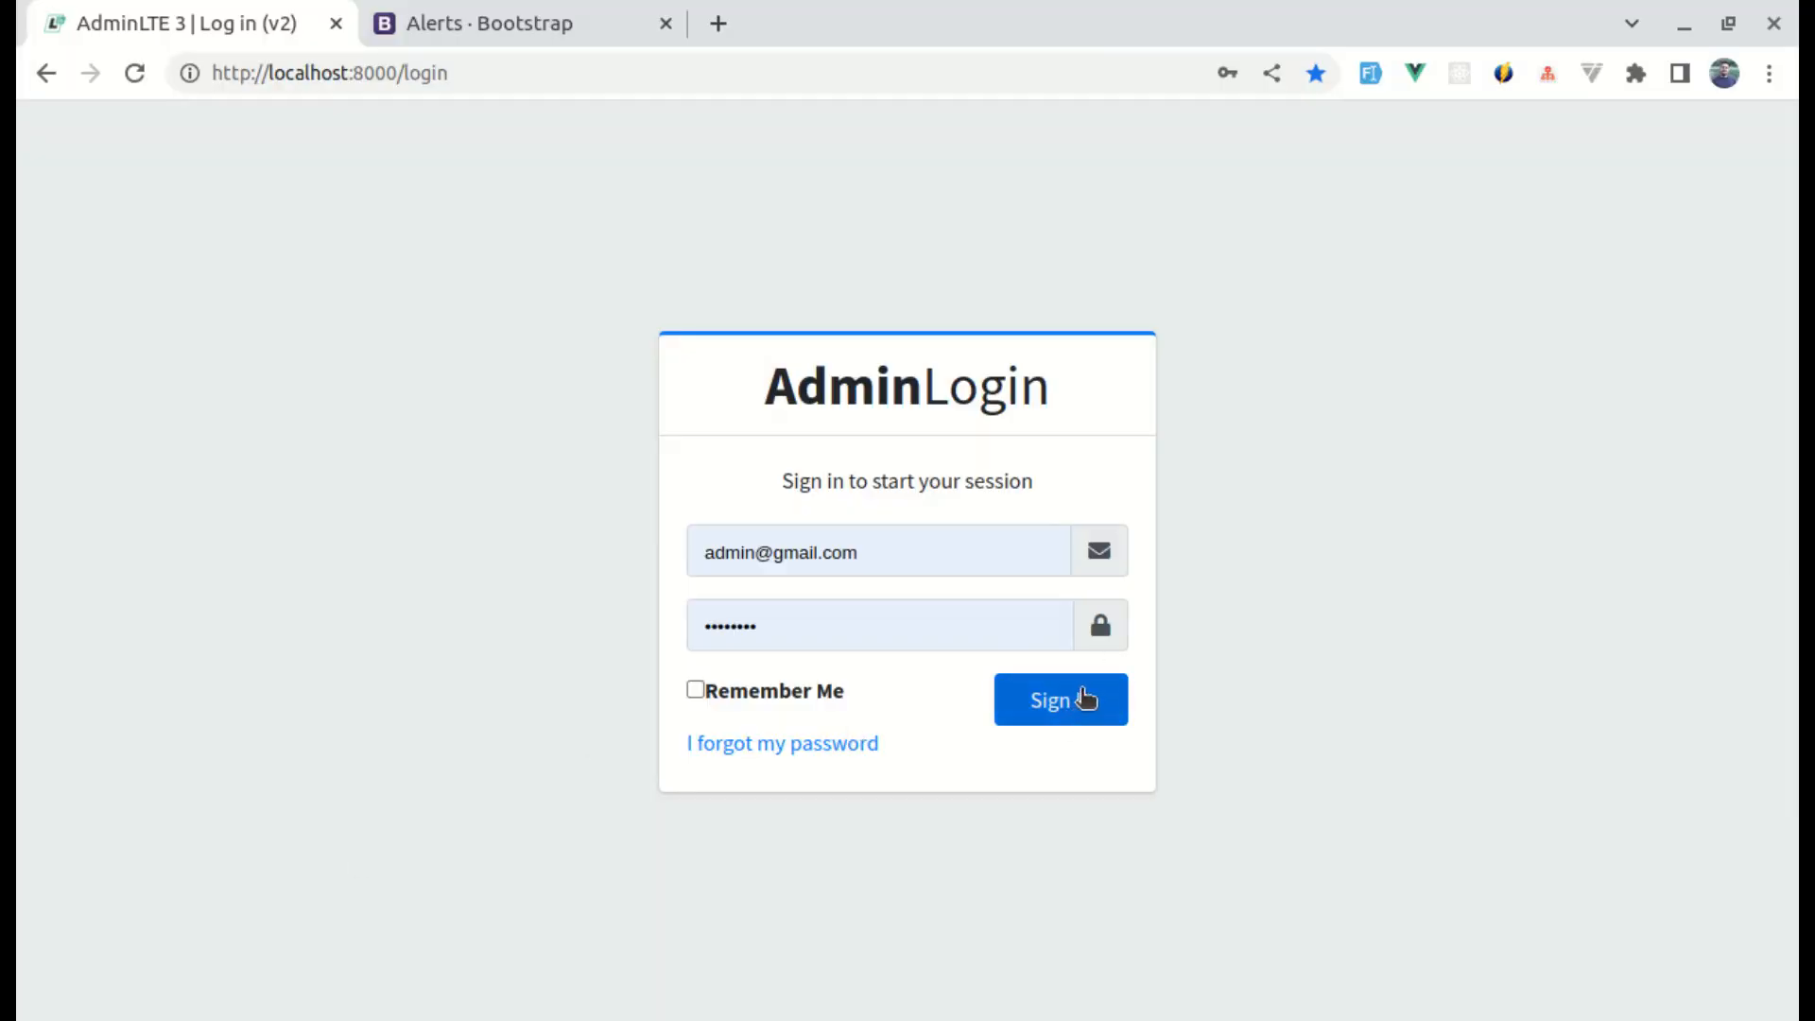
pyautogui.click(1059, 700)
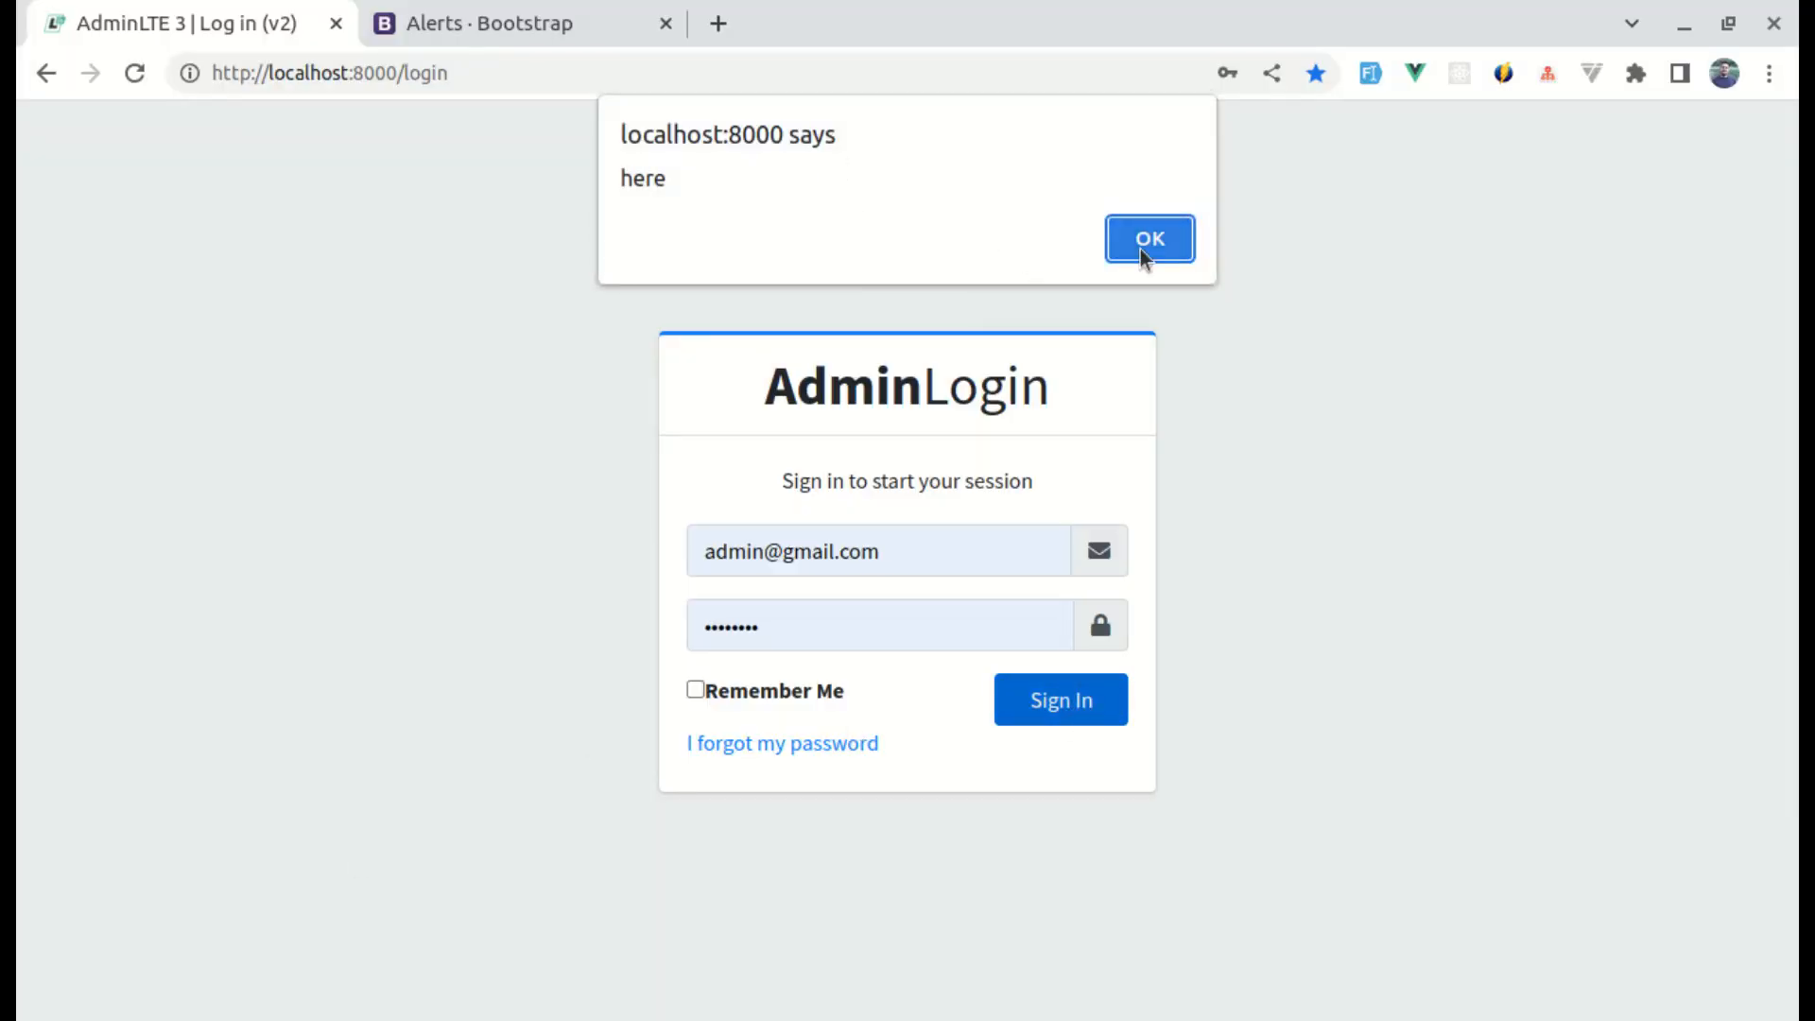
pyautogui.click(1148, 239)
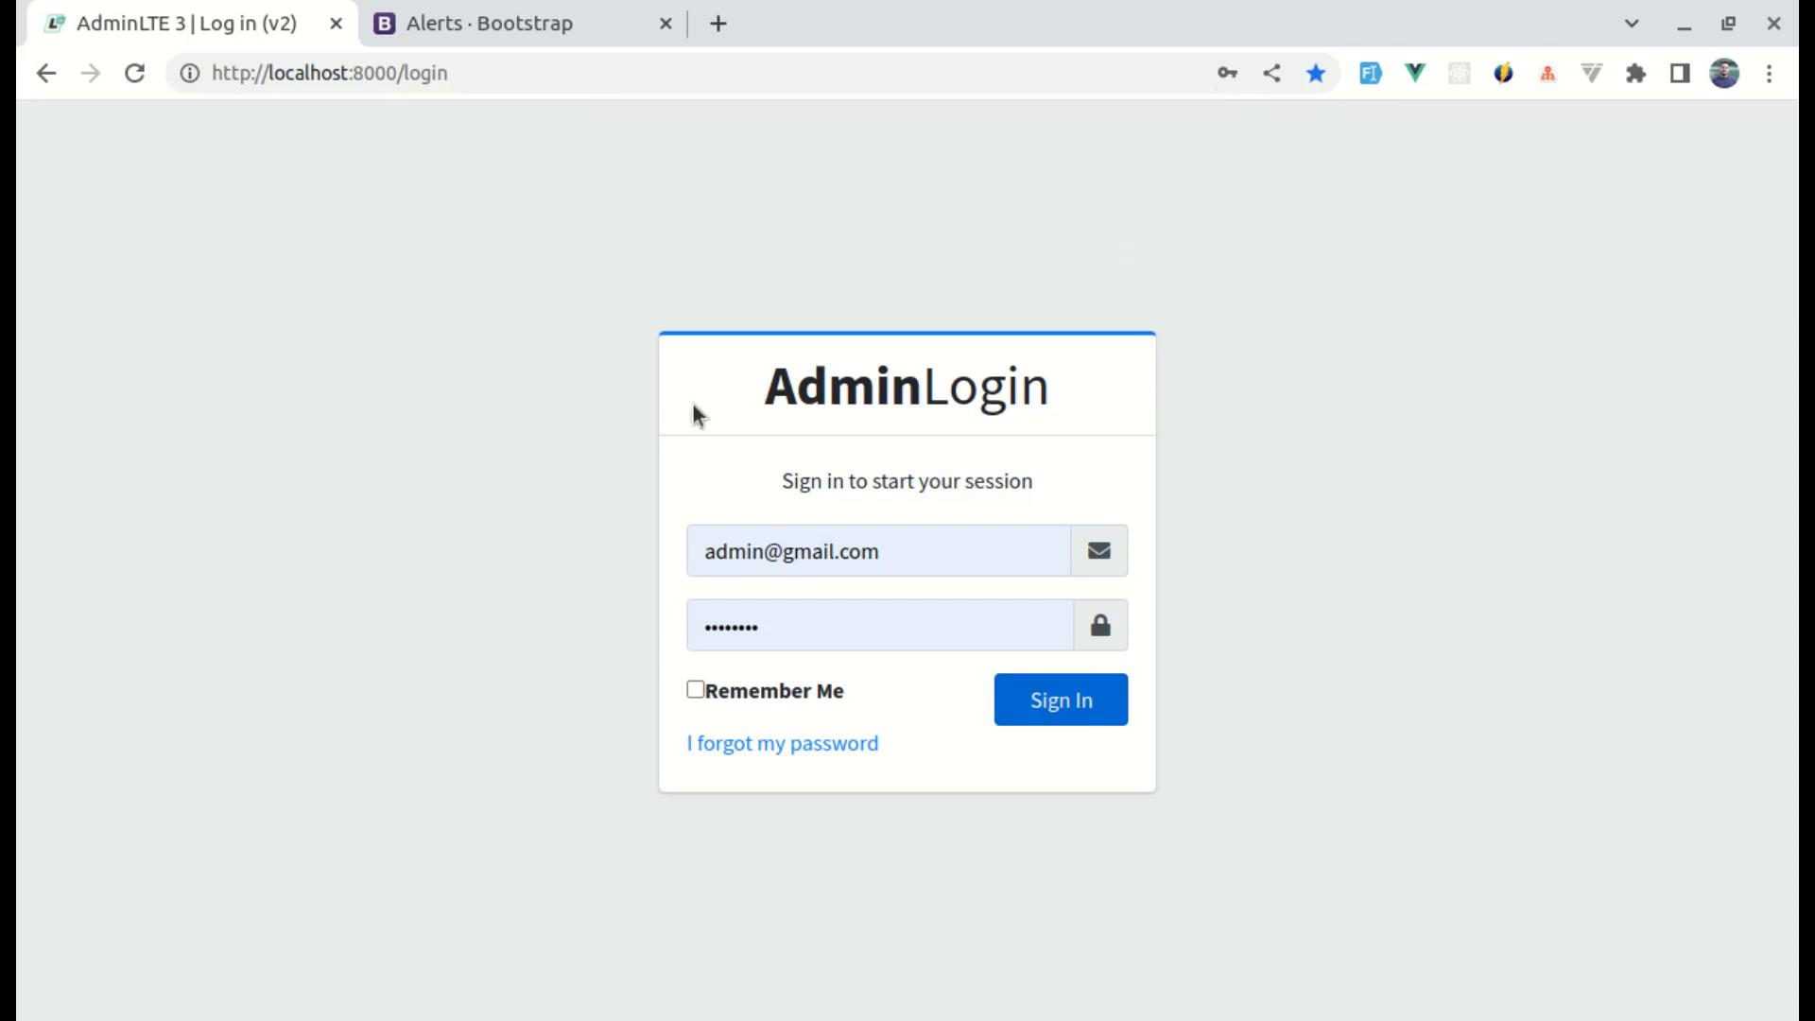
pyautogui.moveTo(726, 533)
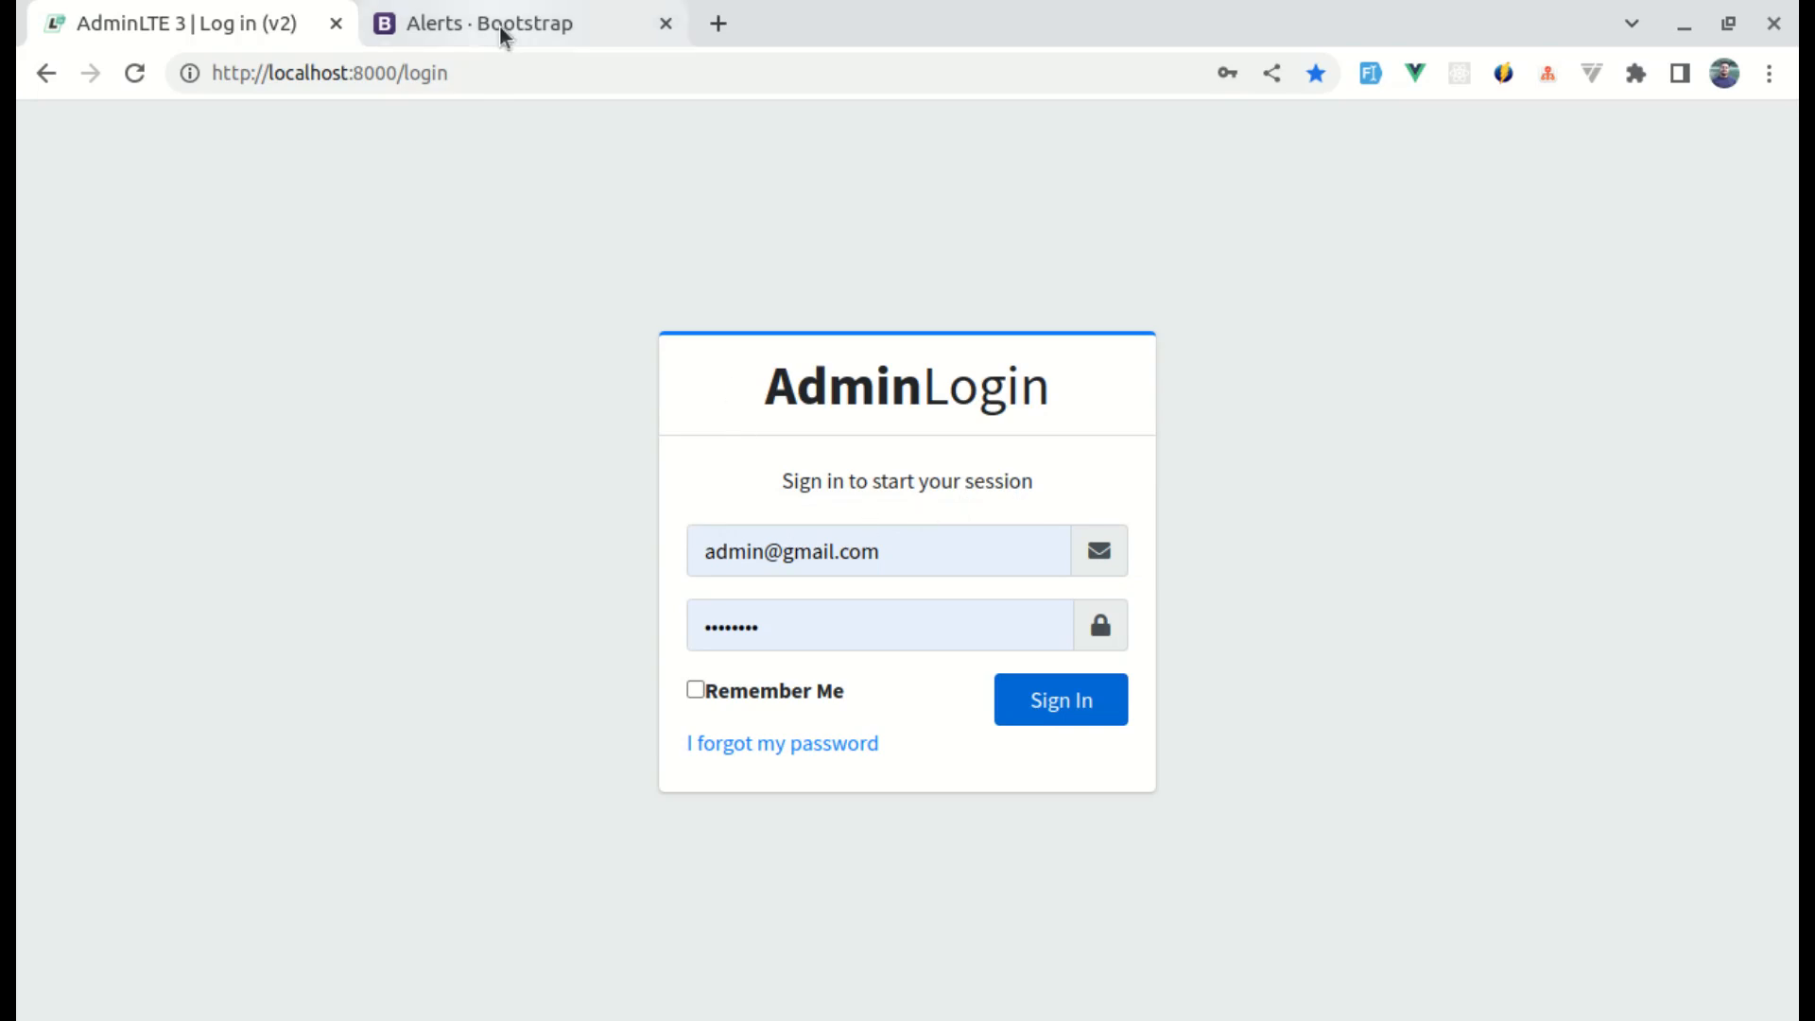
# Step: Switch to the Bootstrap Alerts documentation to grab the alert-danger markup
pyautogui.click(486, 23)
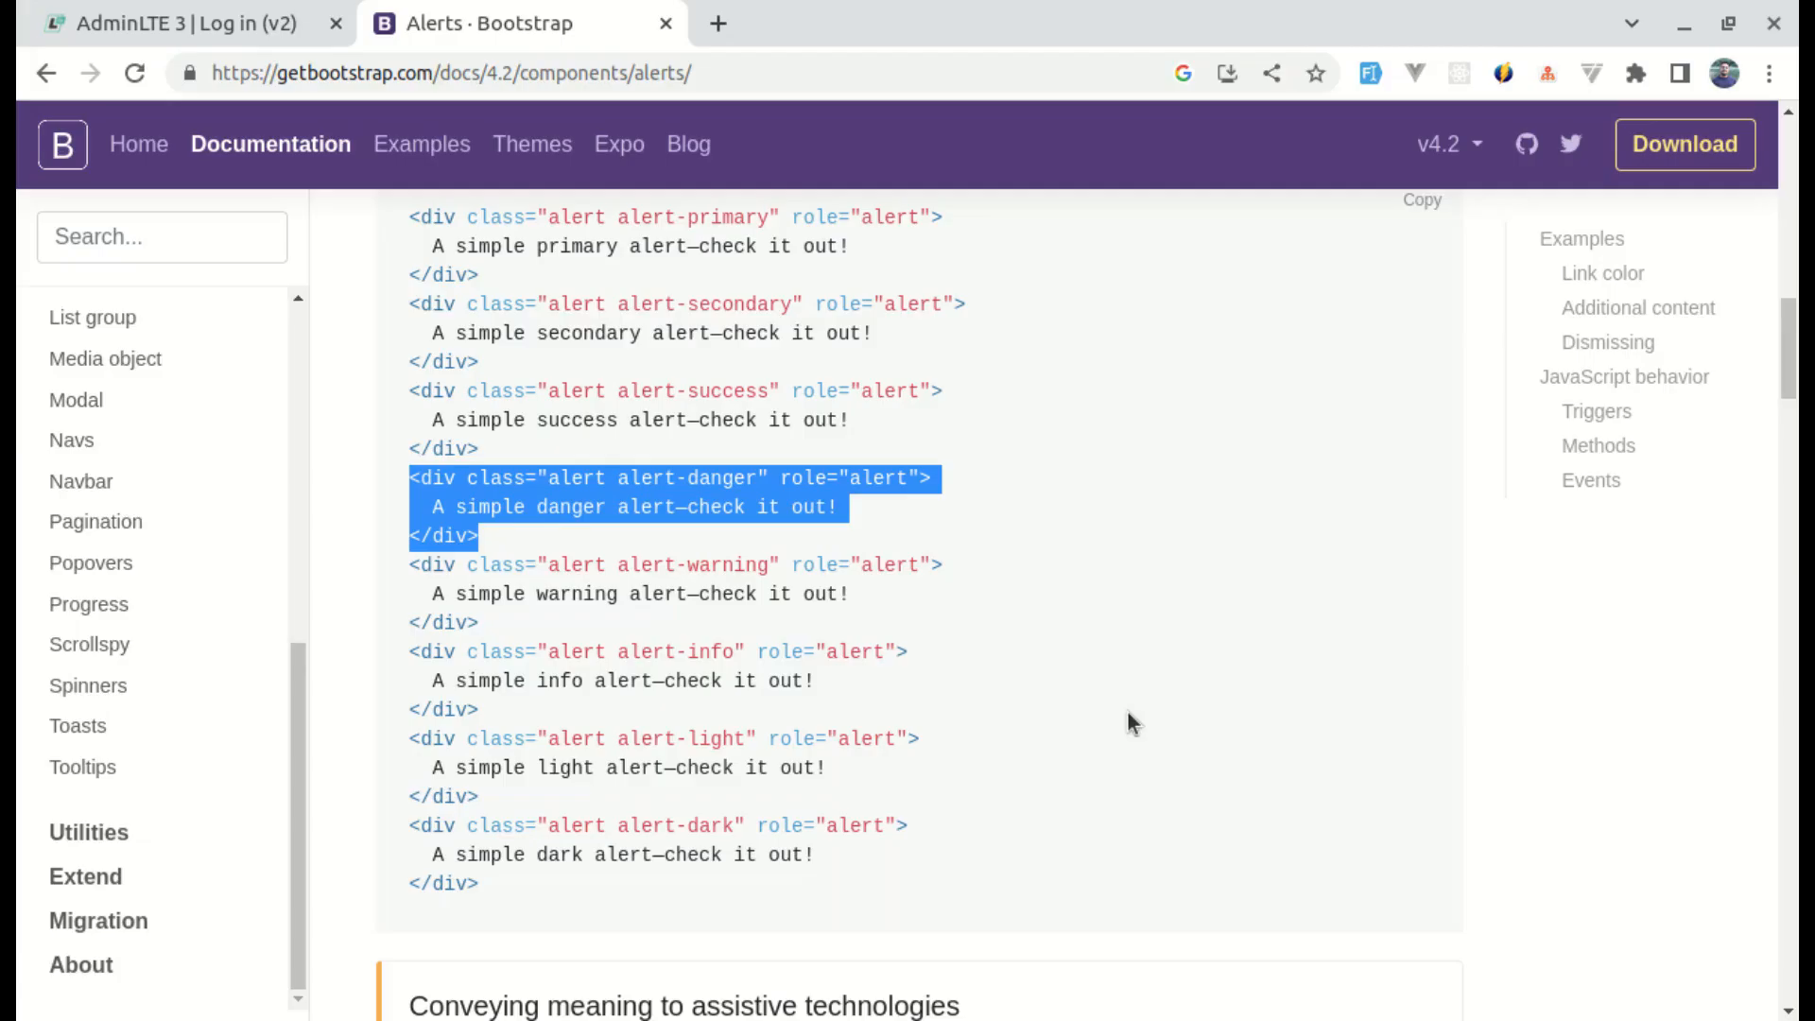
# Step: Return to the AdminLTE login page showing the pasted danger alert above the email field
pyautogui.click(174, 23)
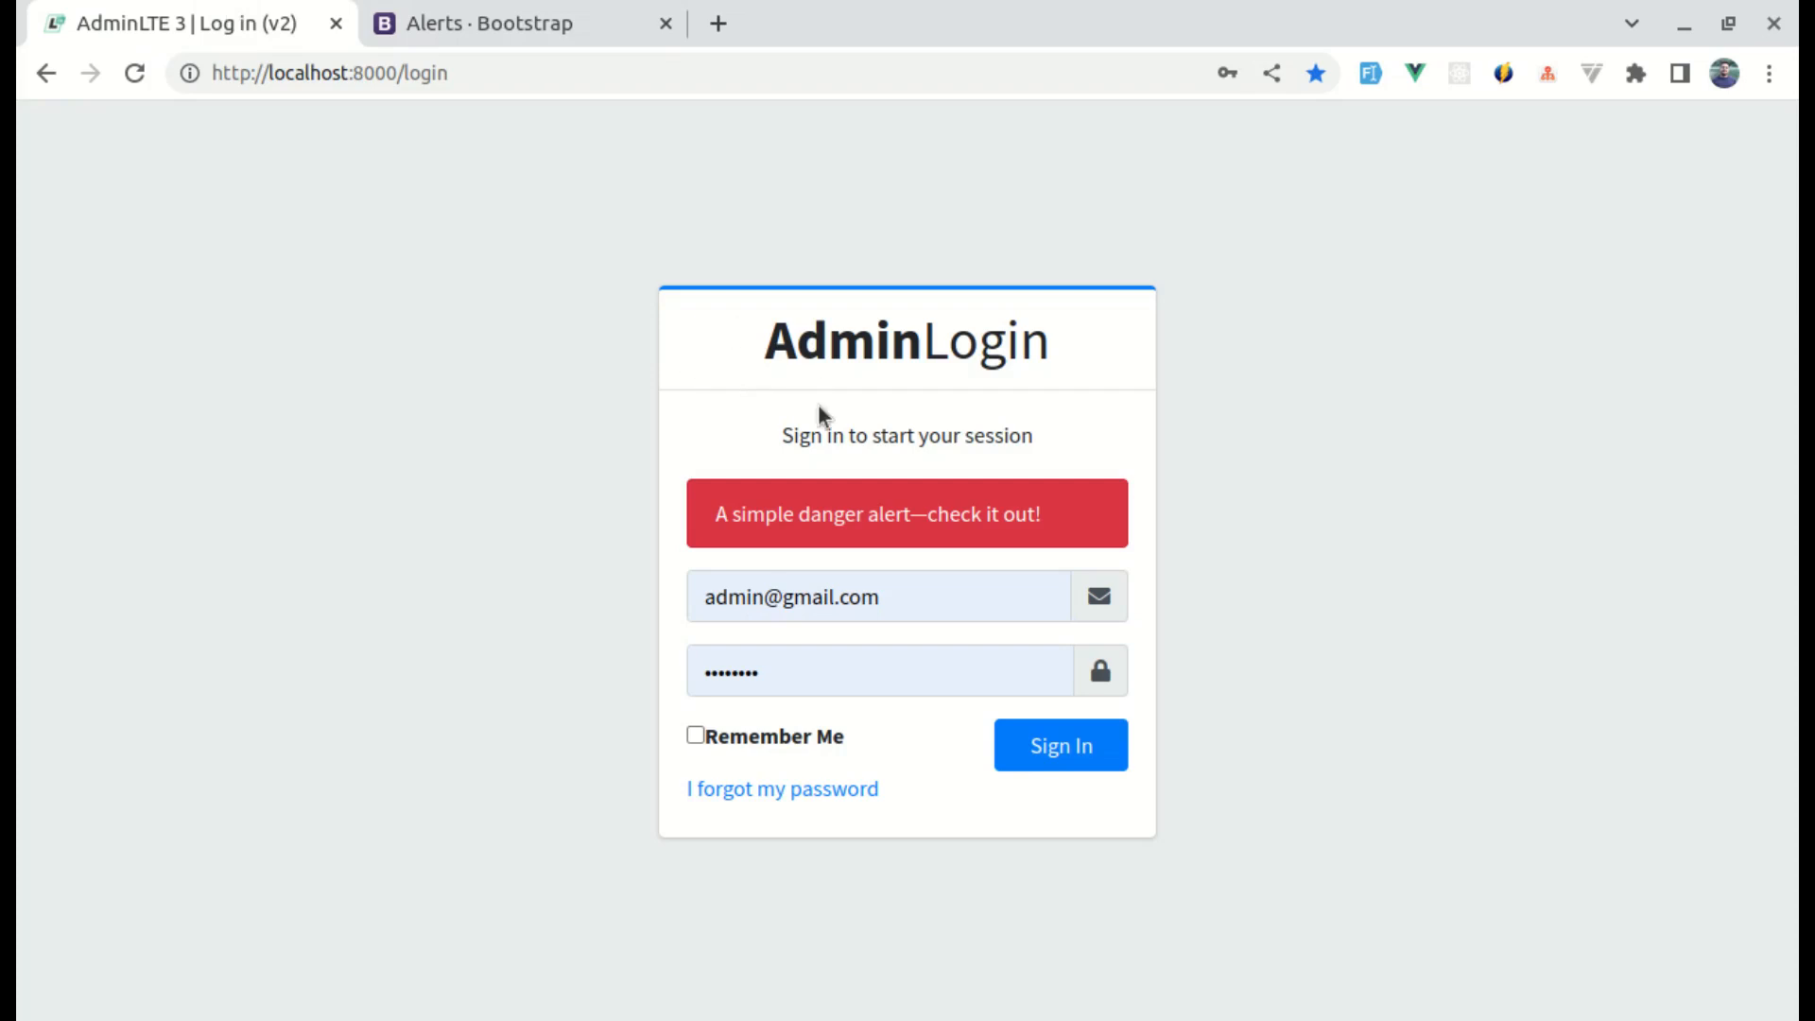
pyautogui.doubleClick(955, 515)
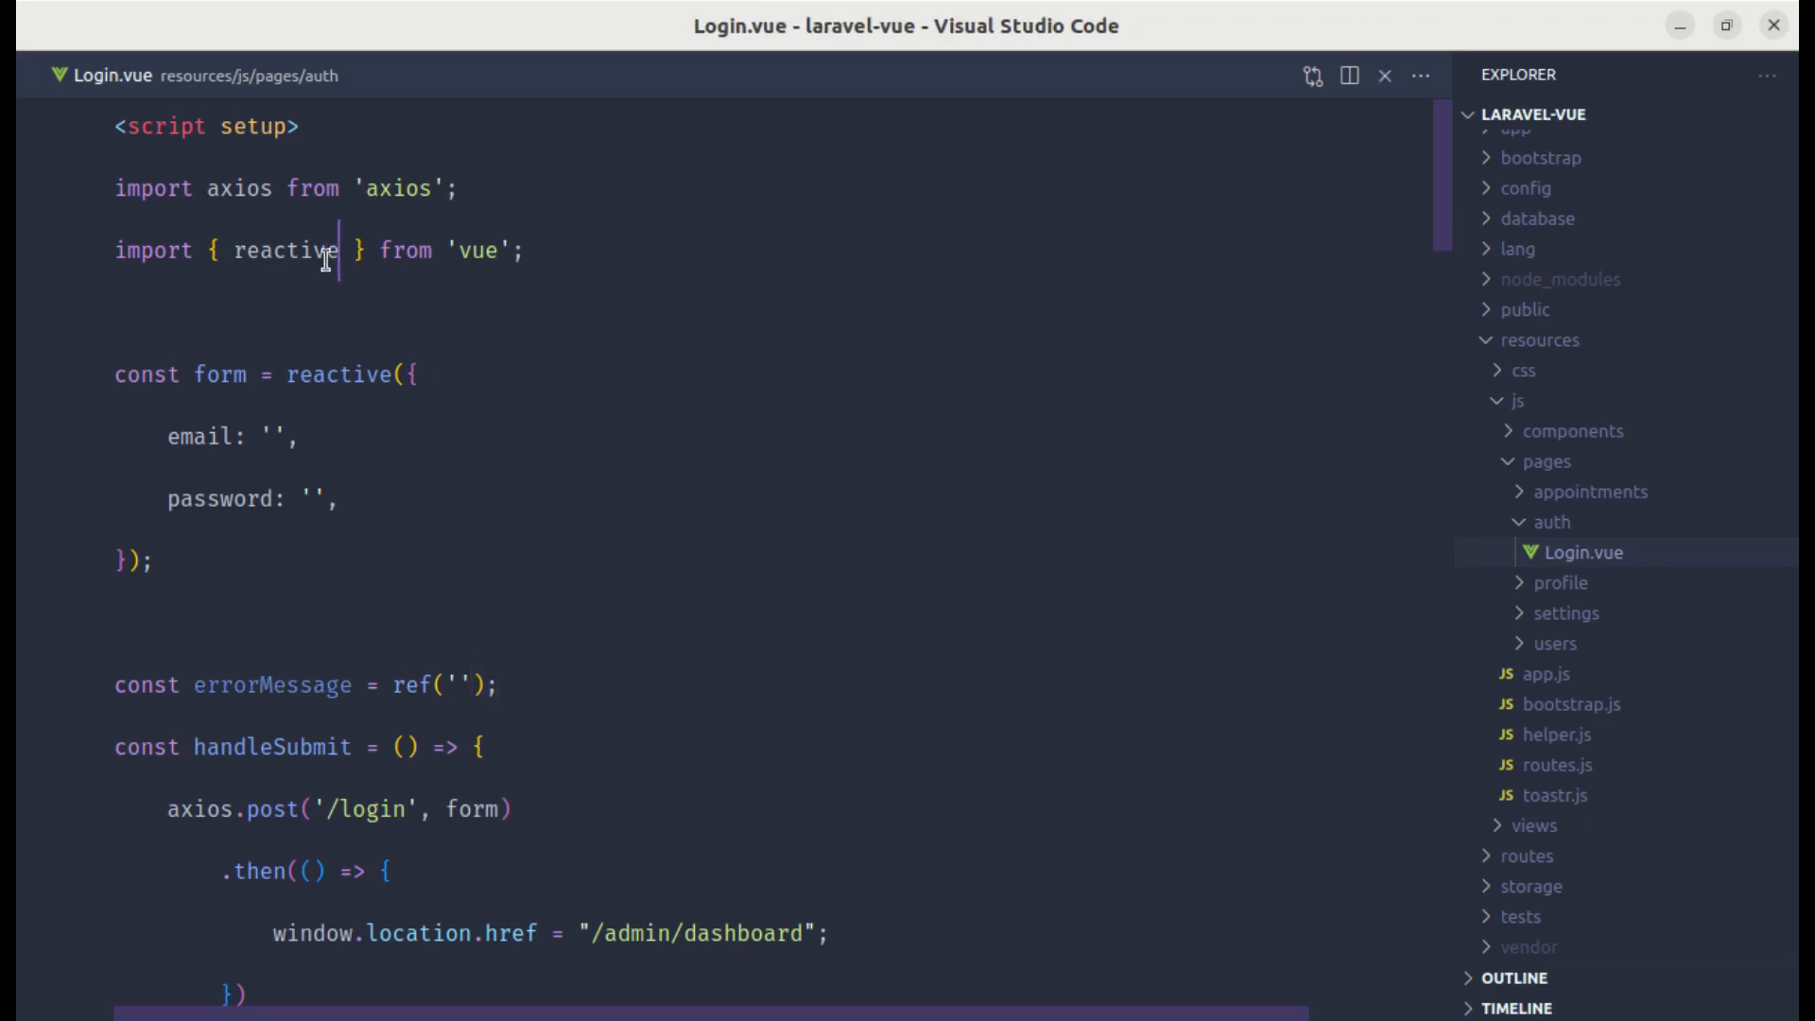
# Step: Declare an errorMessage ref and assign error.response.data.message to it in the catch block
pyautogui.write(', ref')
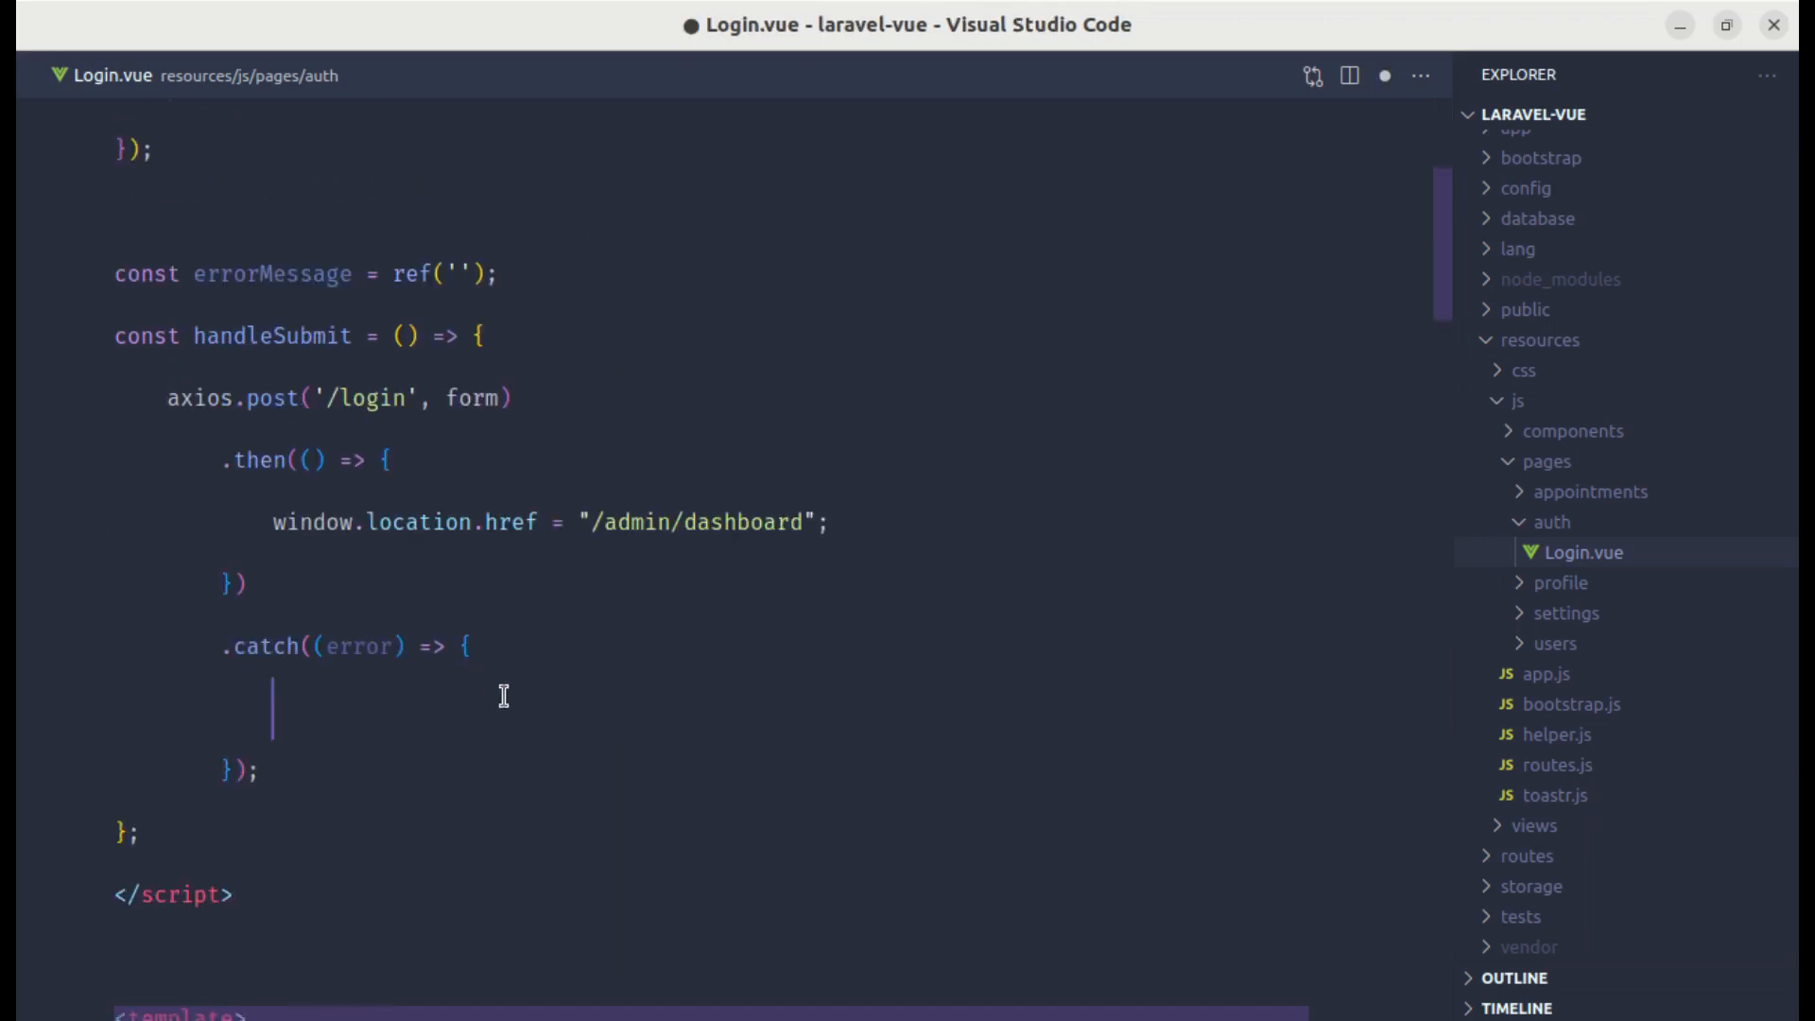
pyautogui.write('errorMessage')
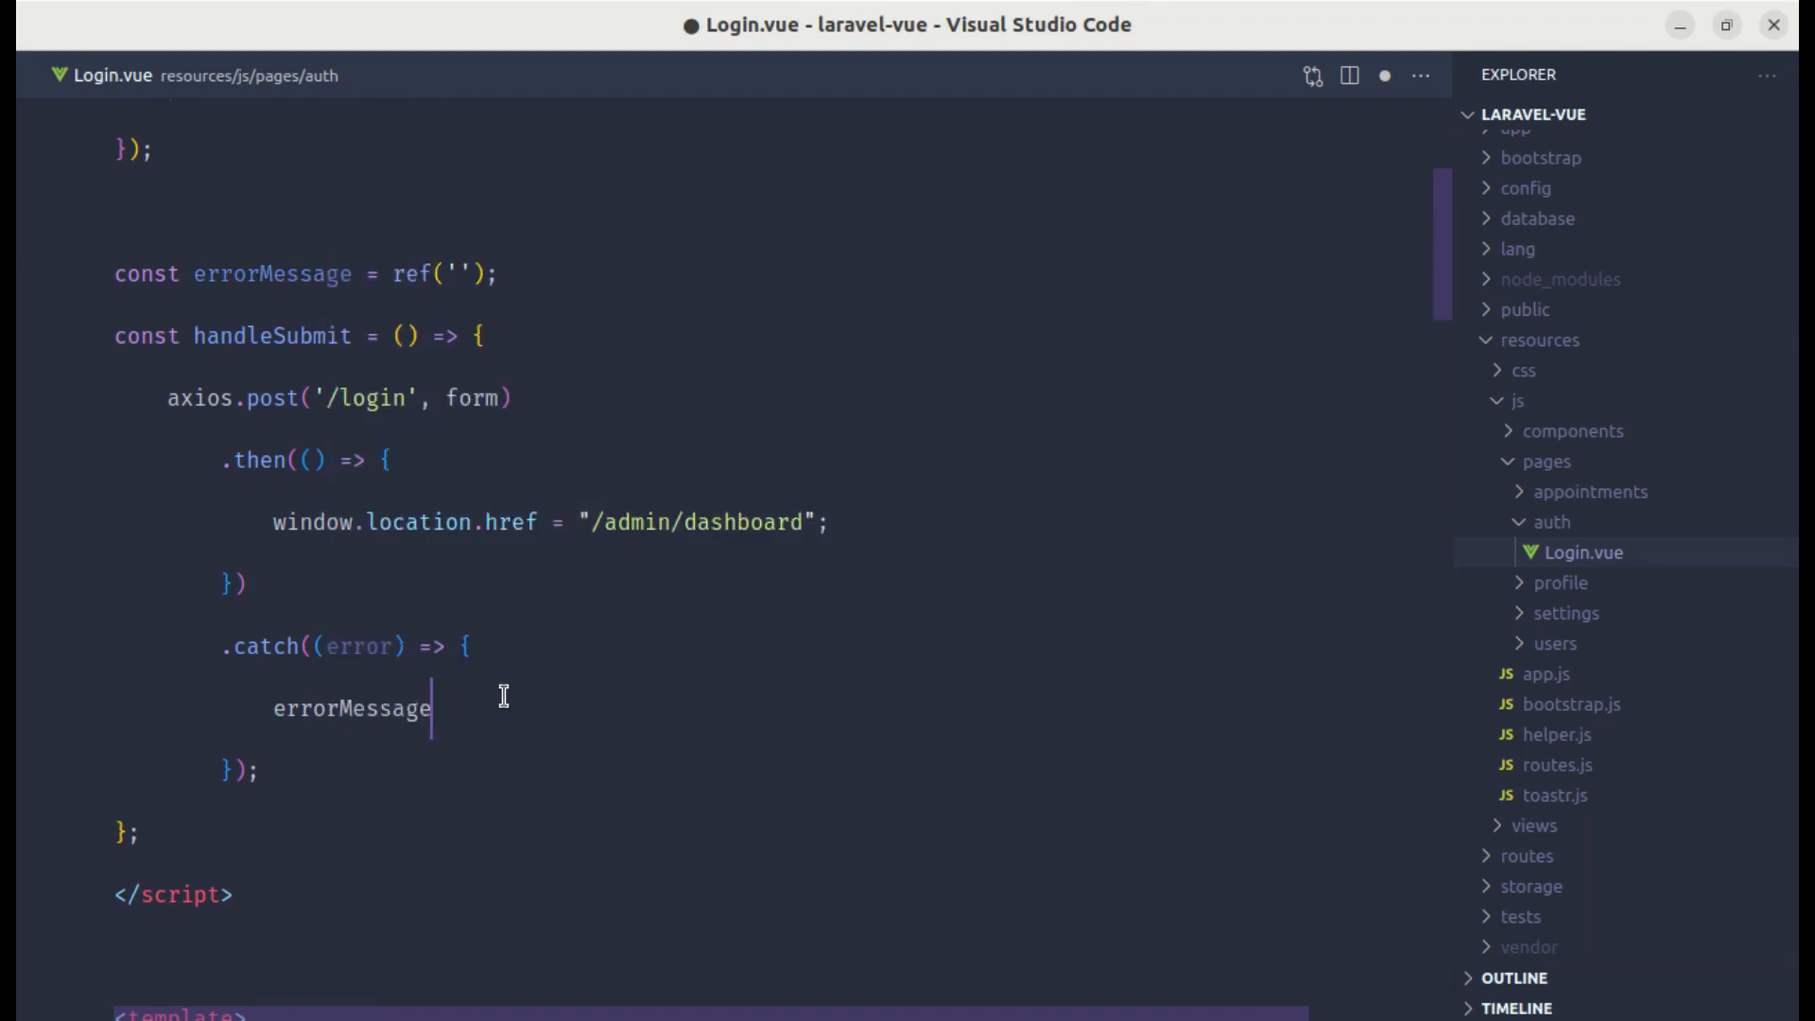
pyautogui.write('.value =')
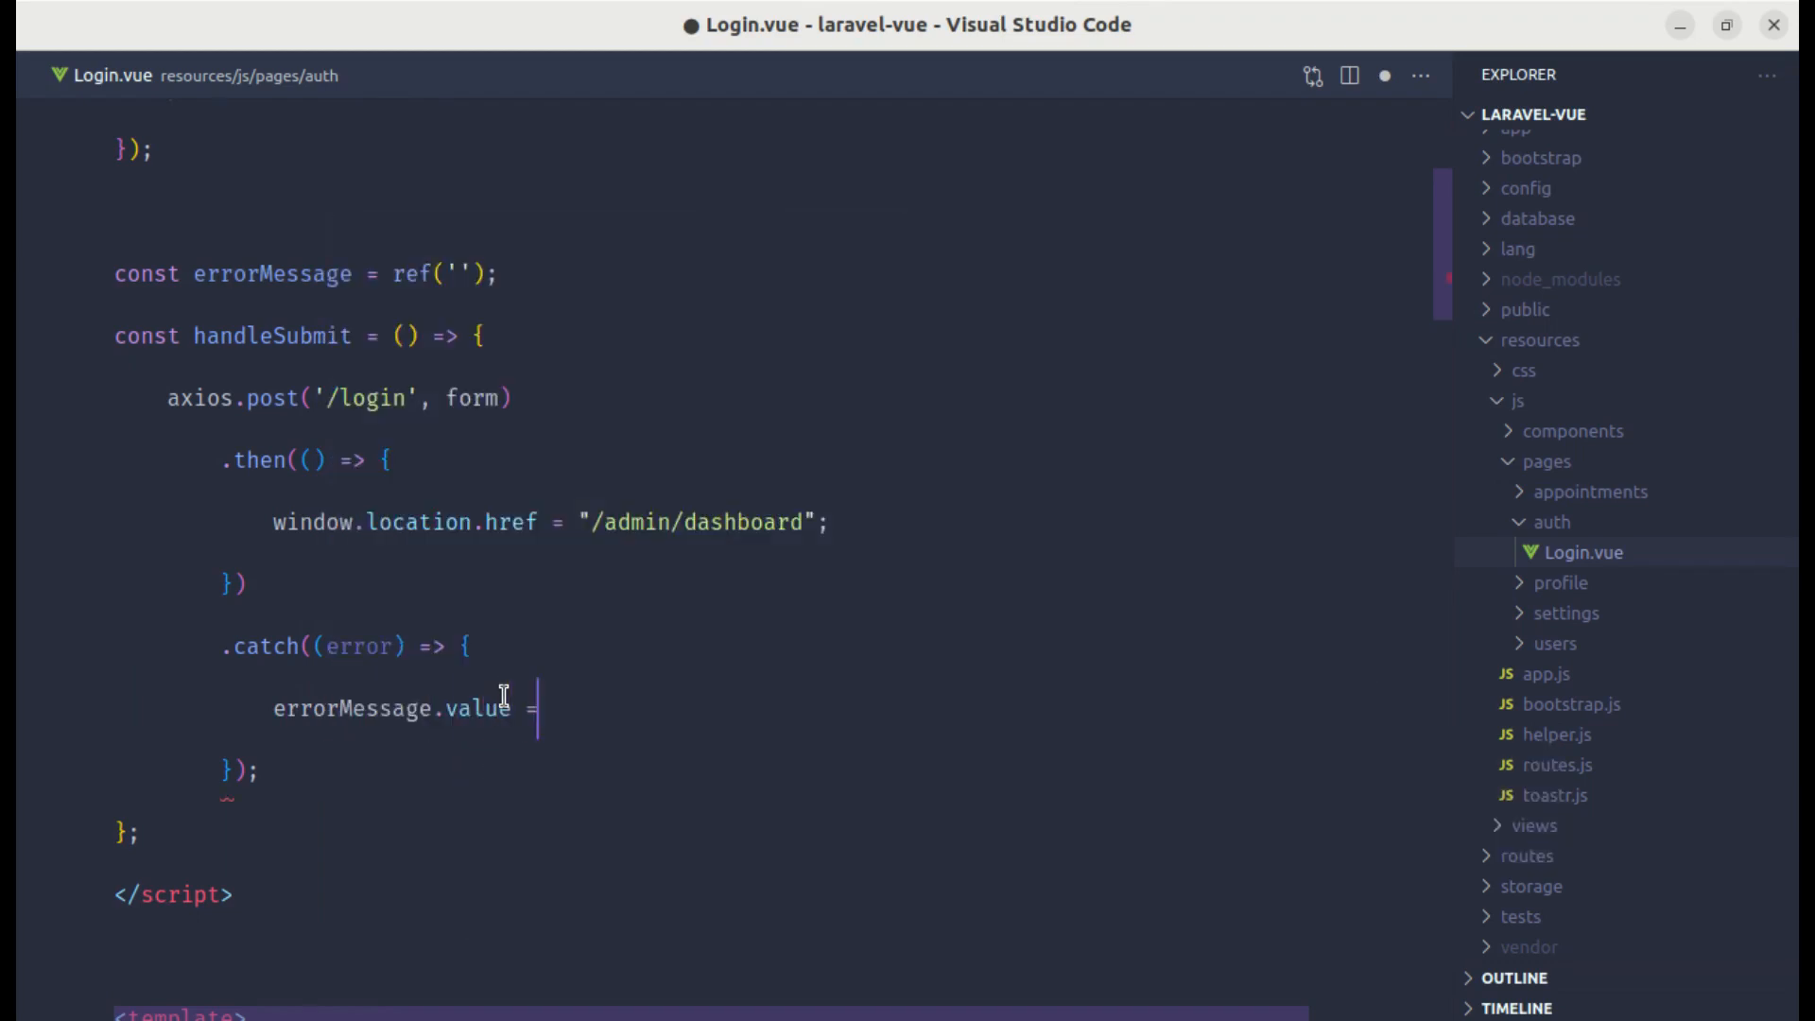
pyautogui.write('error.response.d')
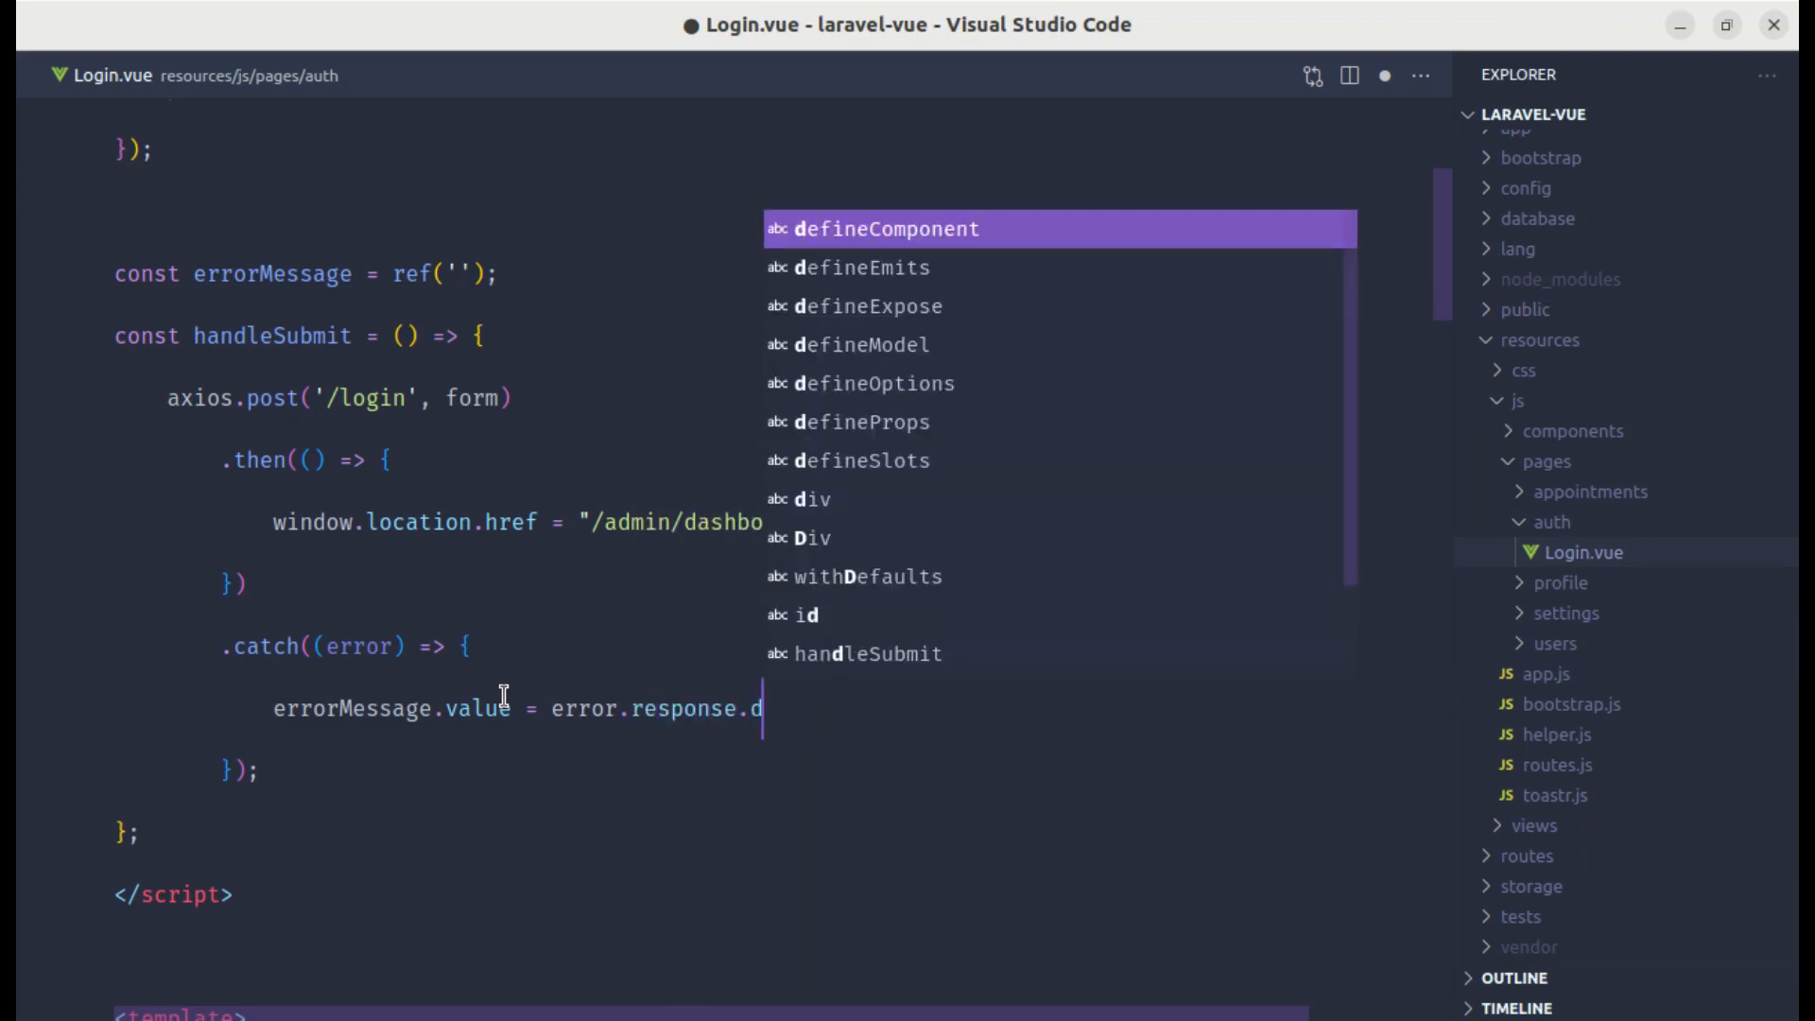
pyautogui.write('ata.message;')
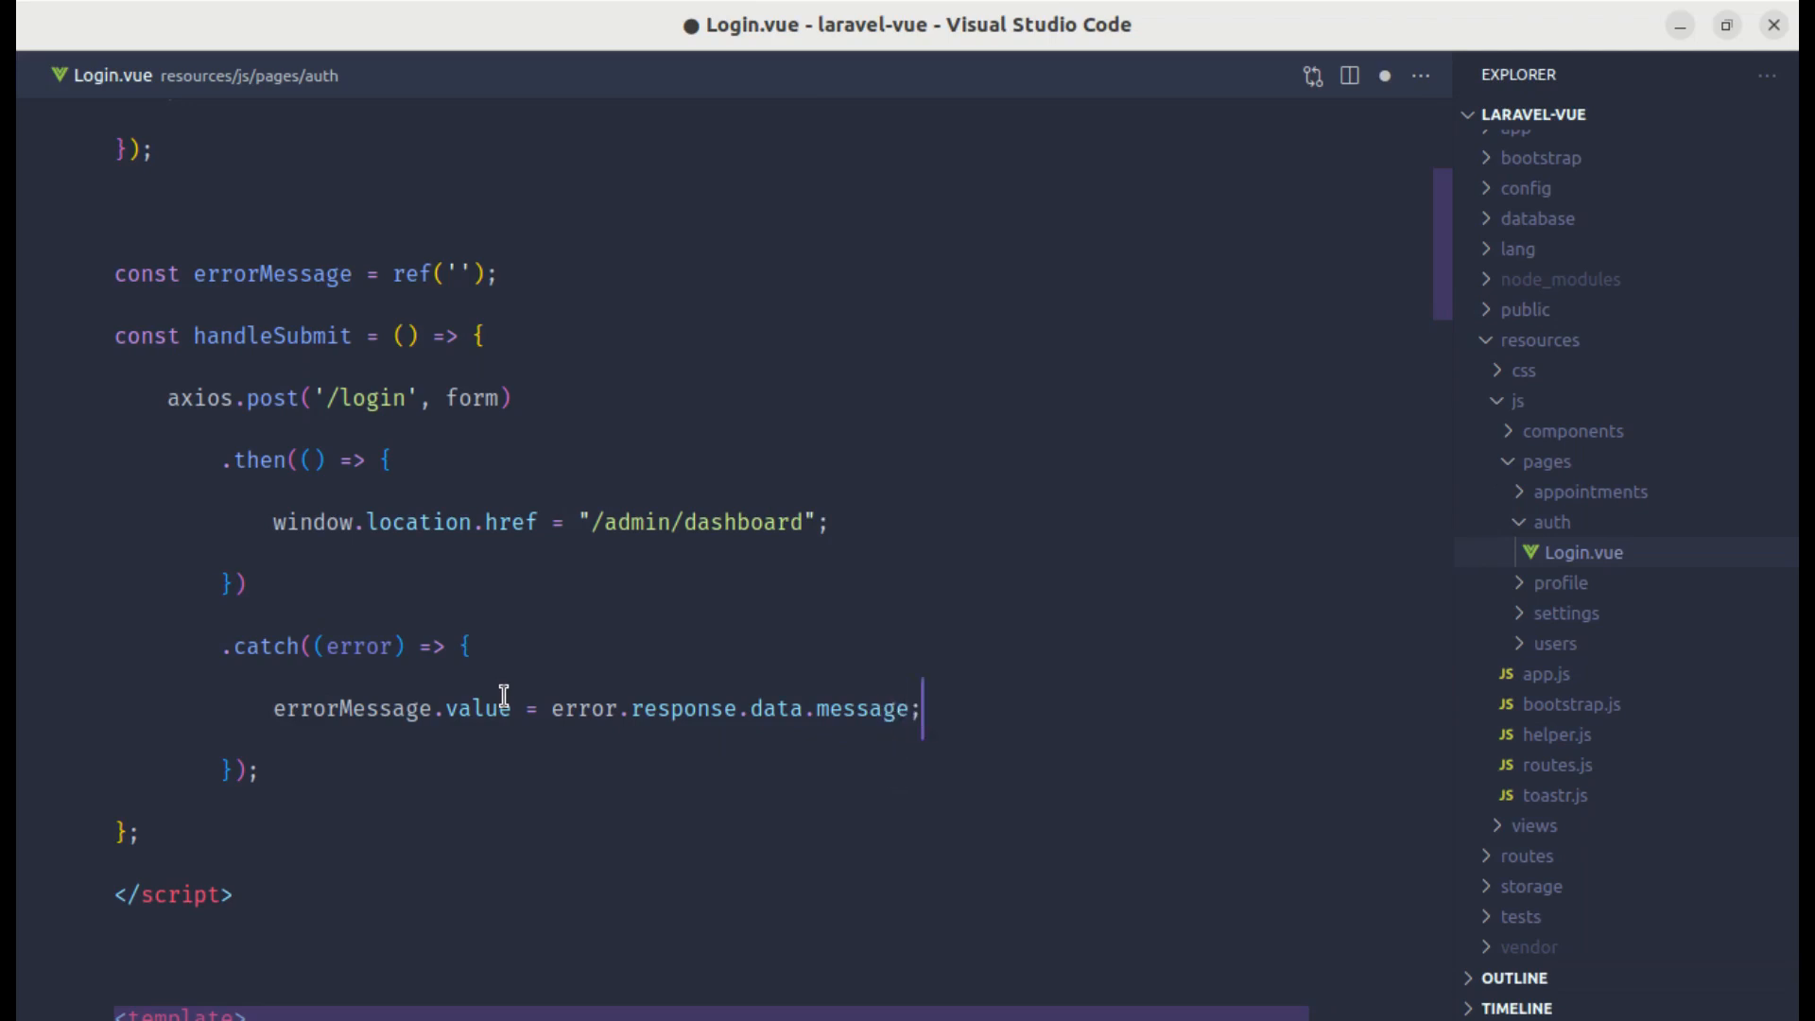
# Step: Show the danger alert with v-if="errorMessage" and render {{ errorMessage }} as its text
pyautogui.doubleClick(270, 274)
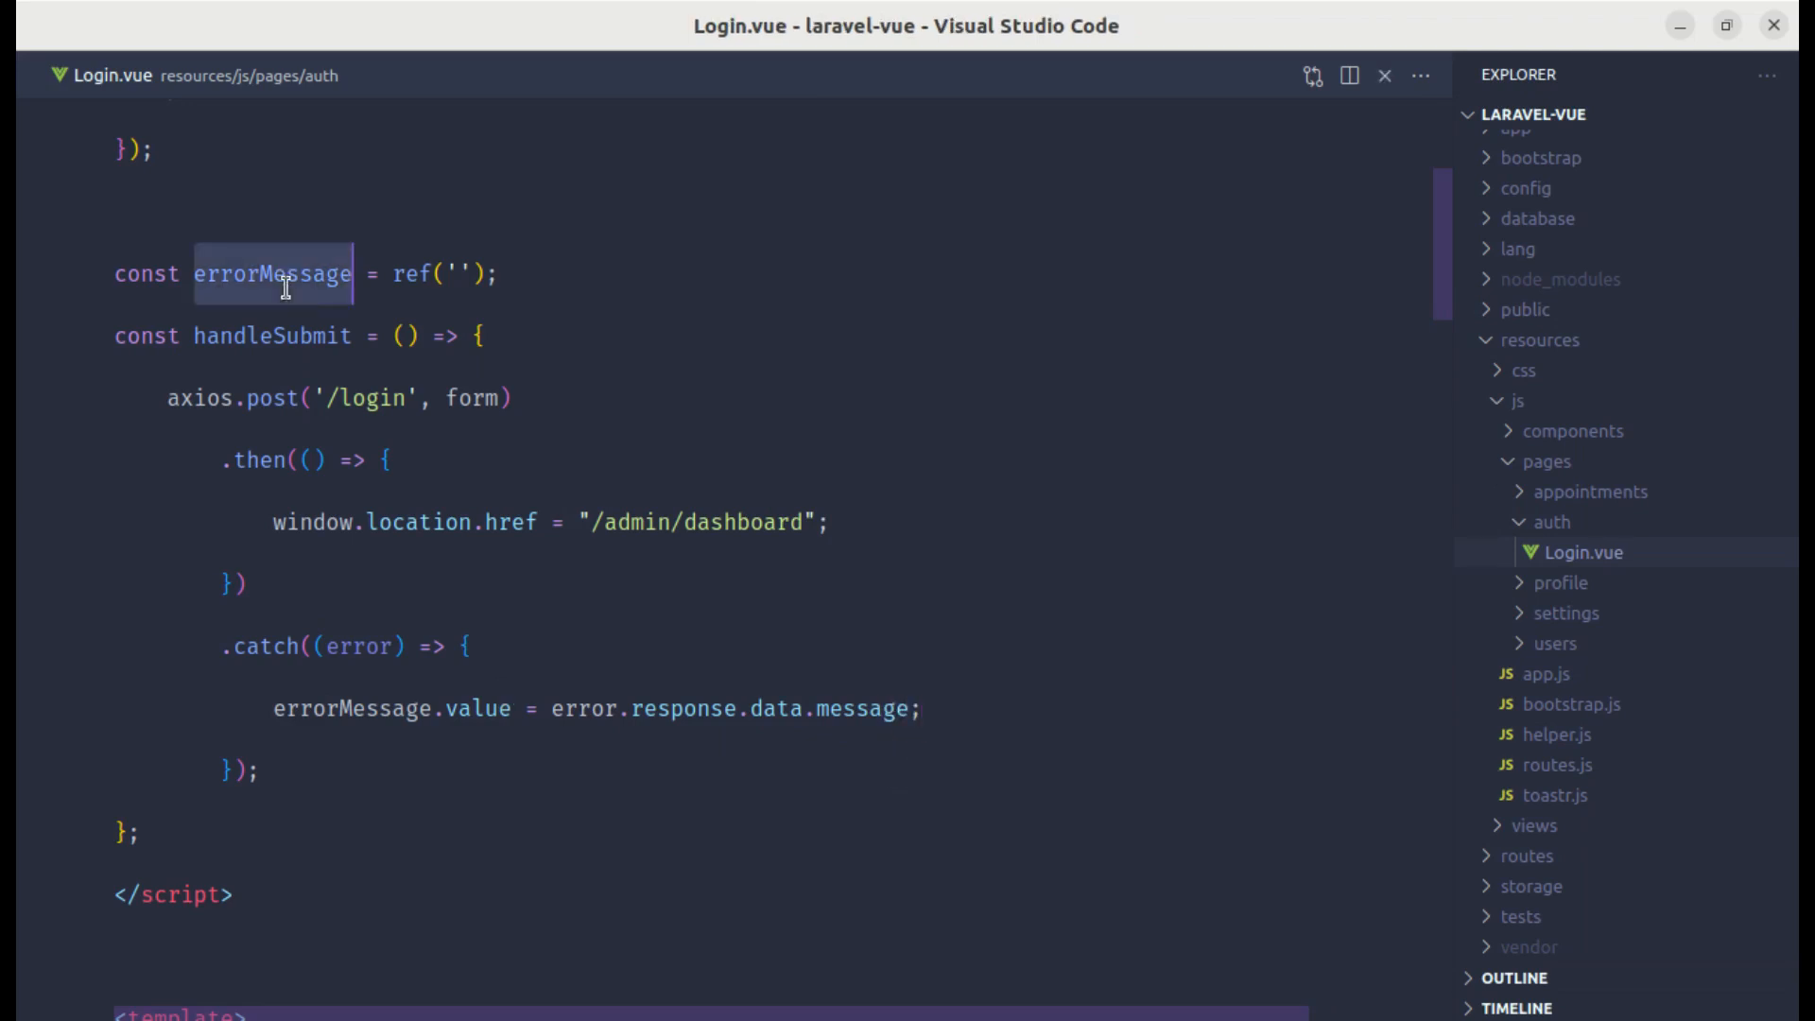
pyautogui.scroll(-3)
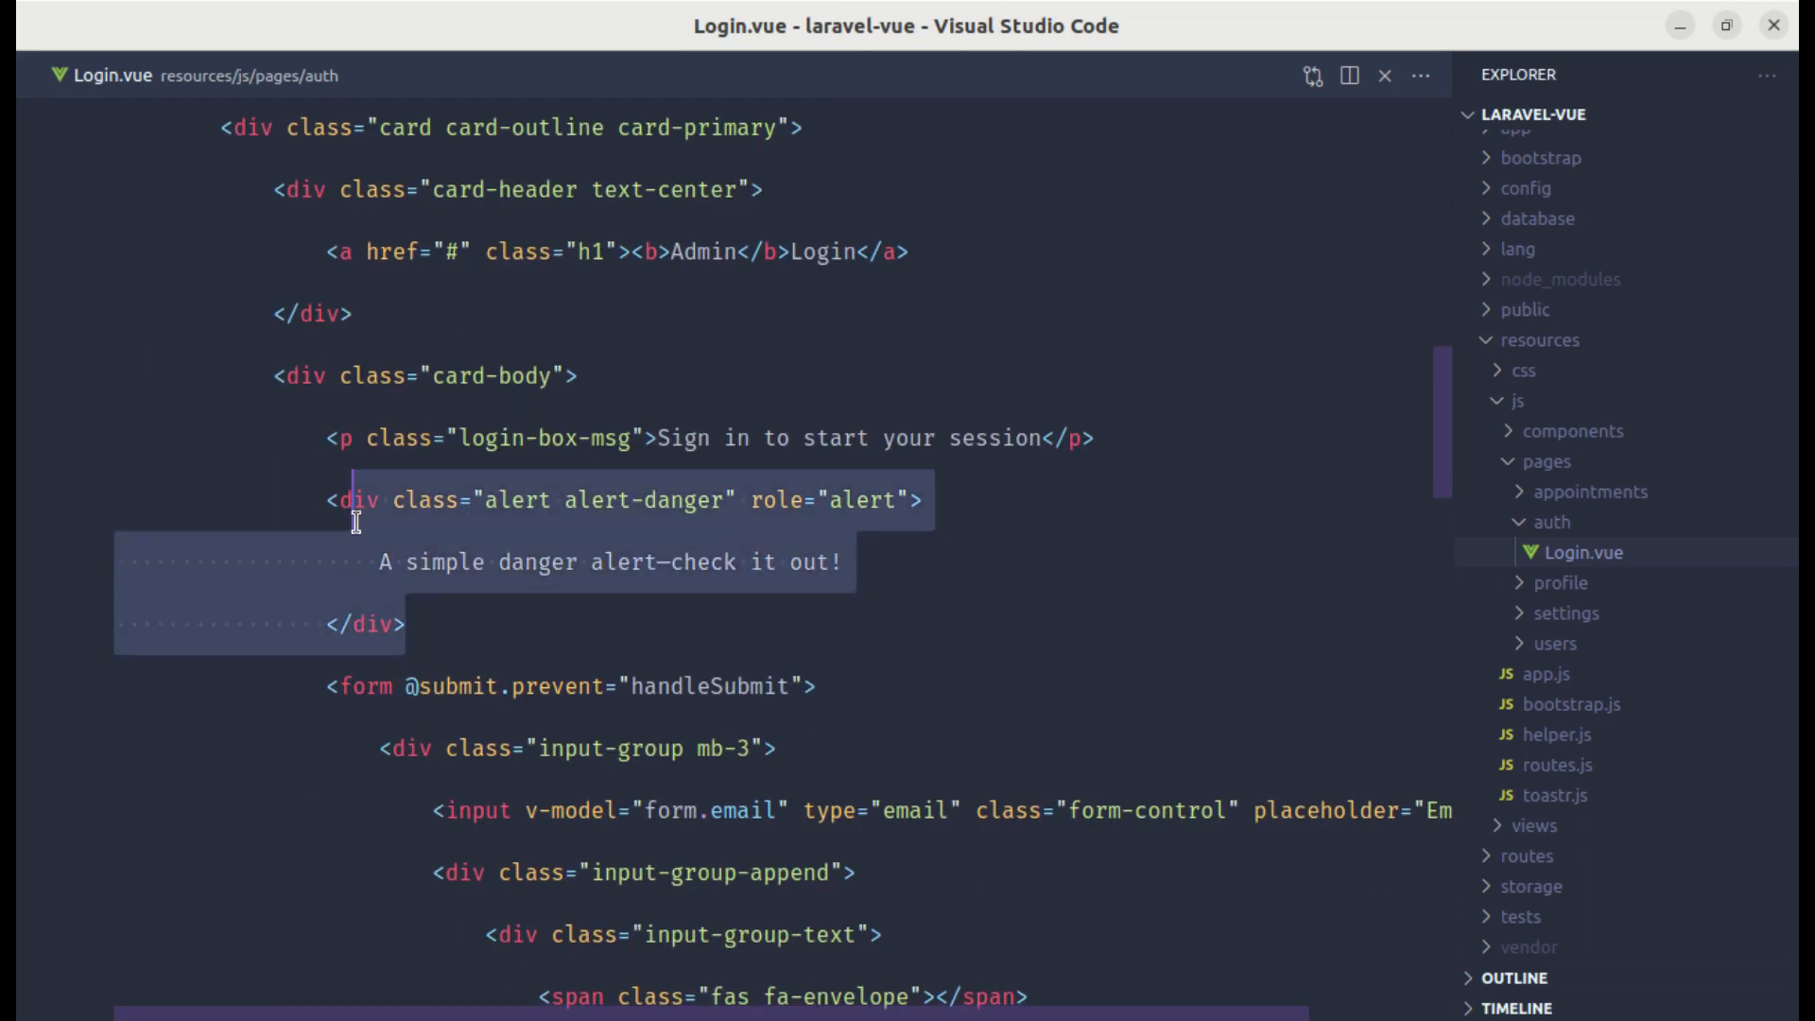
pyautogui.write('v-if=""')
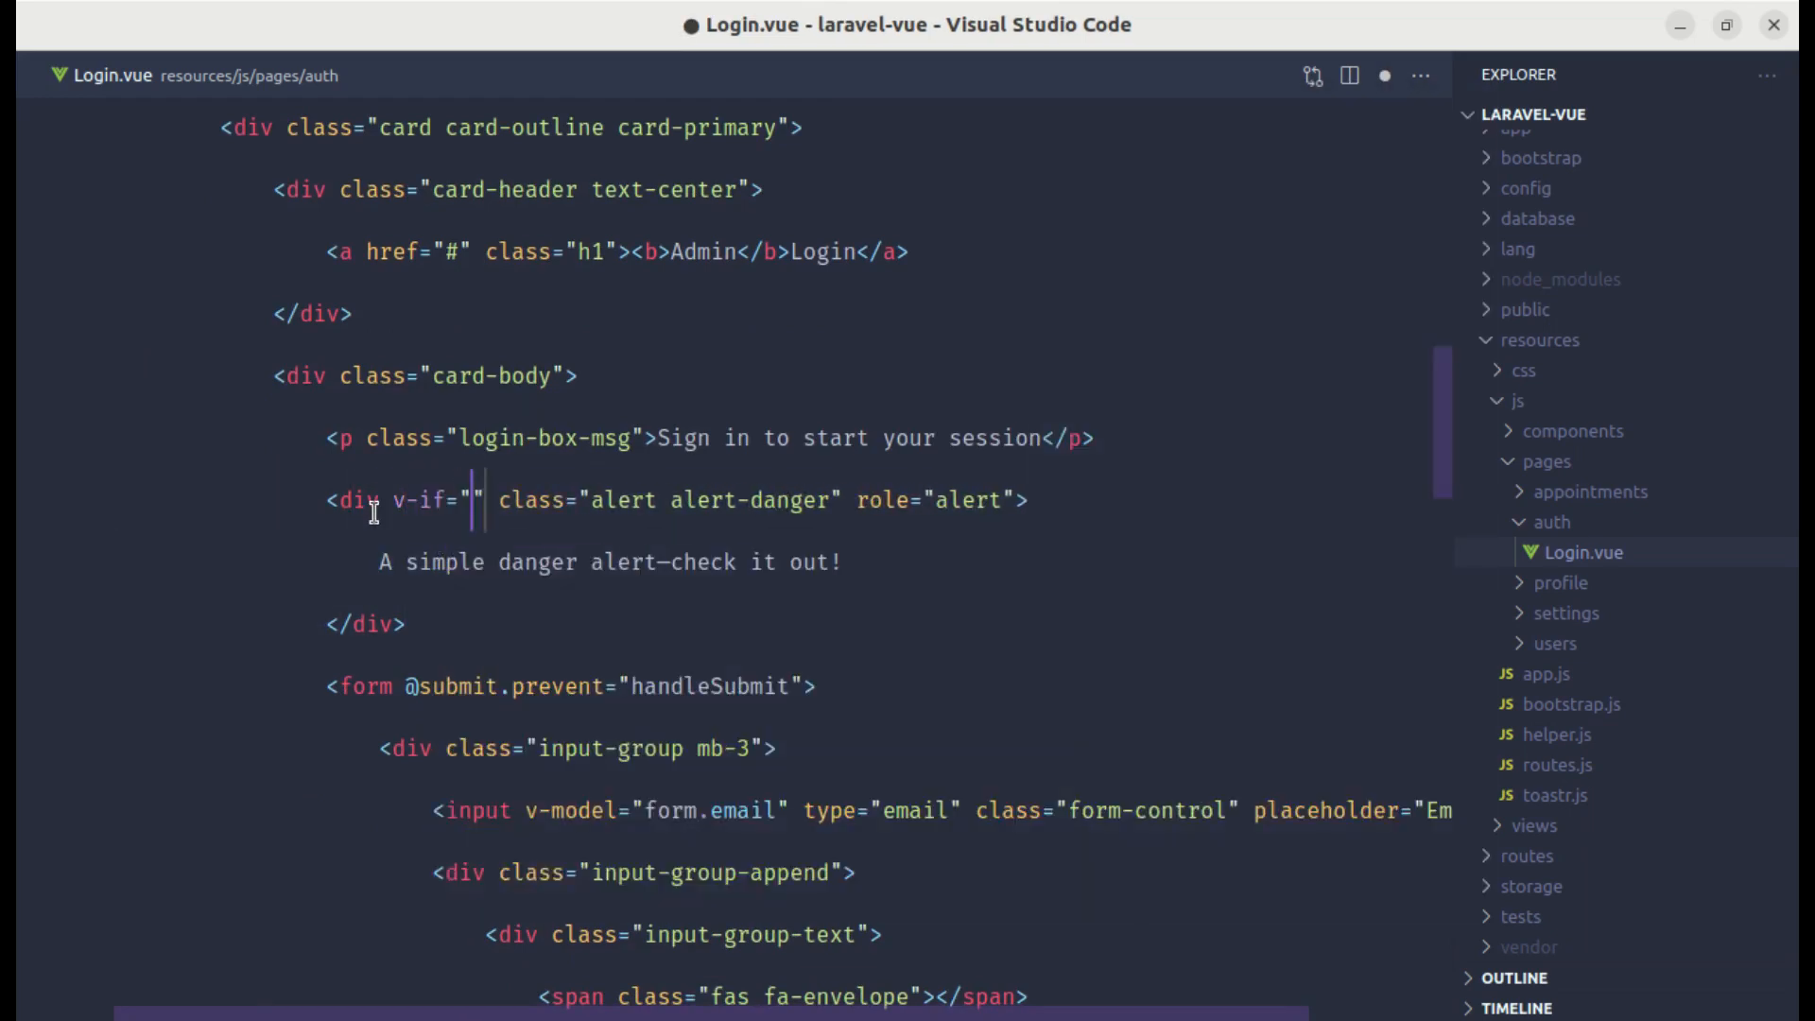
pyautogui.write('errorMessage')
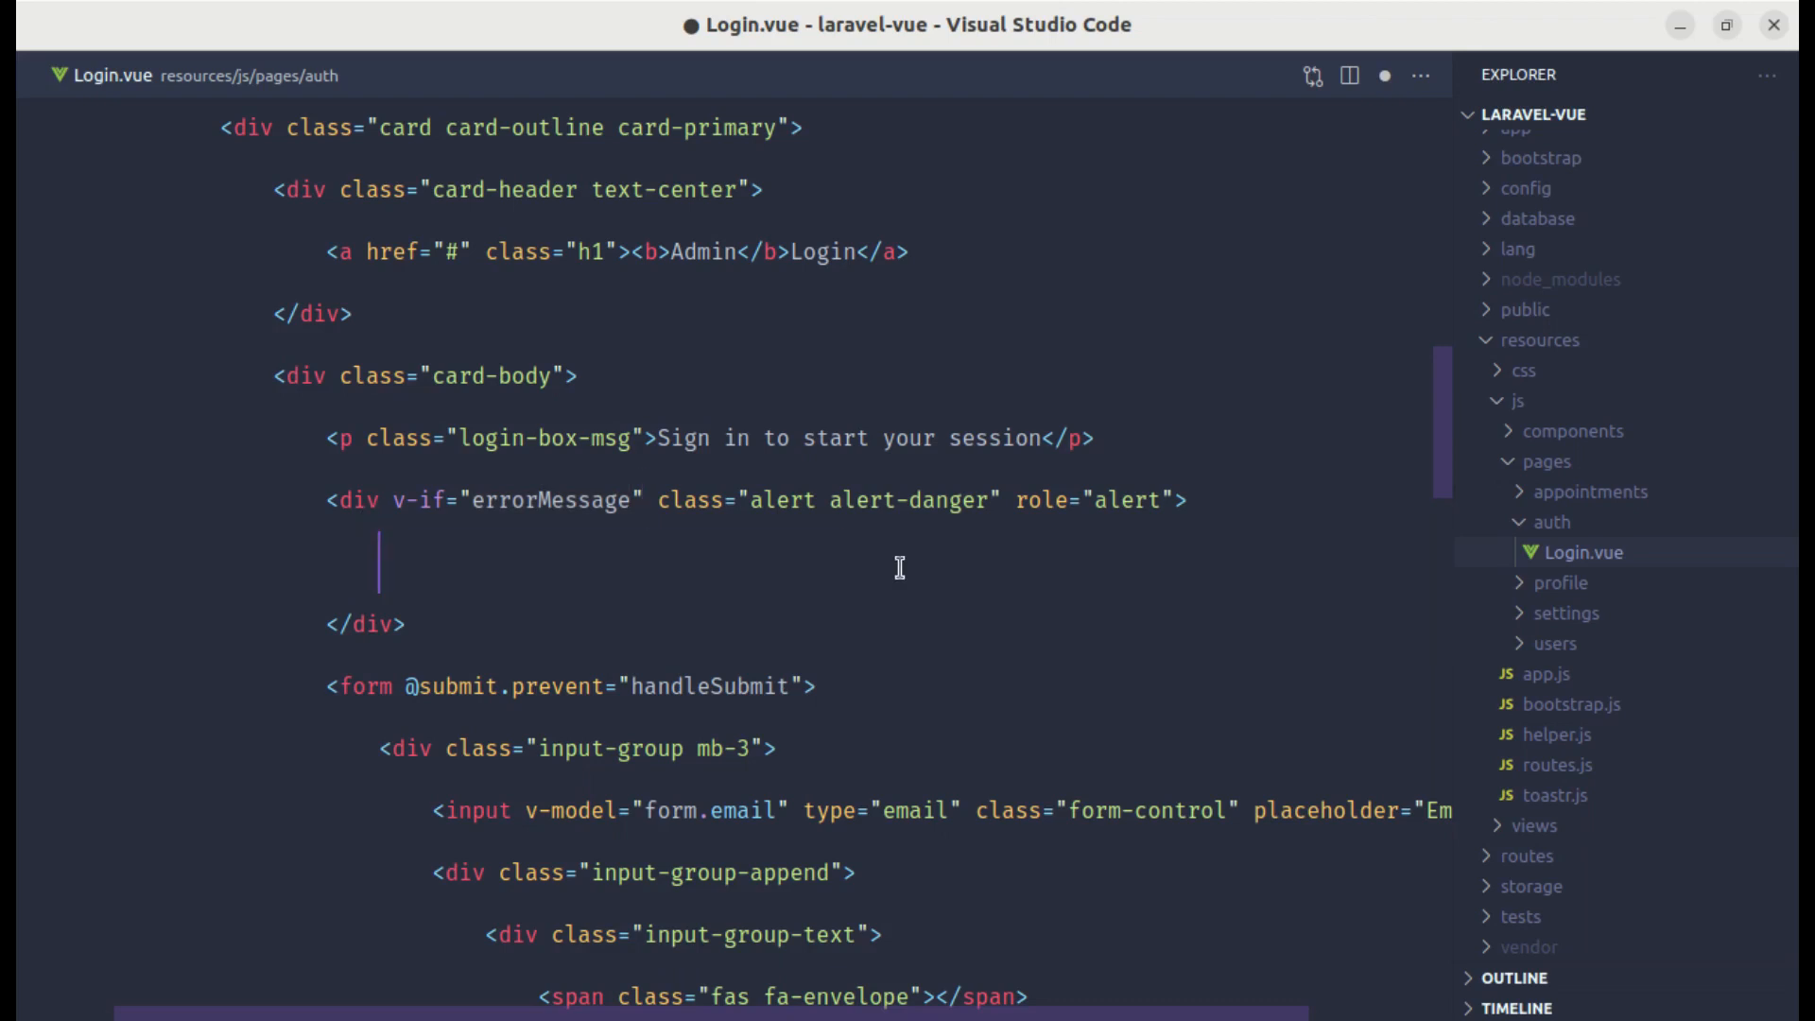
pyautogui.write('{{ errorMe')
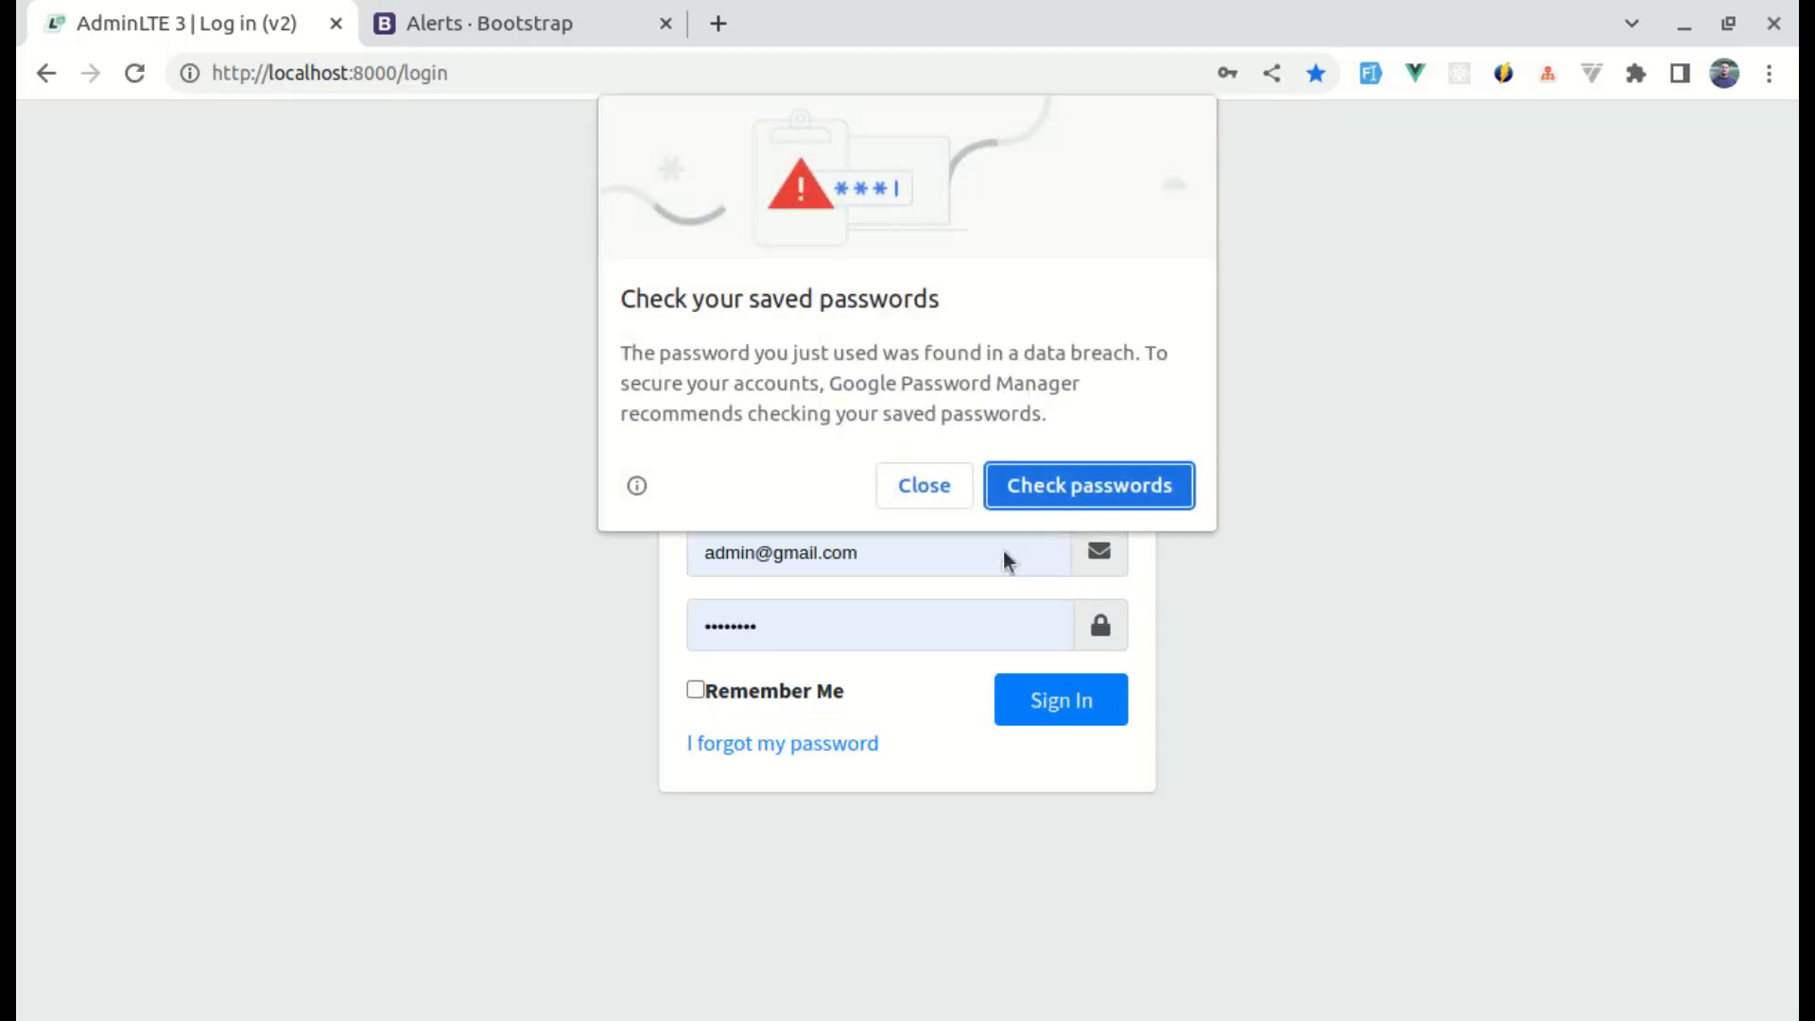
# Step: Dismiss Chrome's password warning and sign in with wrong credentials to see the server message in the red alert
pyautogui.click(923, 486)
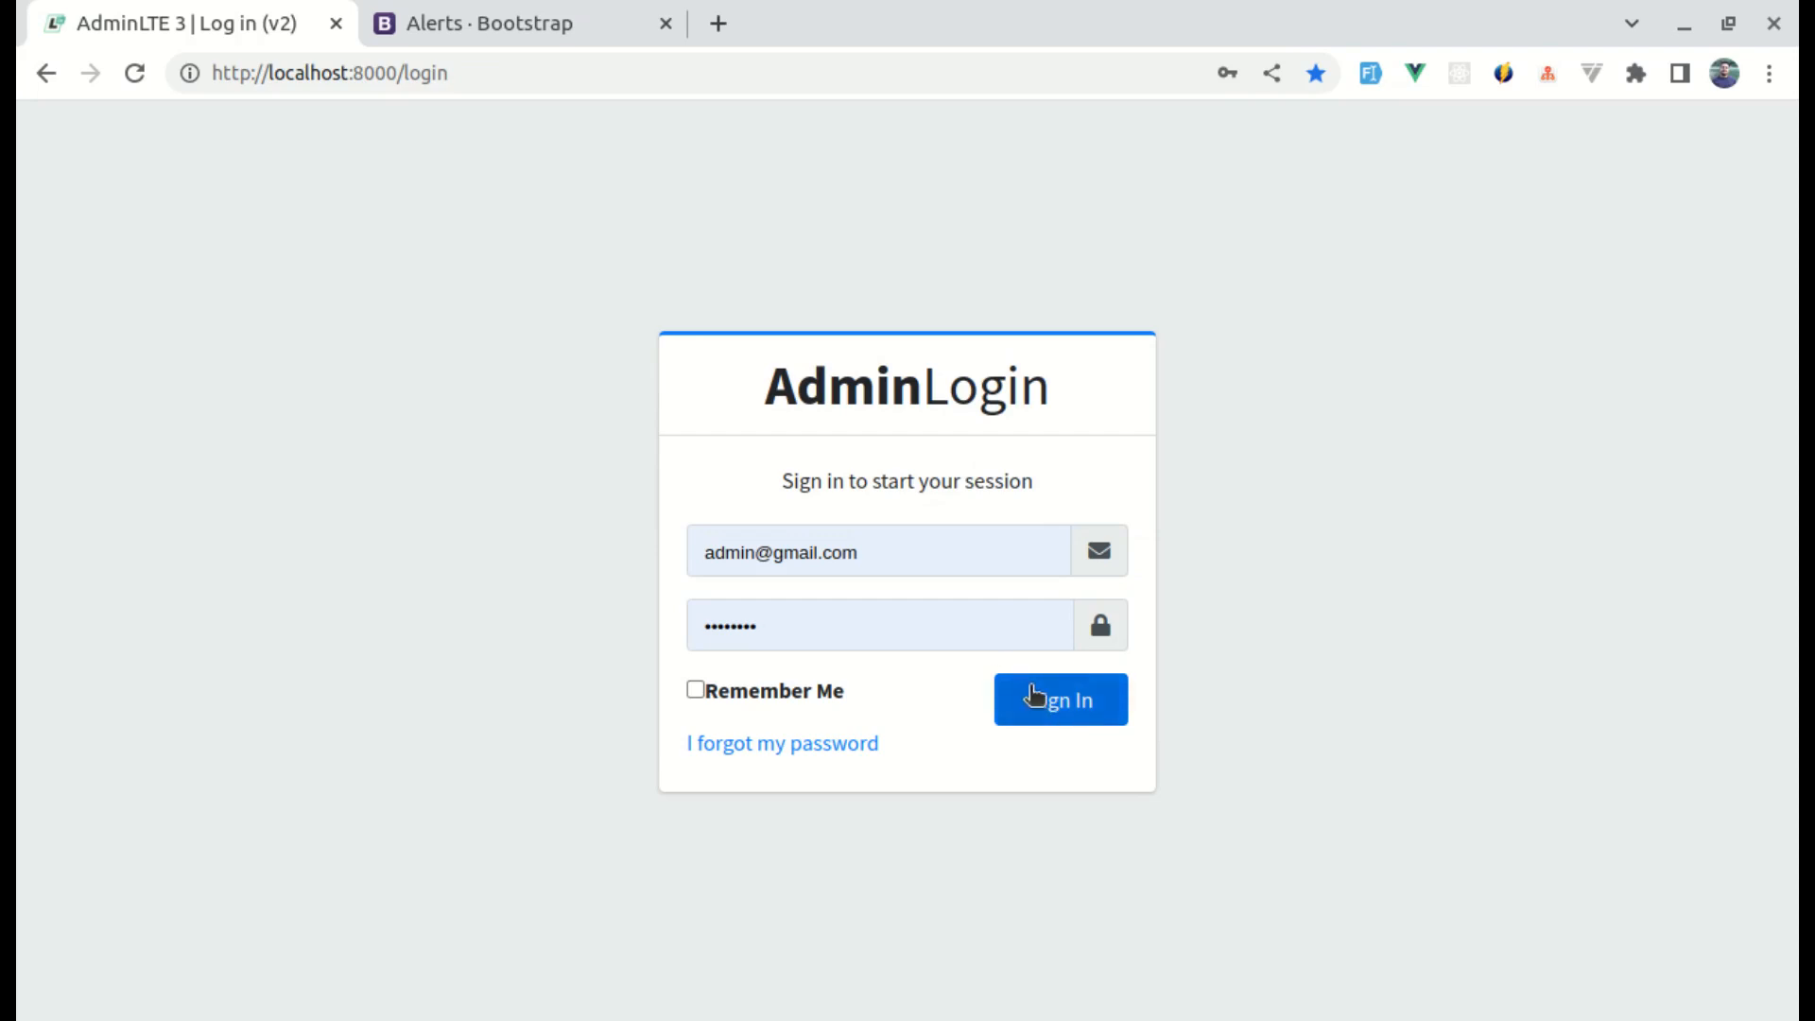
pyautogui.click(1058, 697)
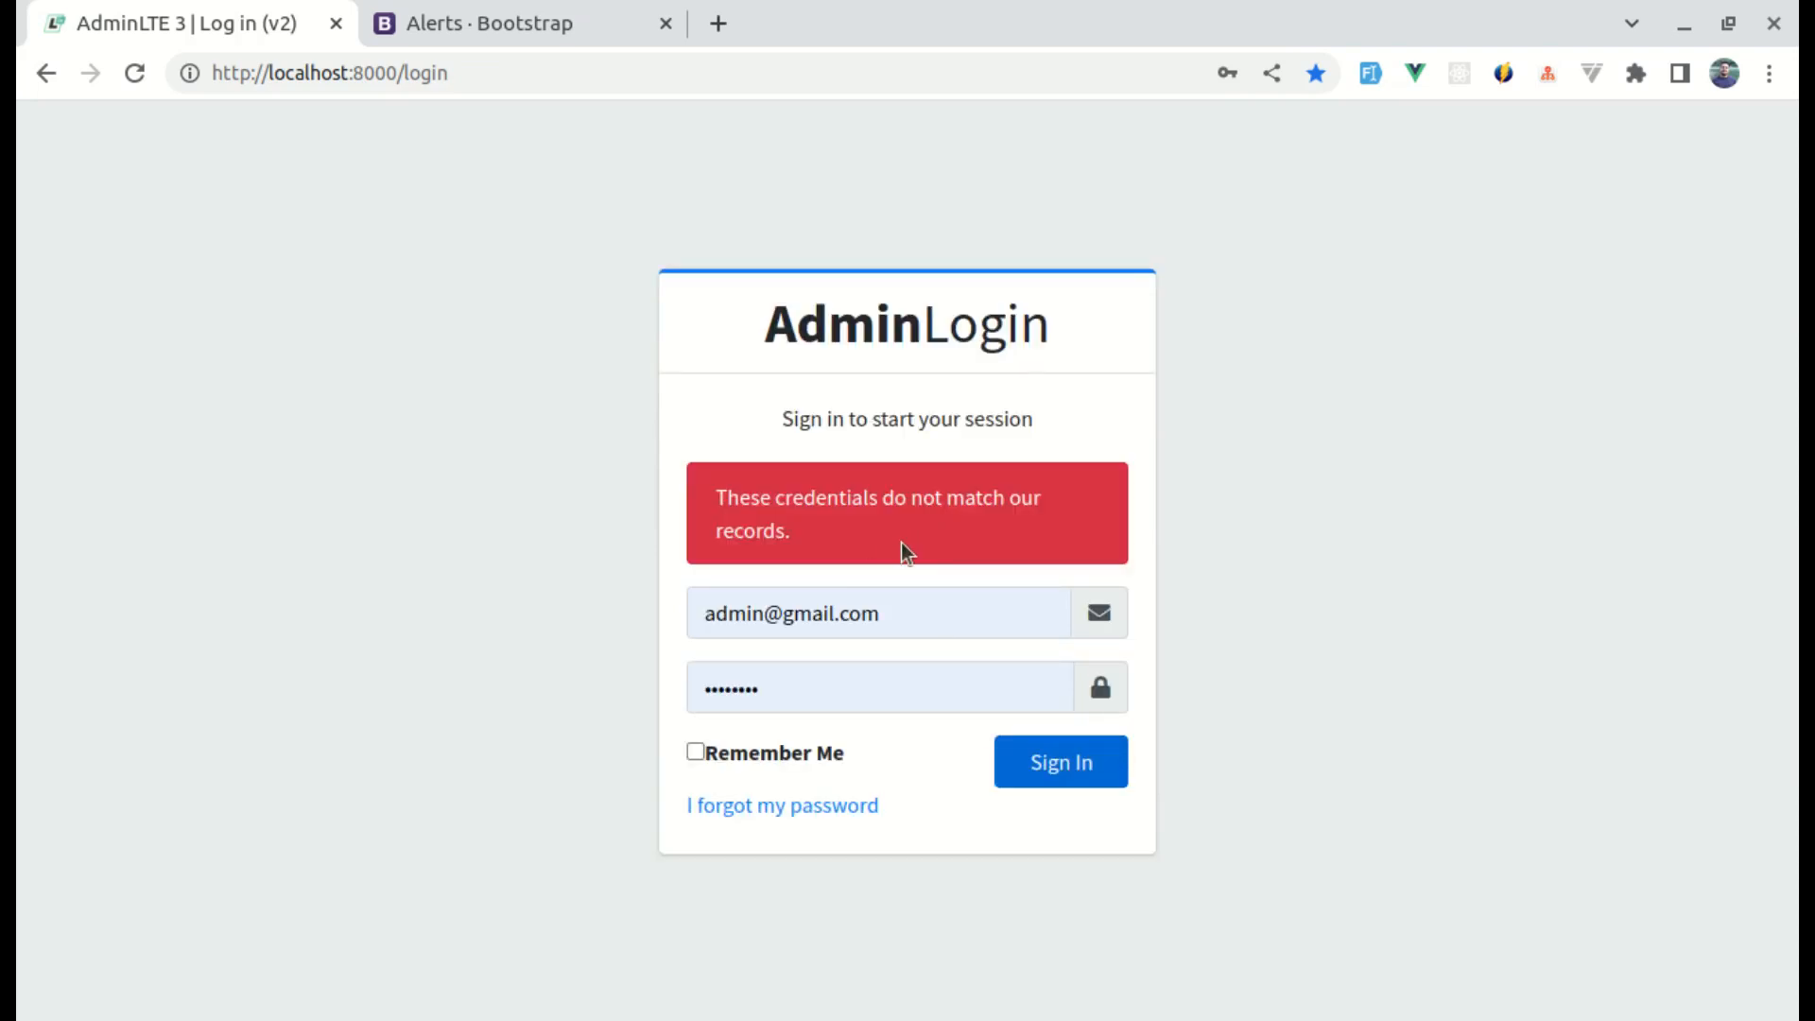
pyautogui.moveTo(715, 497); pyautogui.dragTo(1042, 531)
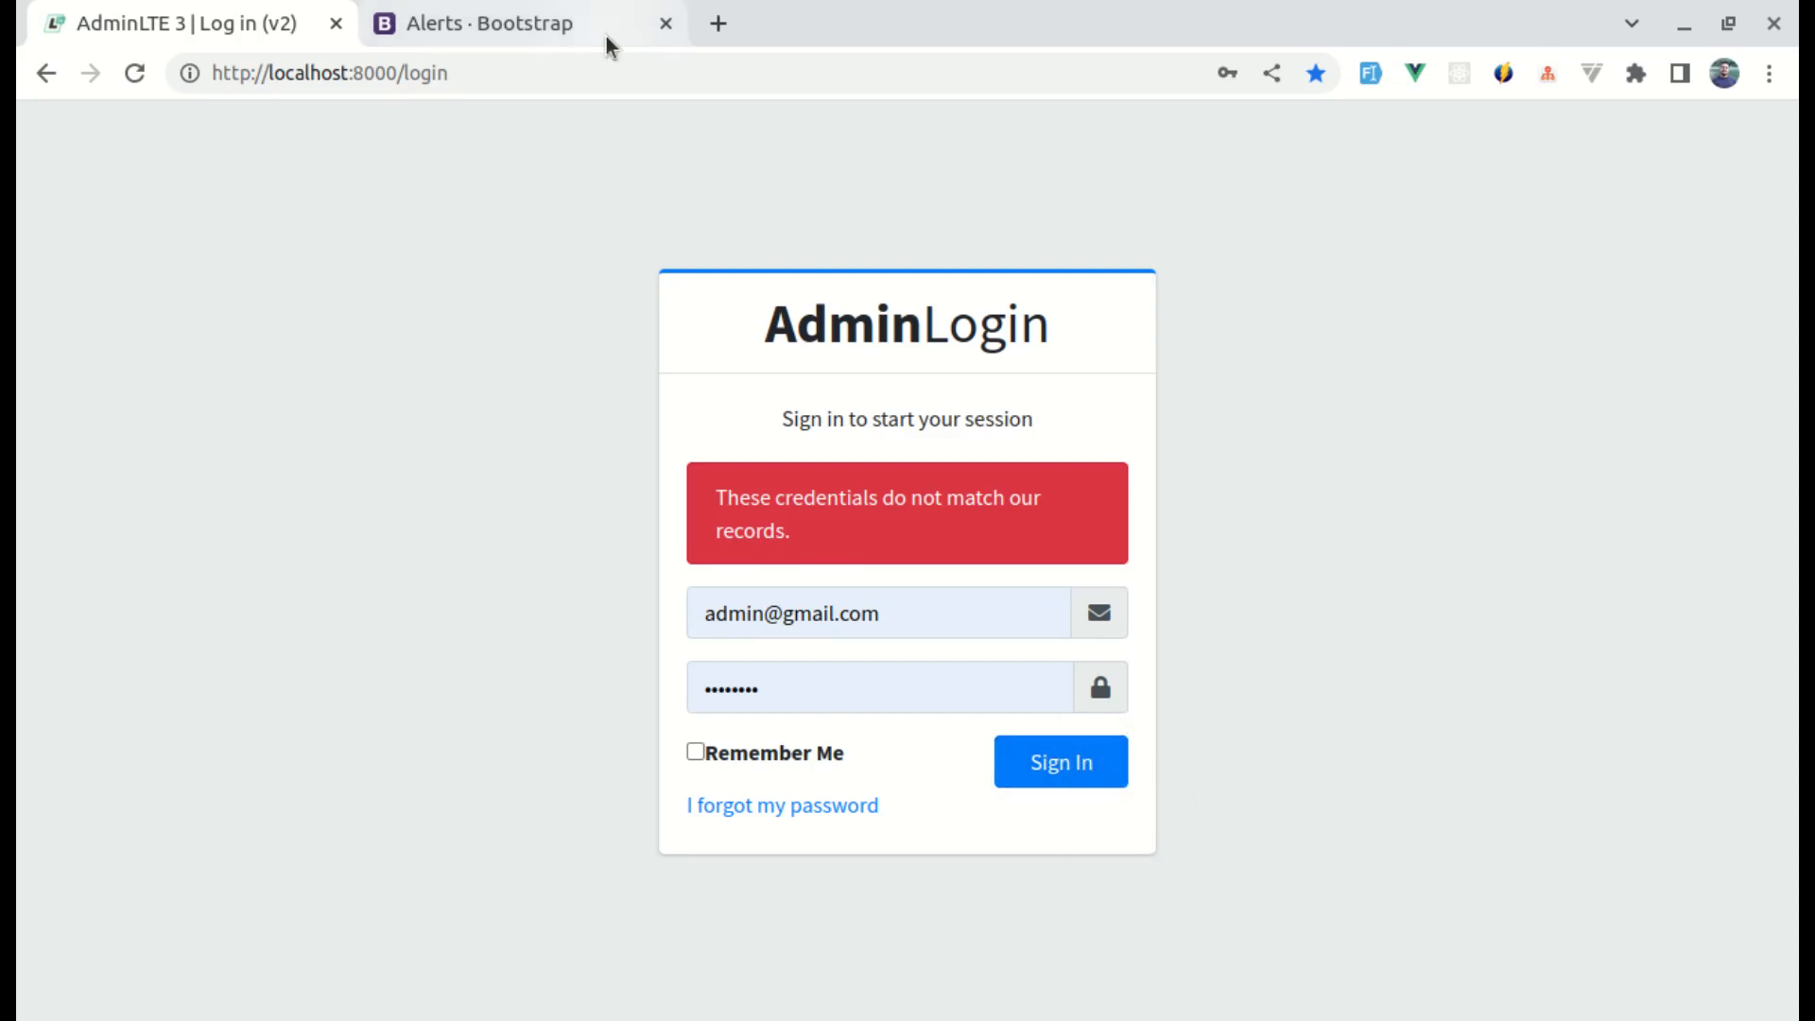
# Step: Search the Bootstrap docs for 'spinner' and open the Spinners page
pyautogui.click(471, 23)
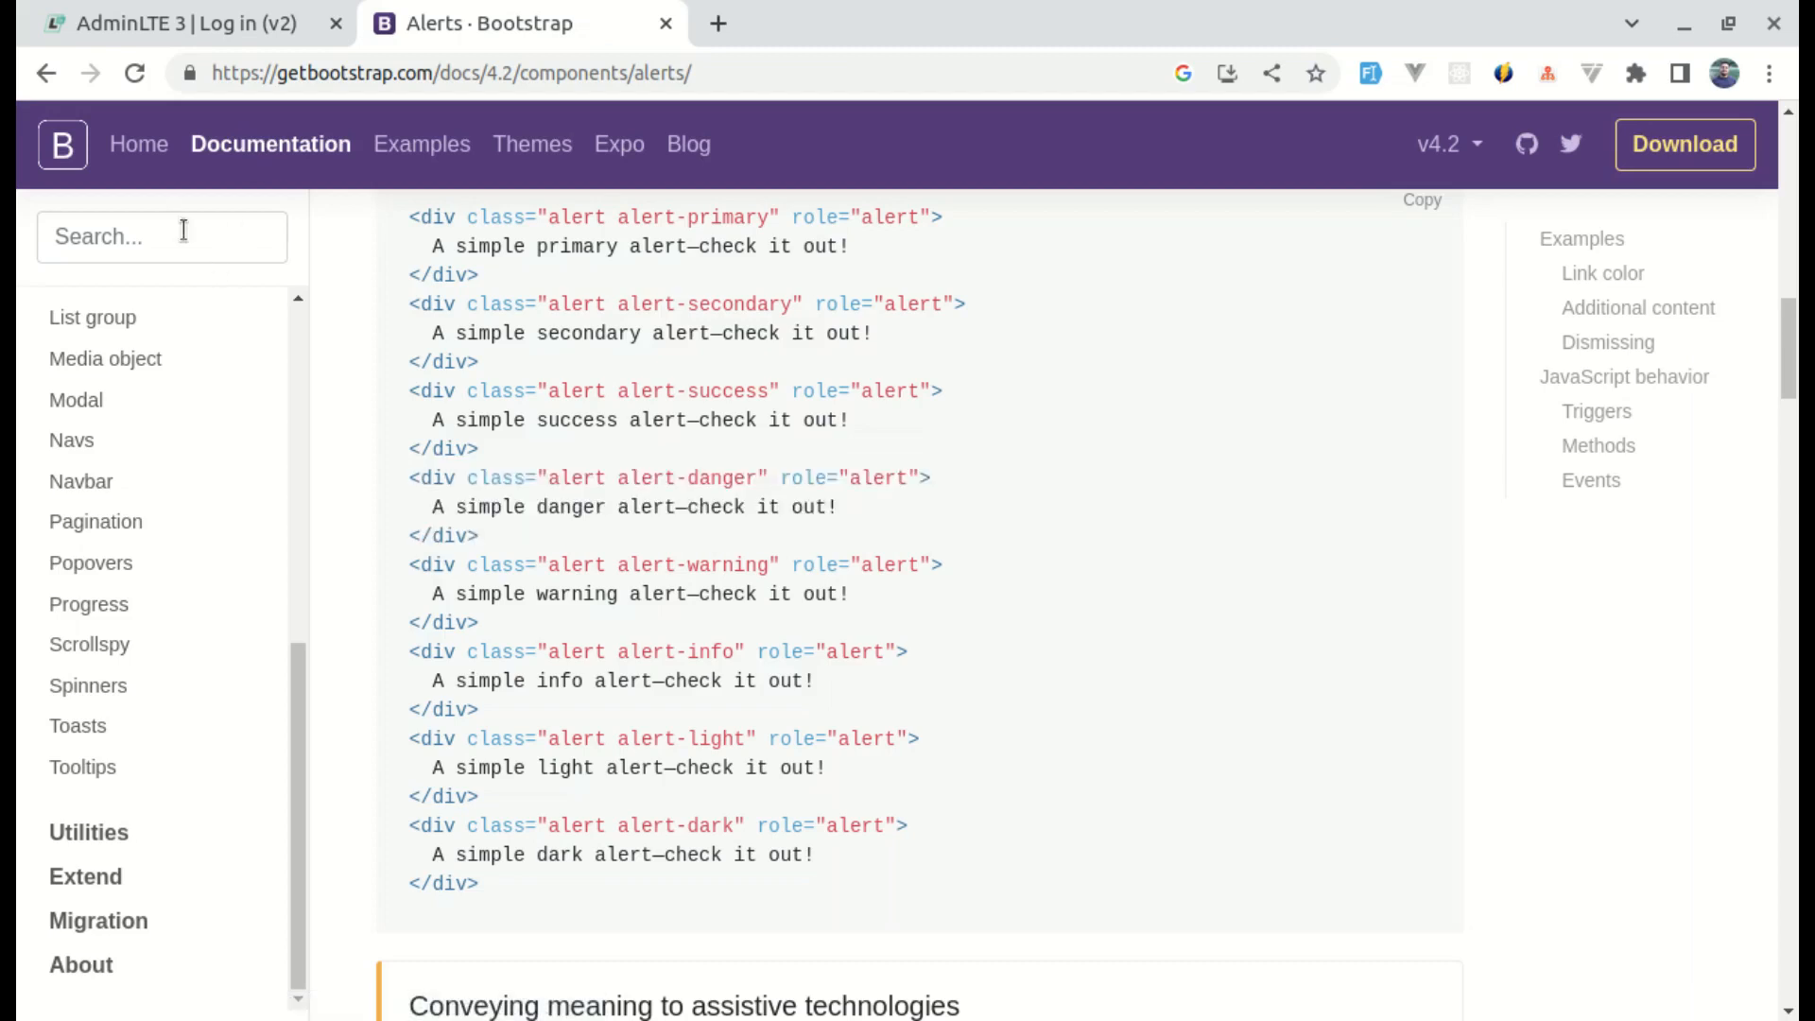
pyautogui.write('spinner')
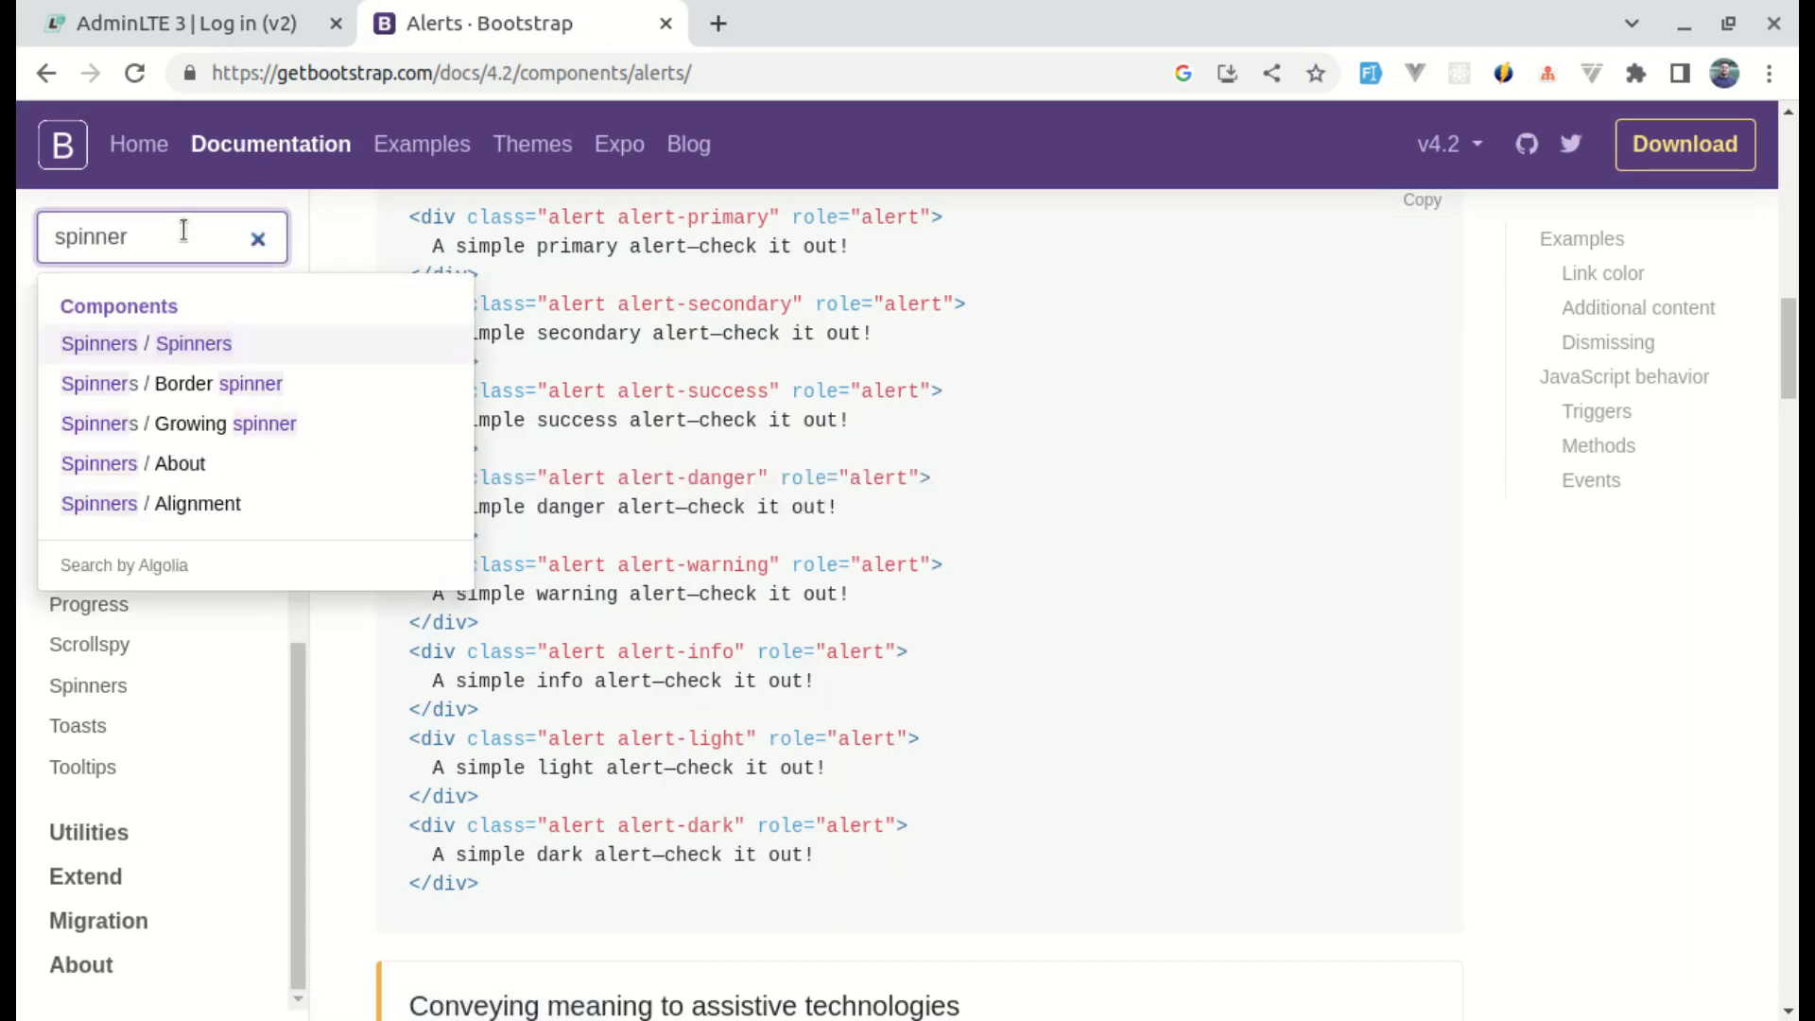
pyautogui.click(147, 343)
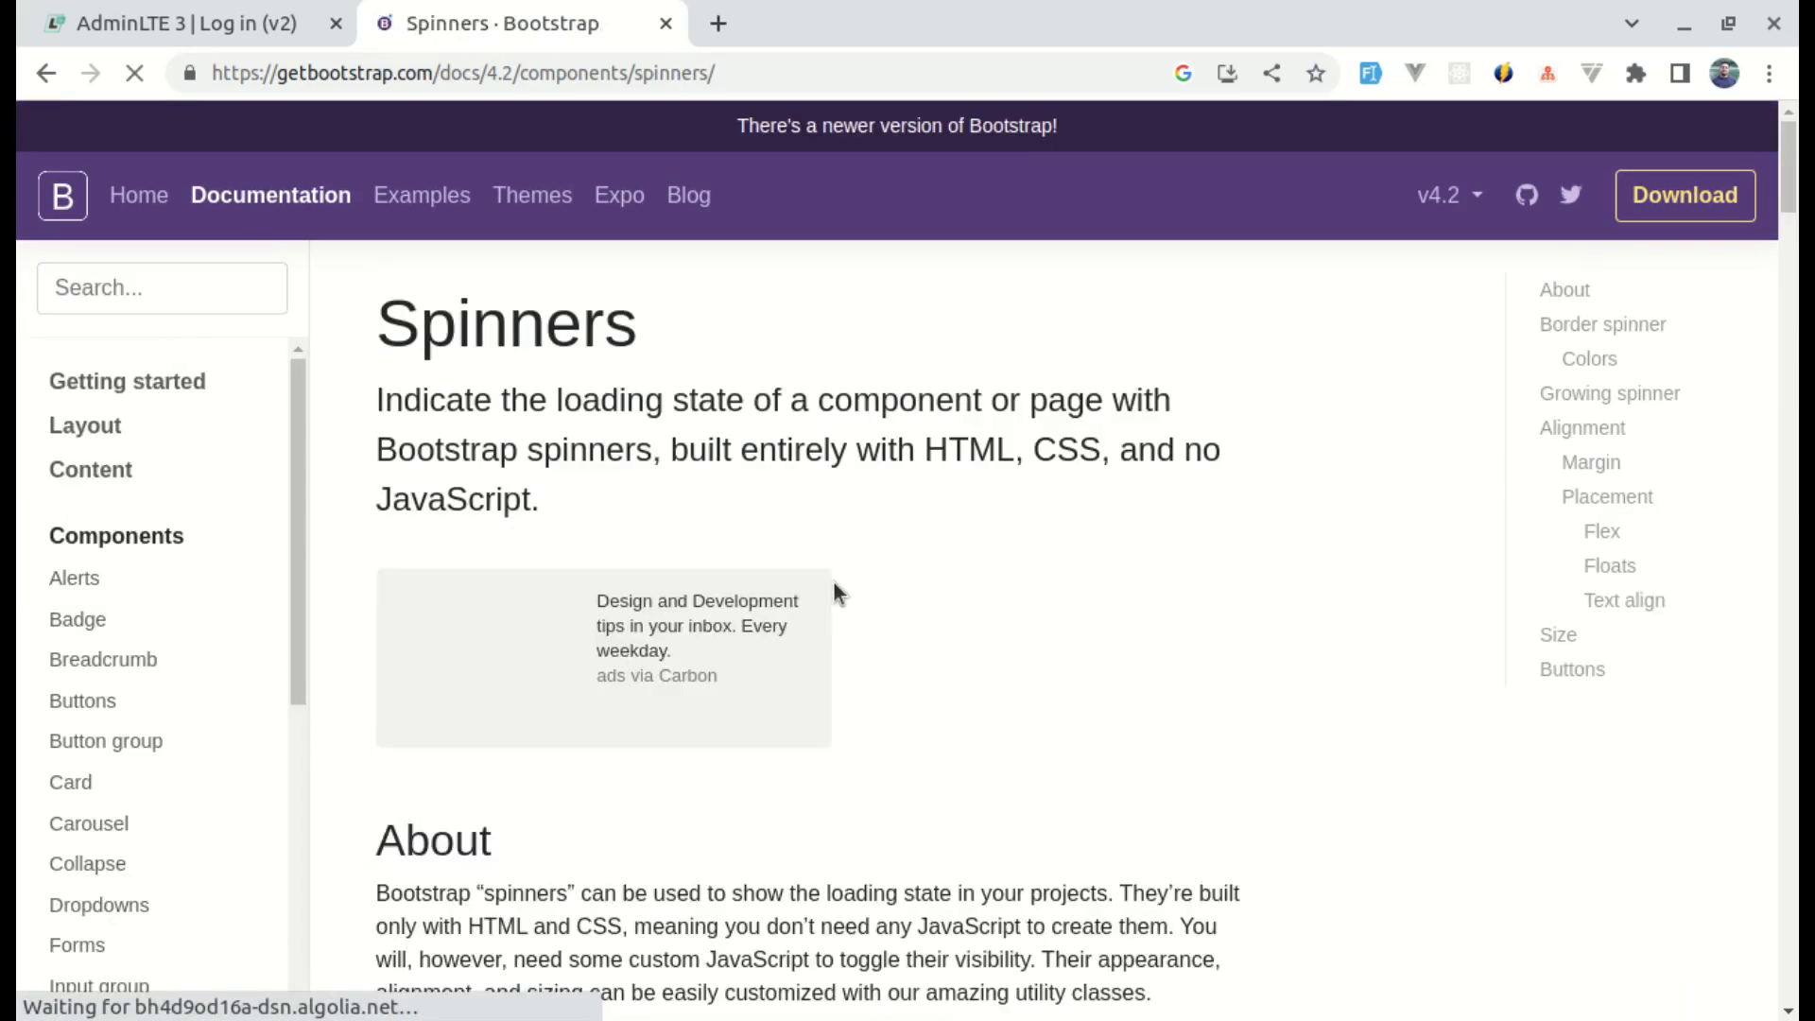
pyautogui.scroll(-3)
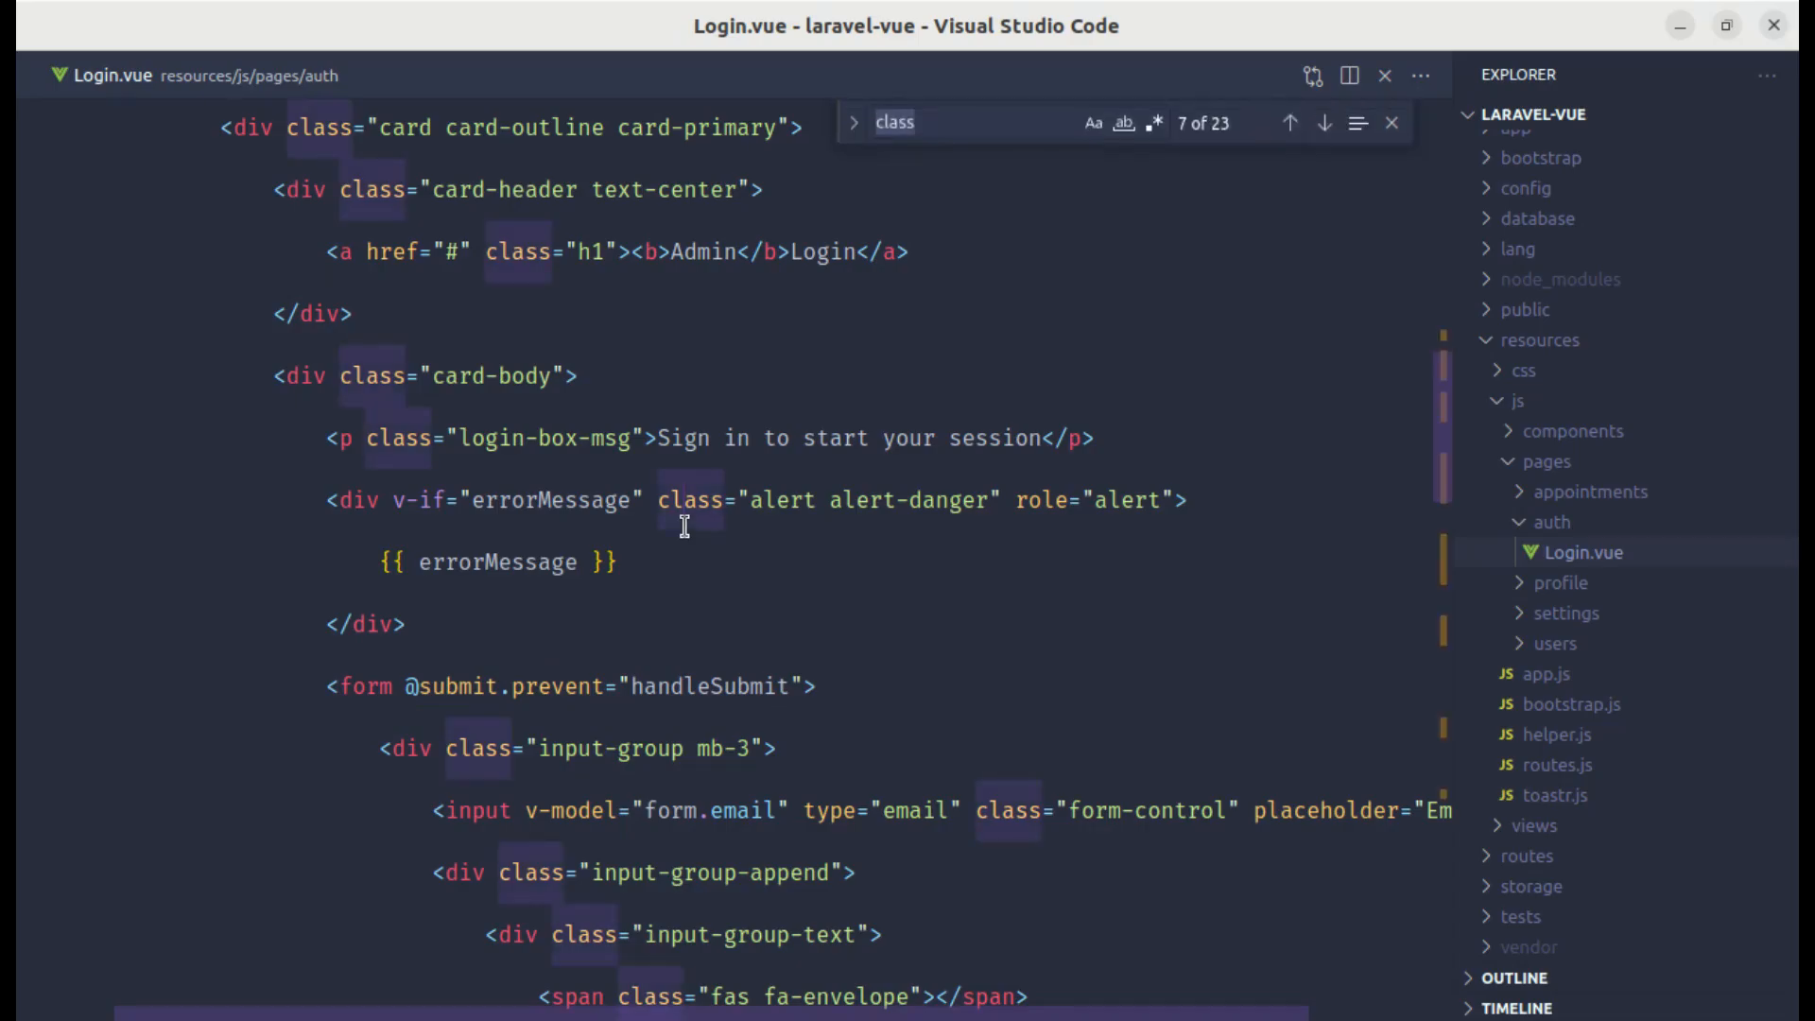
# Step: Inside the submit button add a spinner-border div and wrap Sign In in a span
pyautogui.write('si')
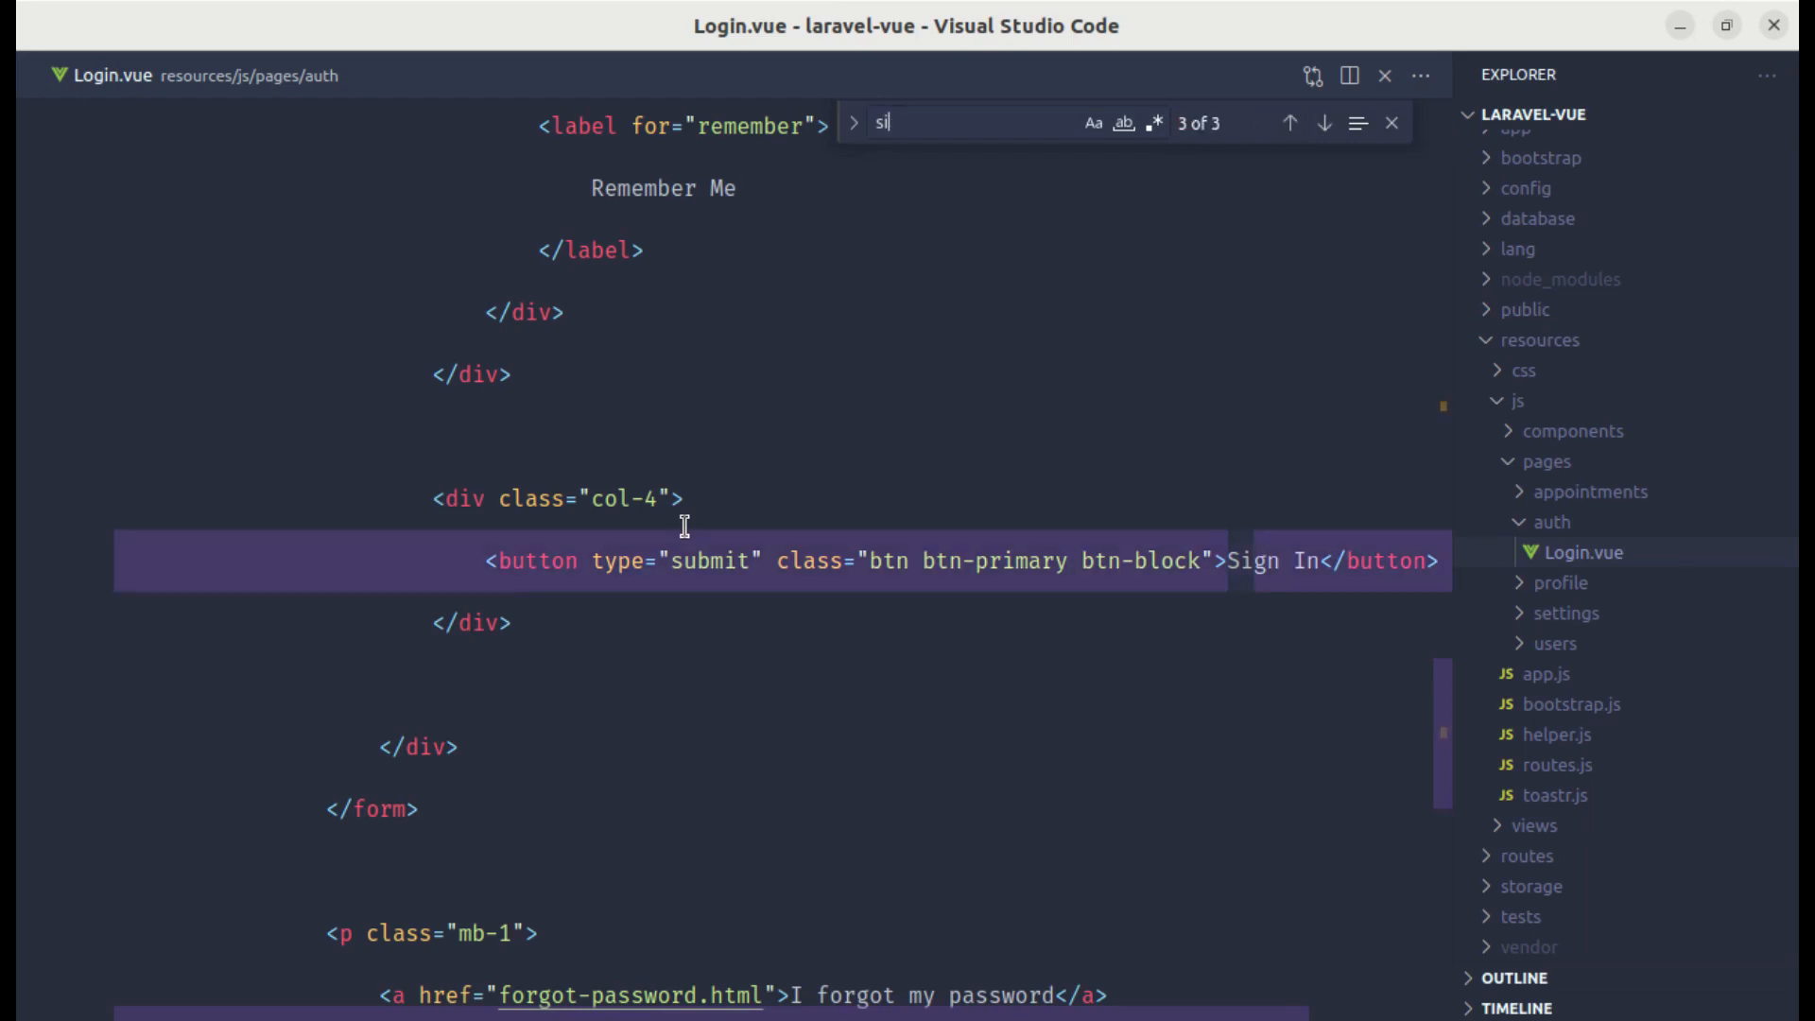
pyautogui.click(1392, 123)
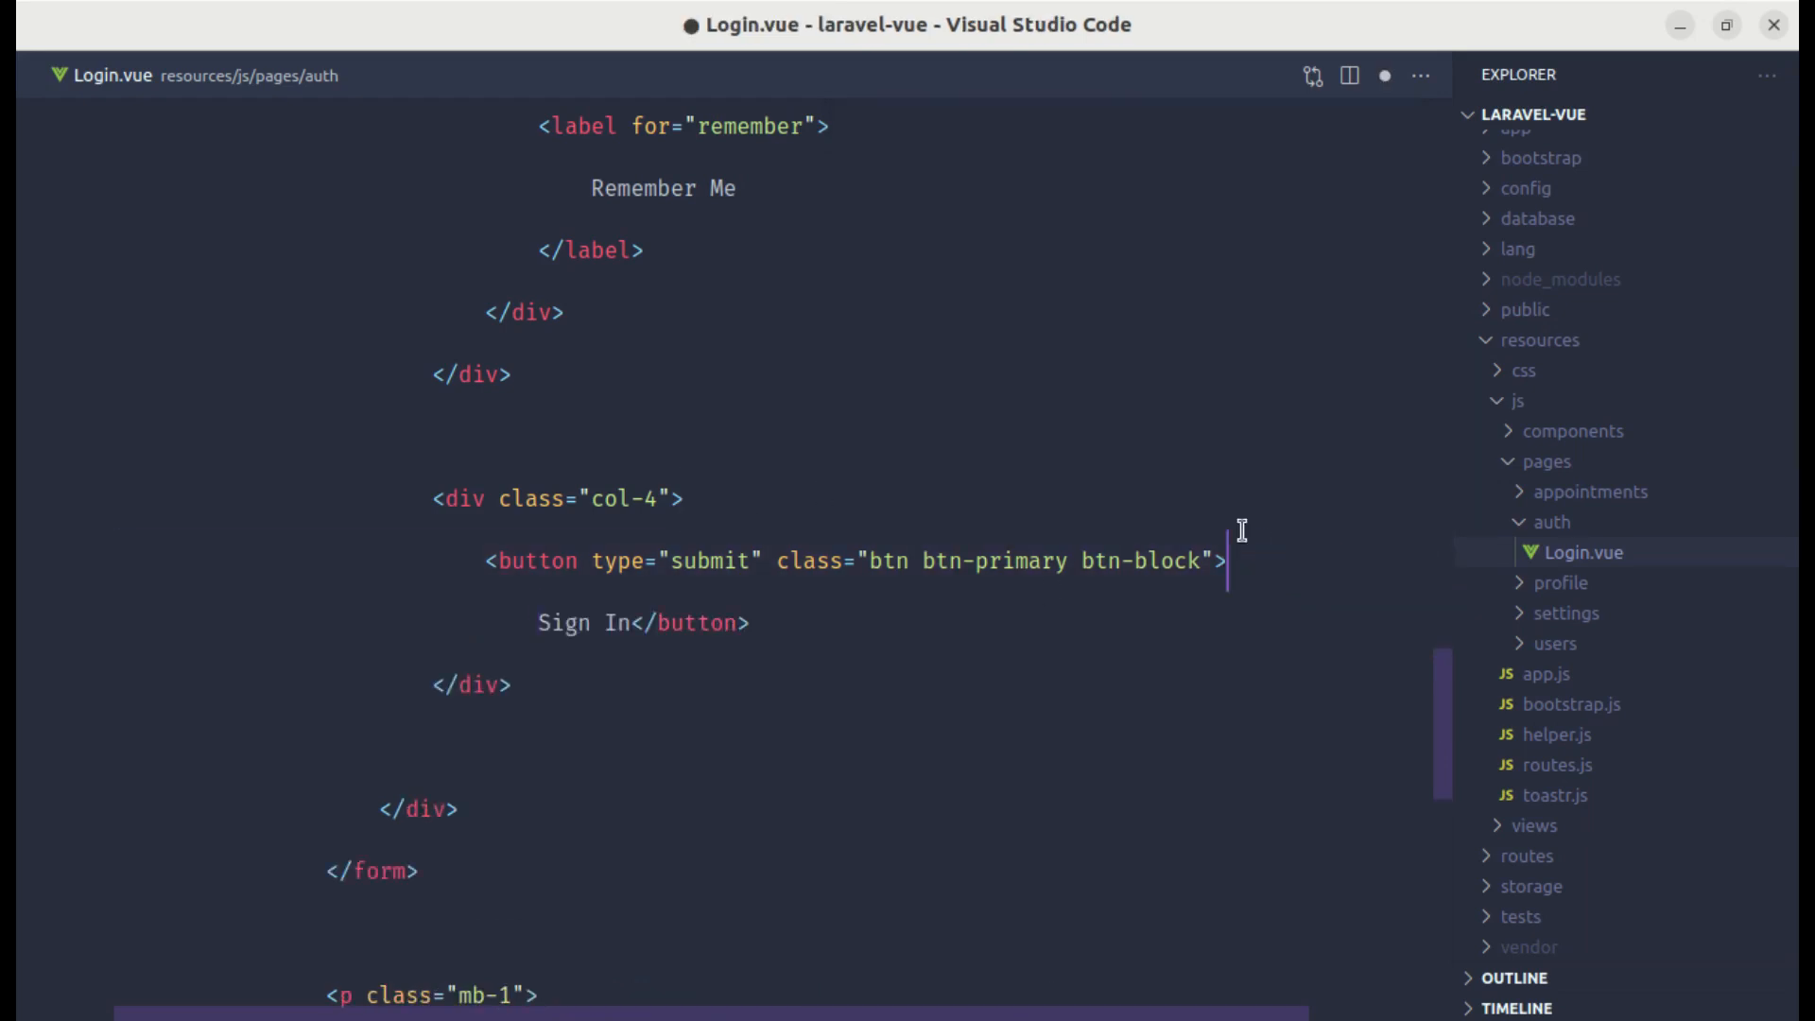
pyautogui.write('<div class="spinner-border" role="status">')
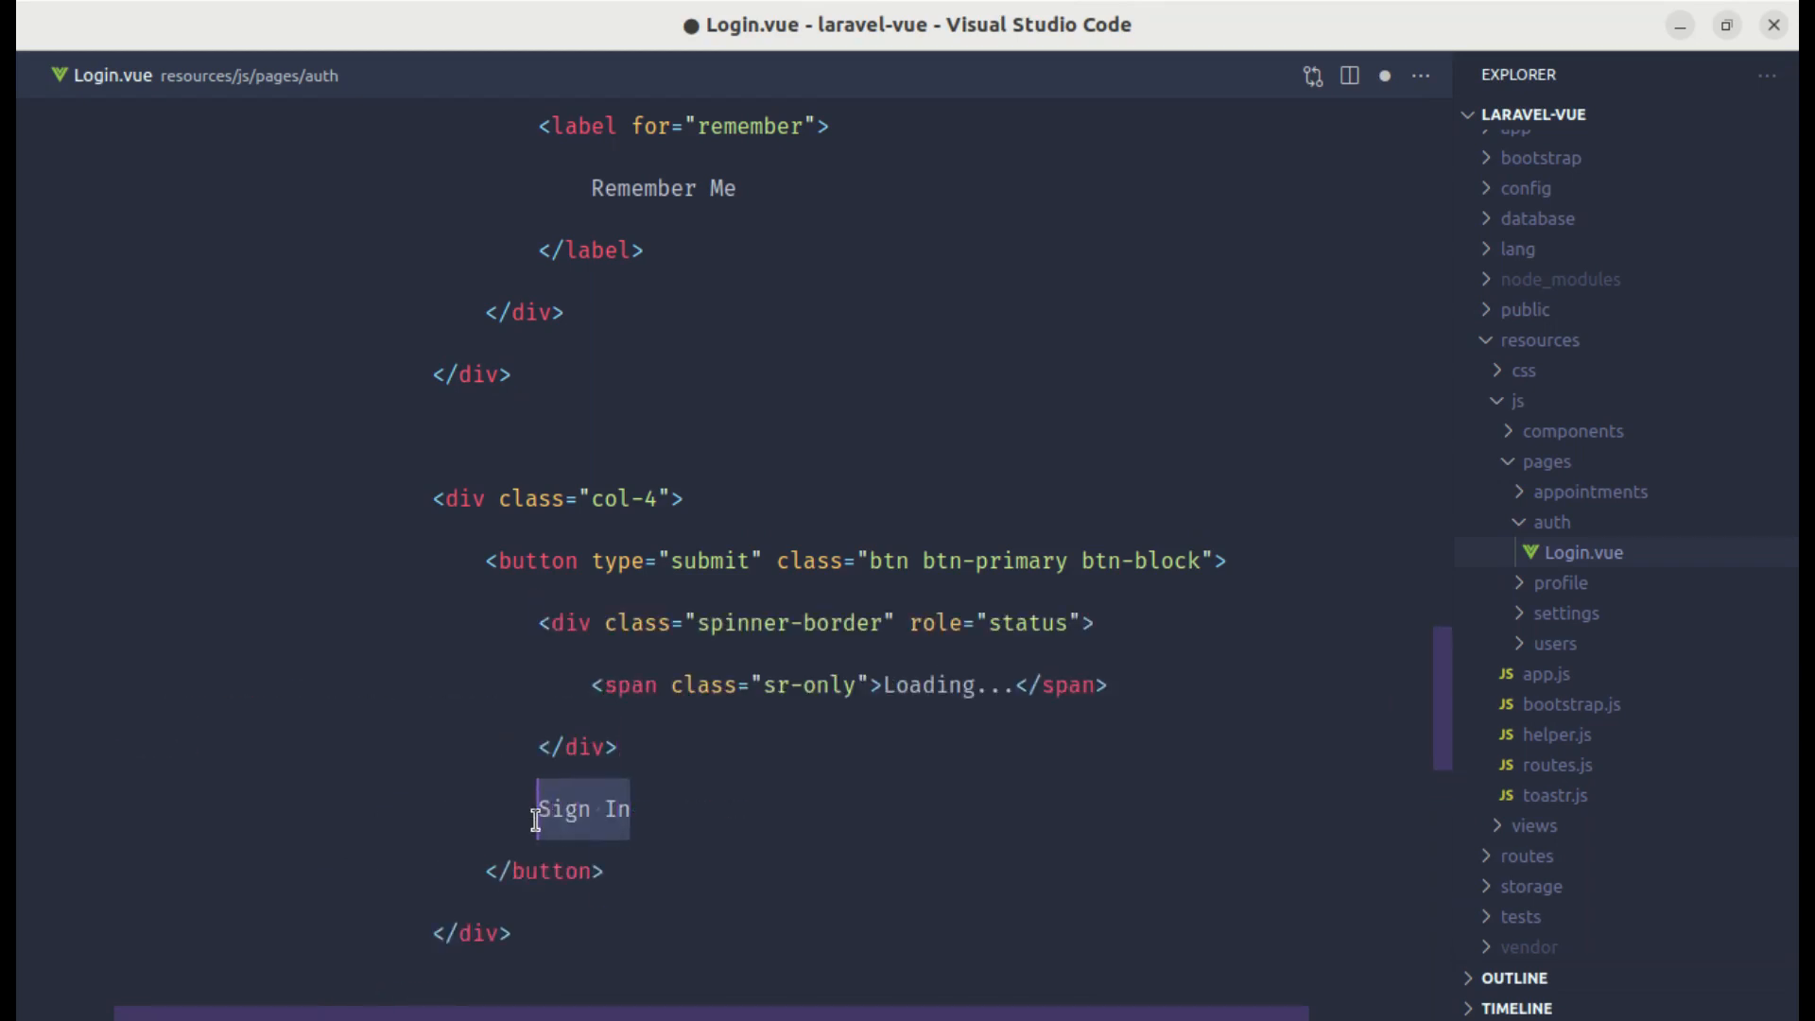
pyautogui.write('<span>')
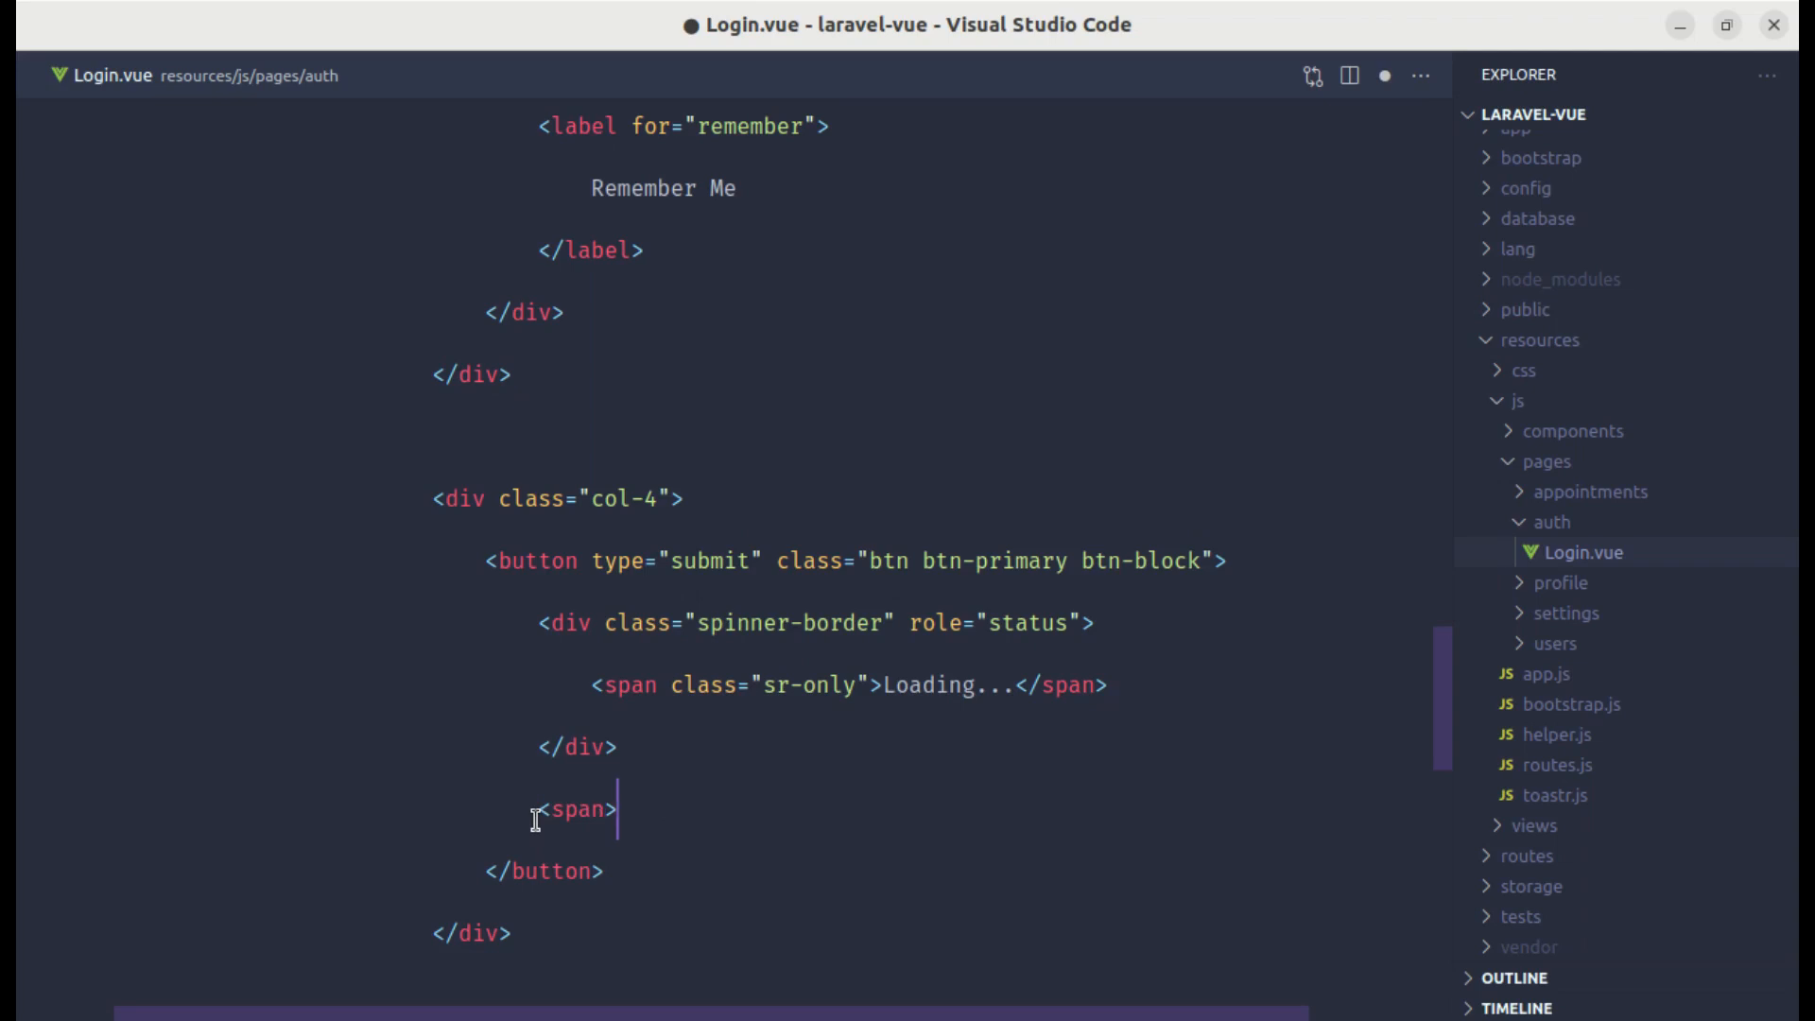
pyautogui.write('Sign In</span>')
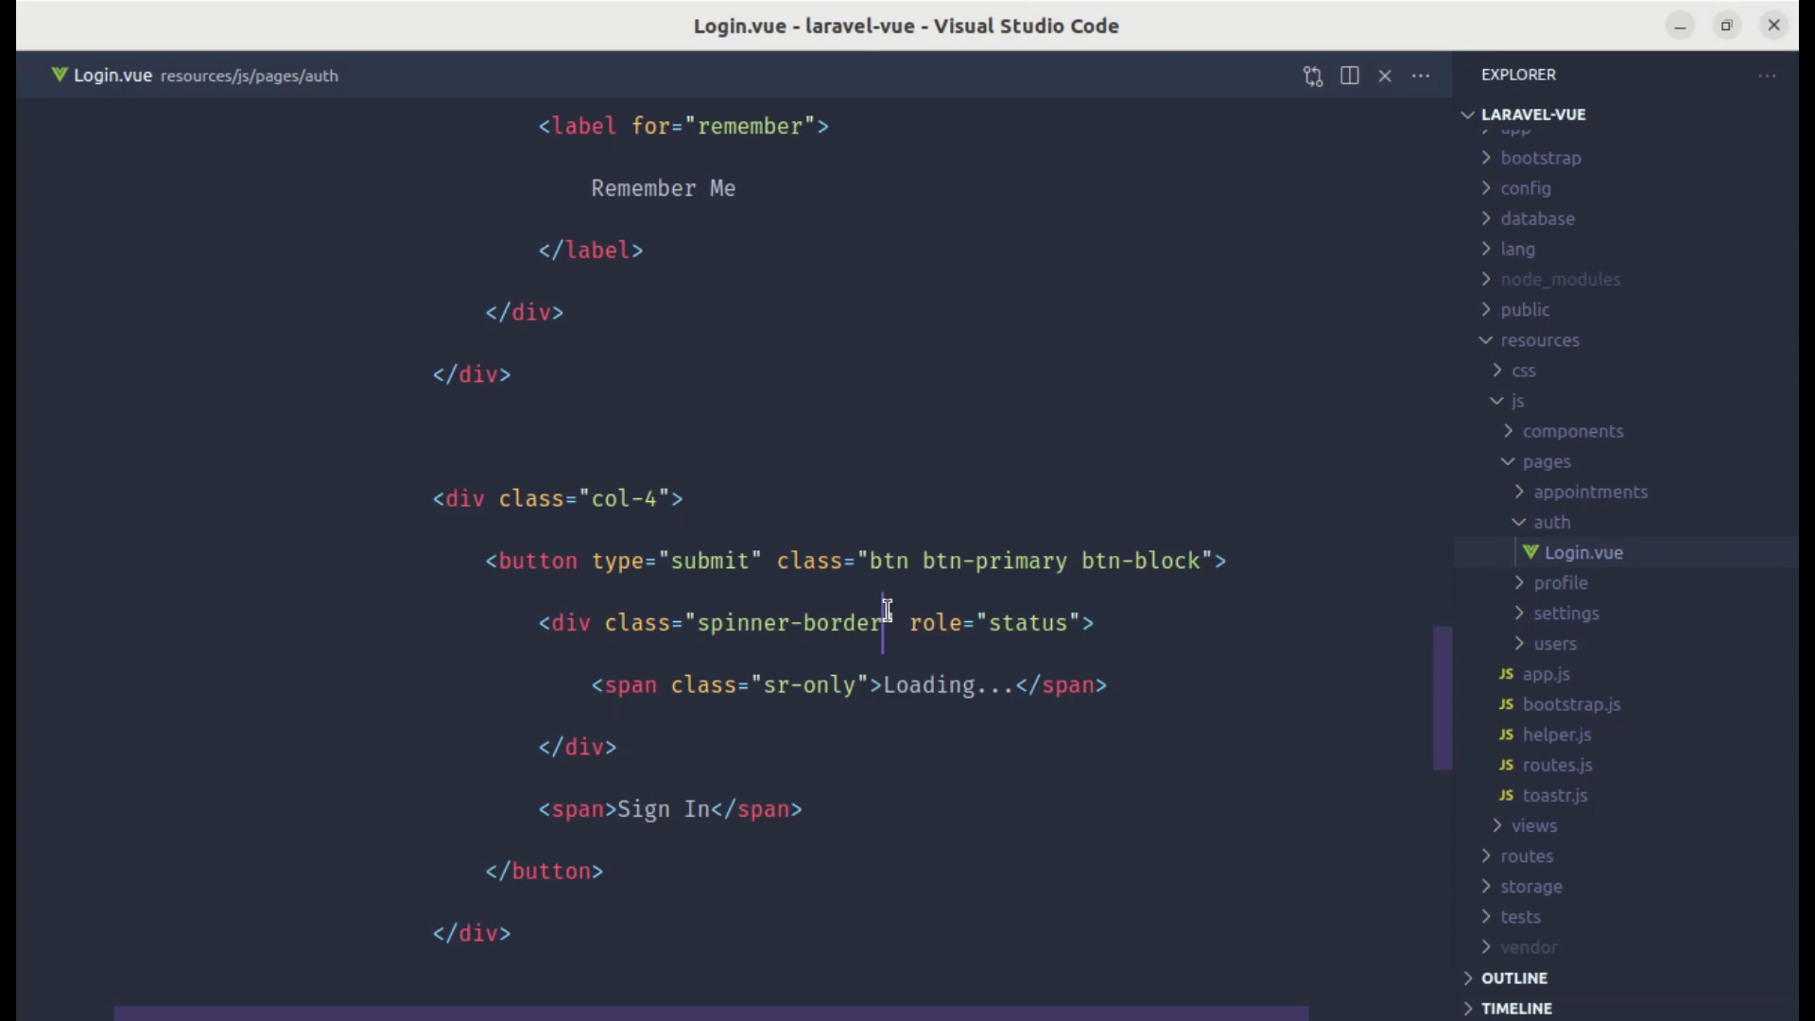
# Step: Make the spinner spinner-border-sm with v-if="loading" and give the Sign In span v-else
pyautogui.write('spinner-border-sm')
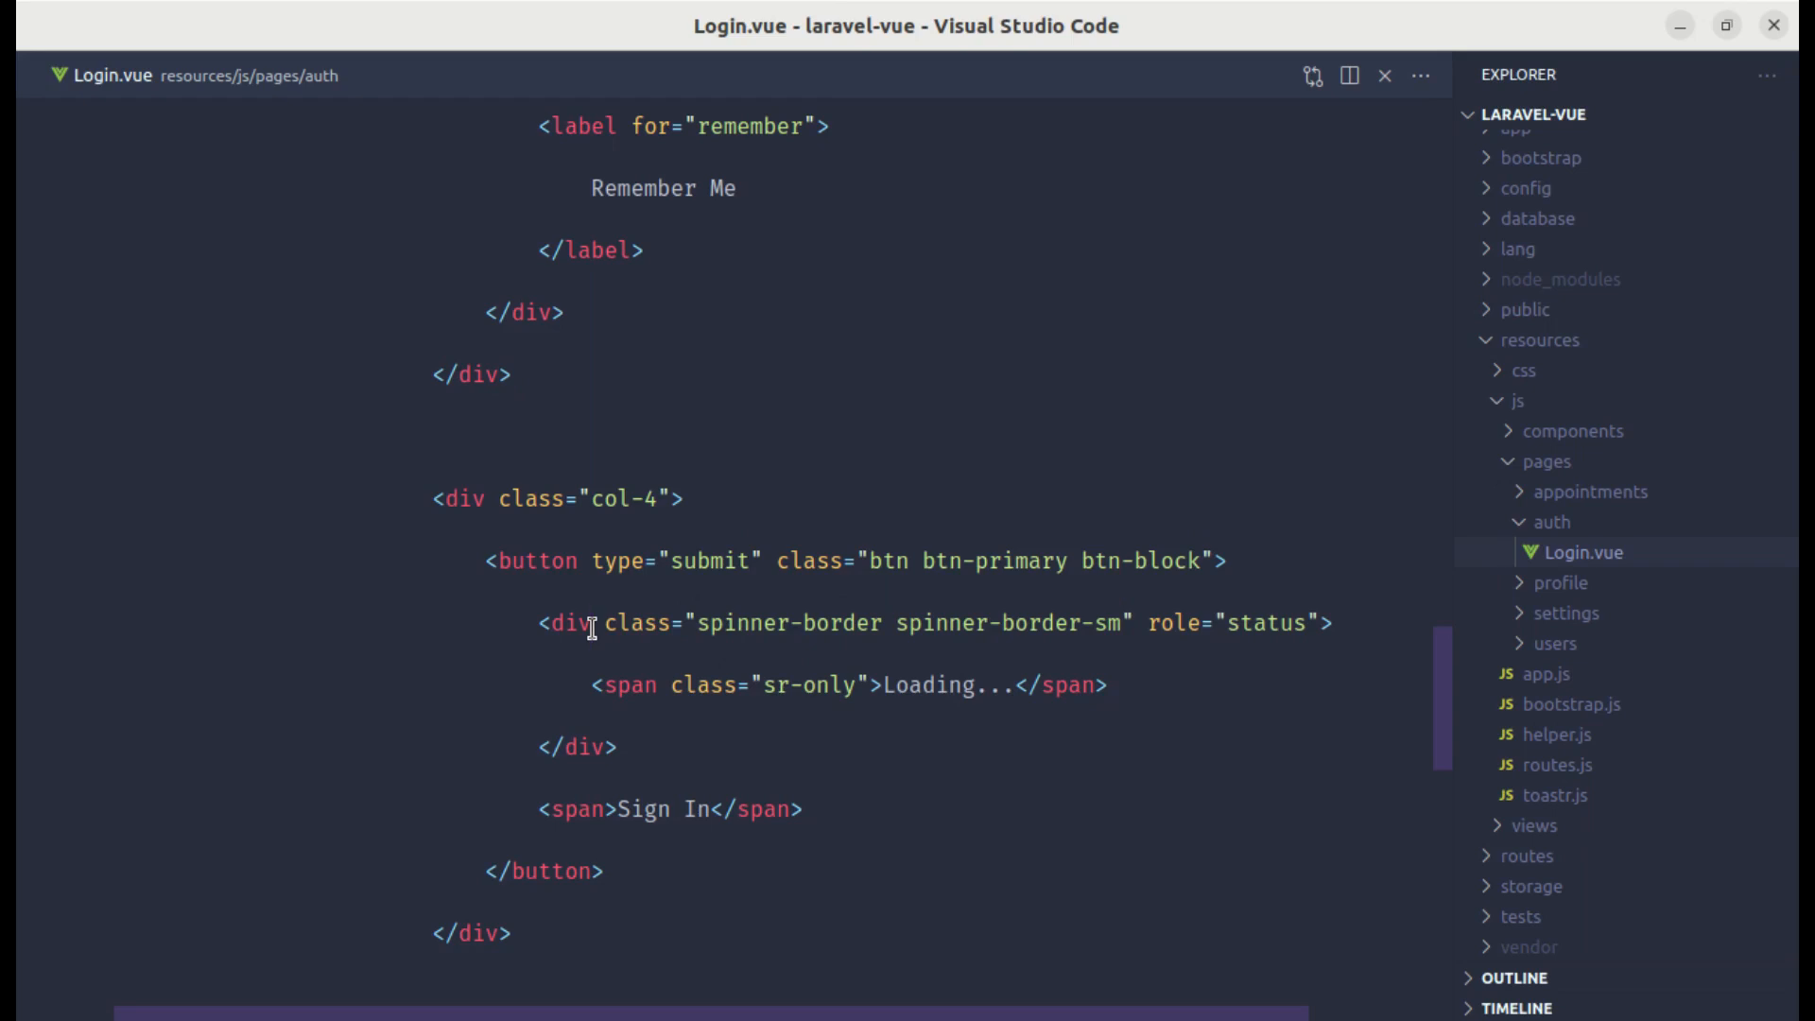
pyautogui.write('v-if="l"')
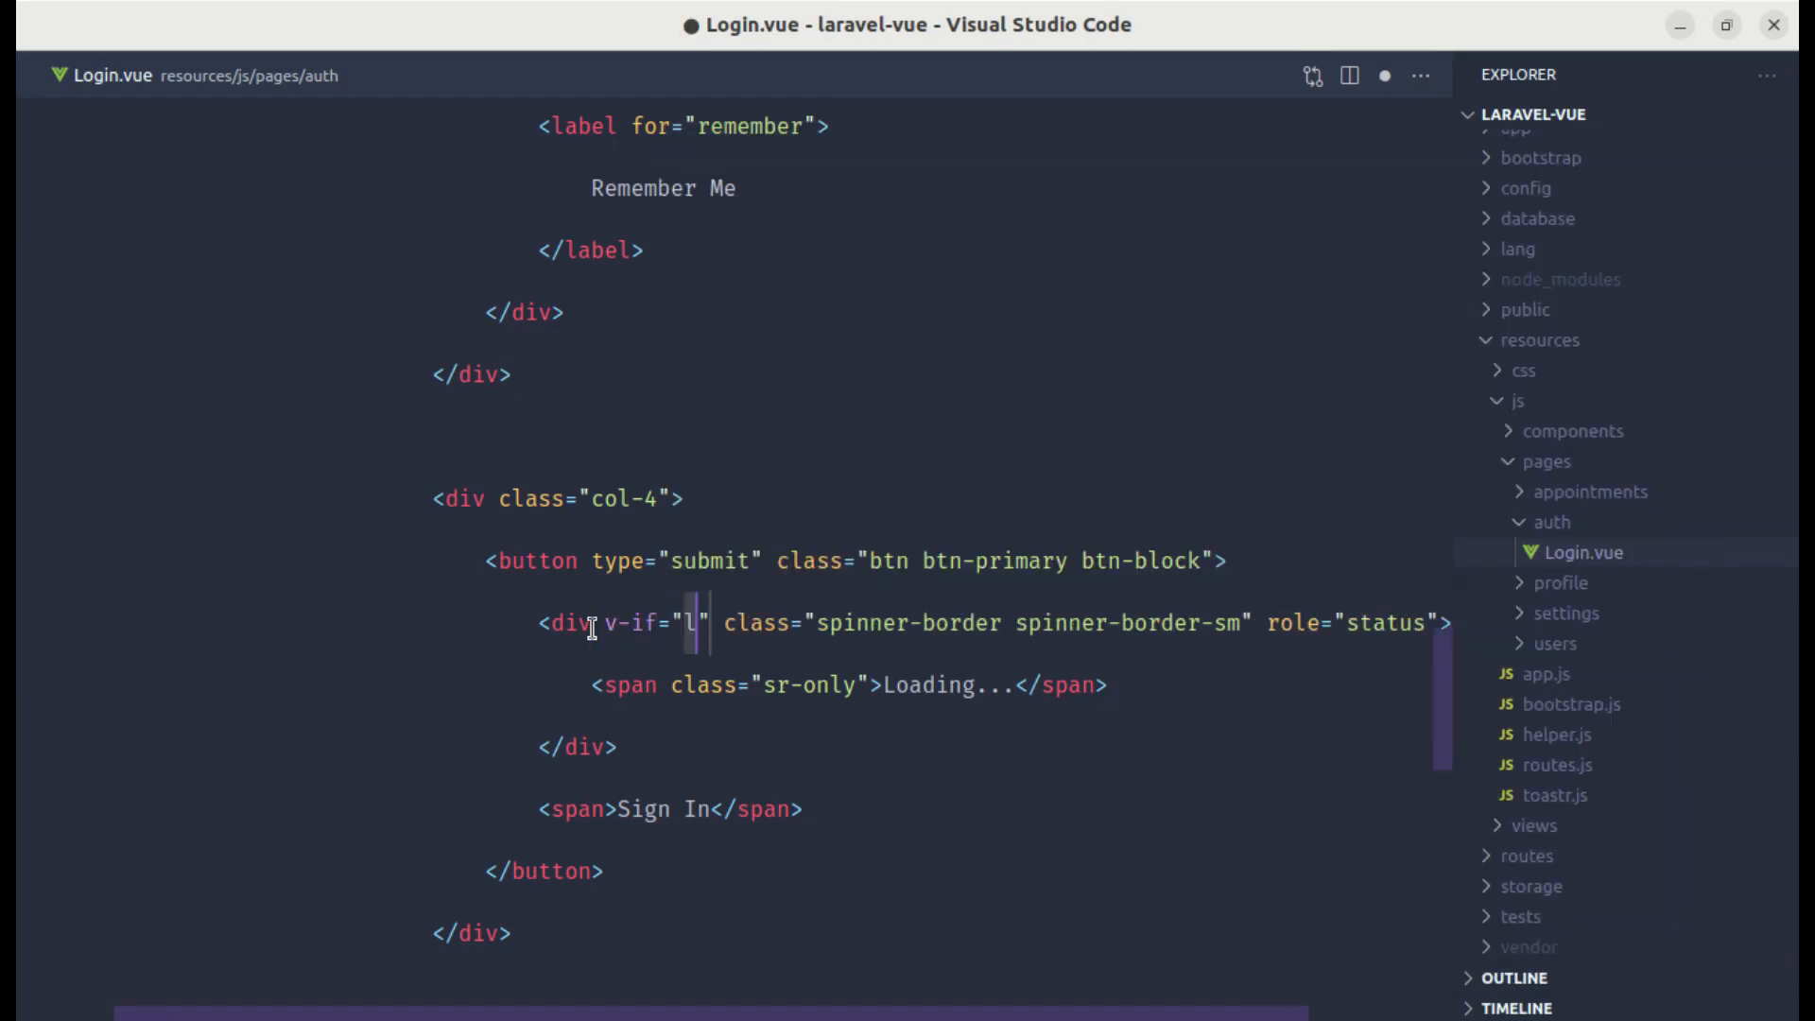
pyautogui.write('oading')
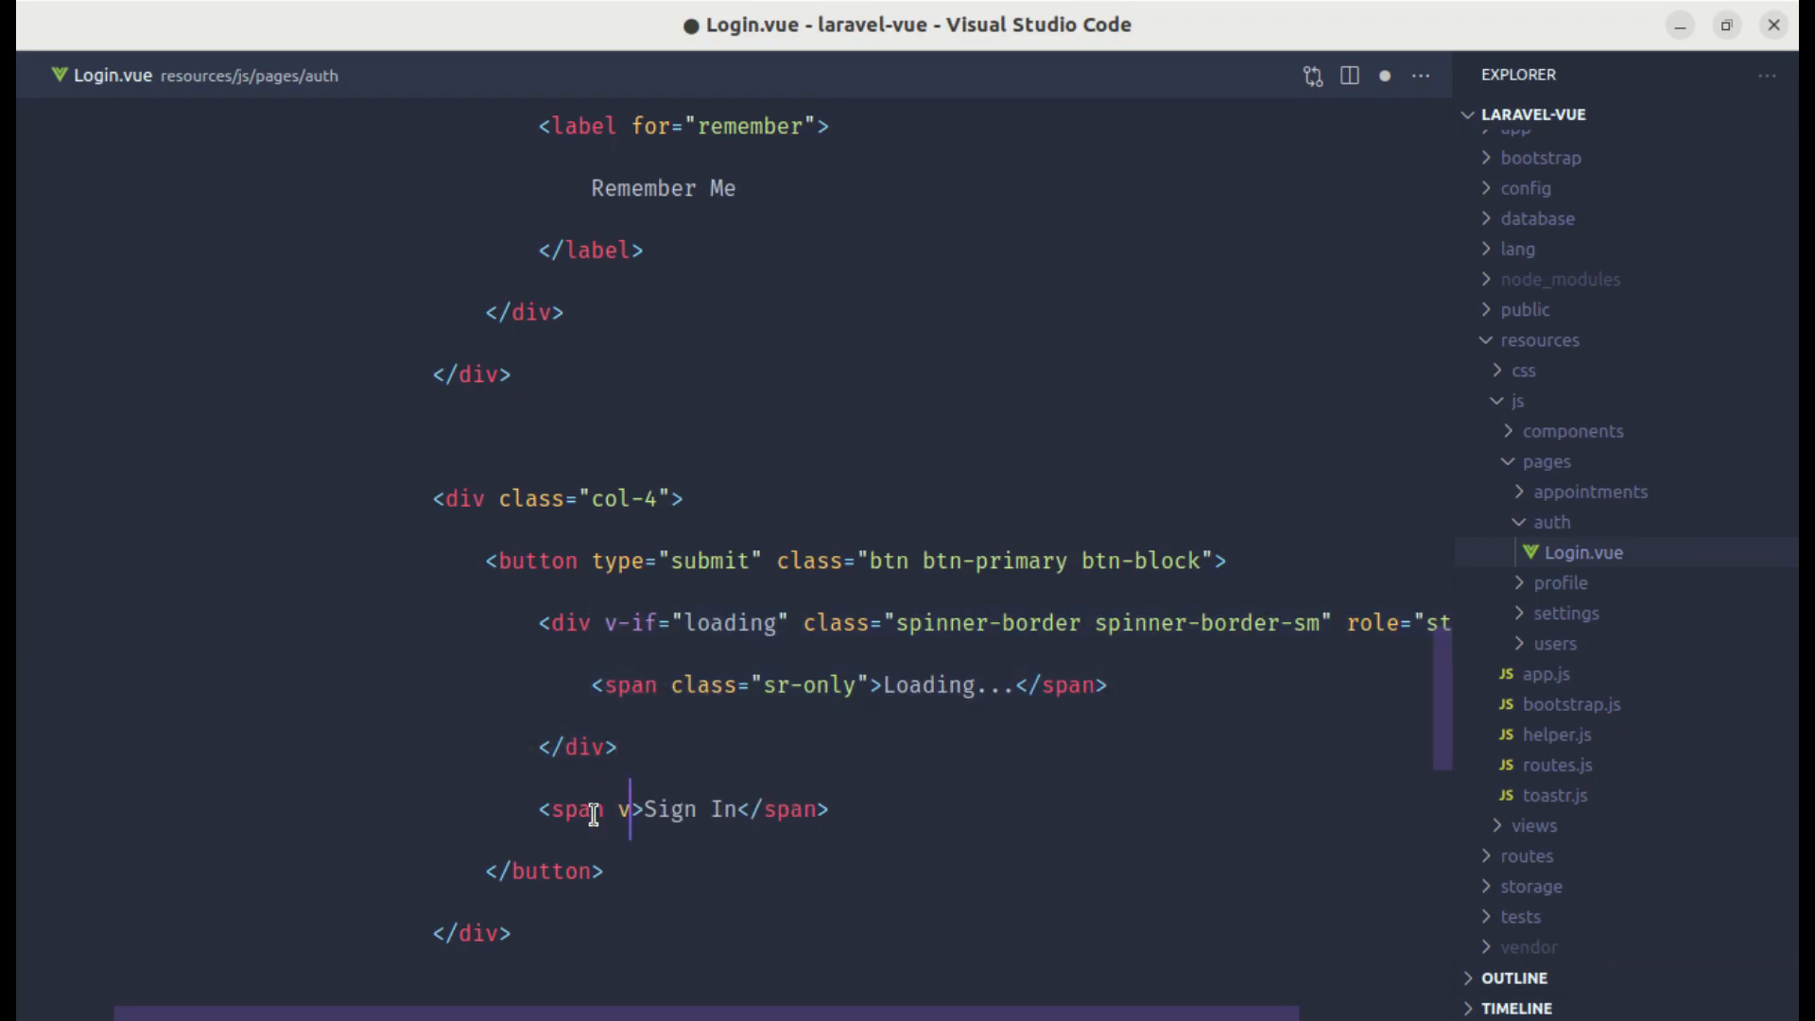
pyautogui.write('esl')
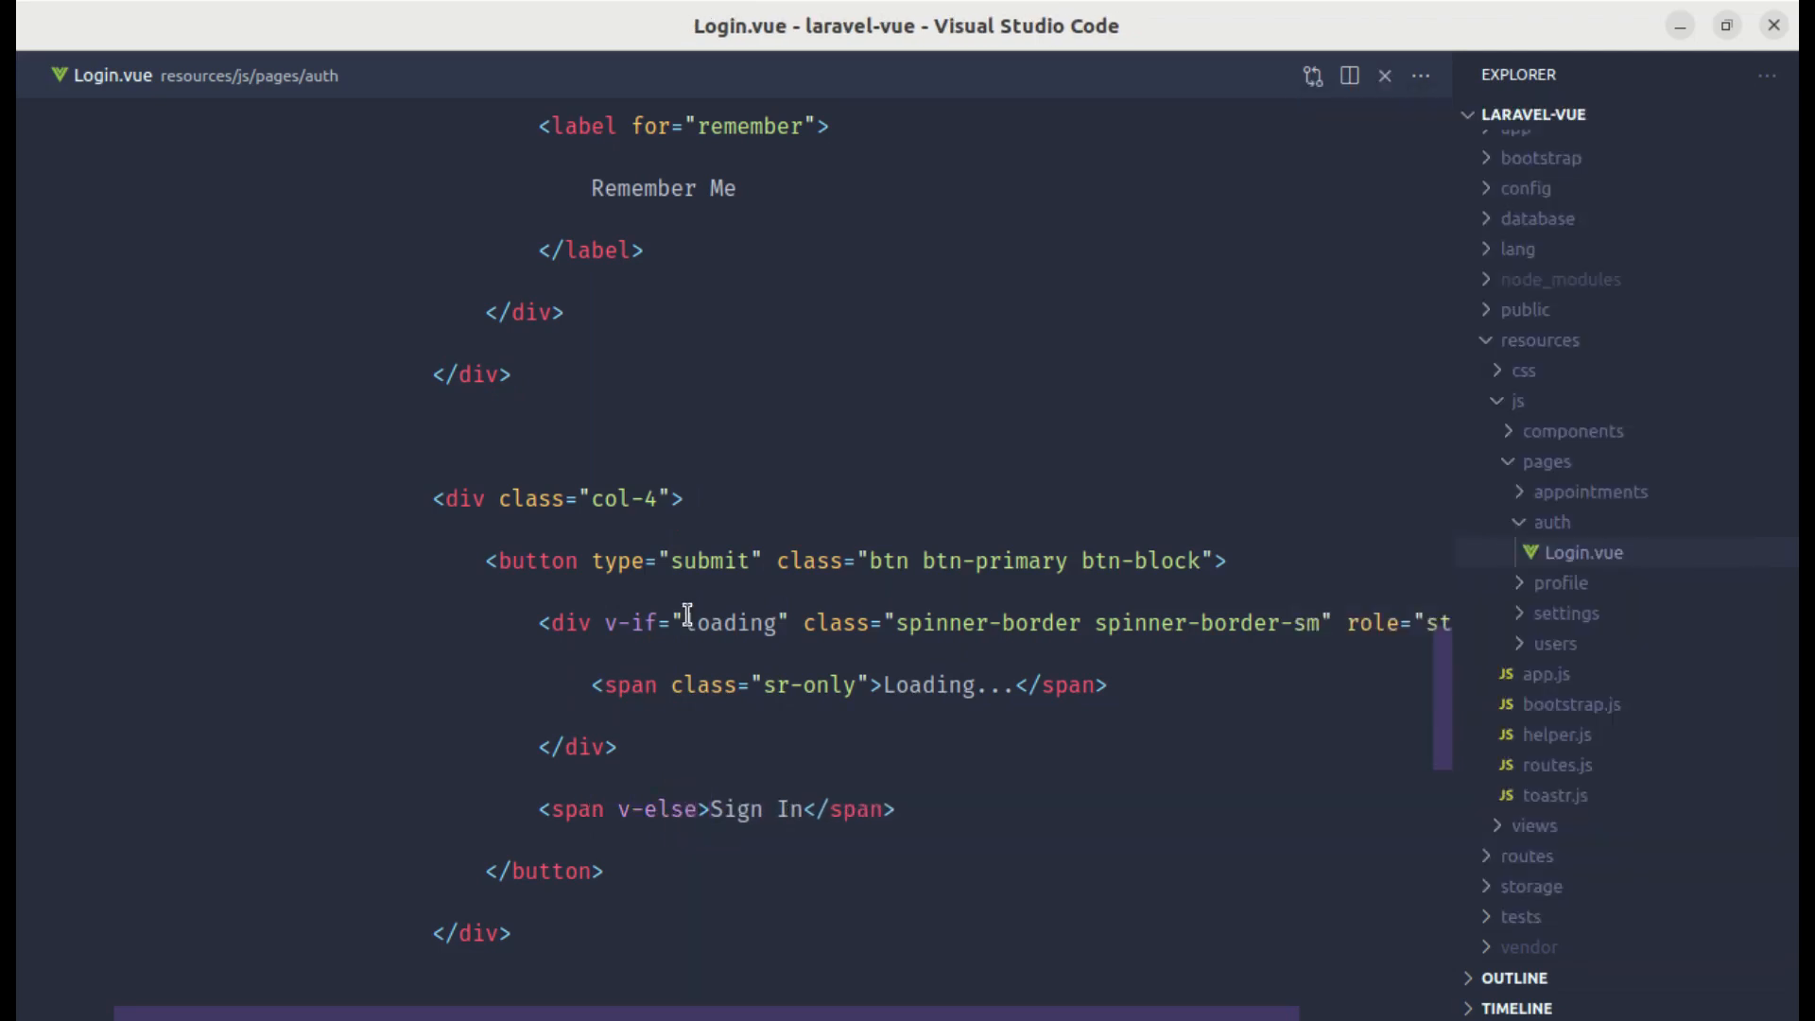
# Step: Add const loading = ref(false), set loading.value = true on submit and false in a .finally block
pyautogui.doubleClick(730, 622)
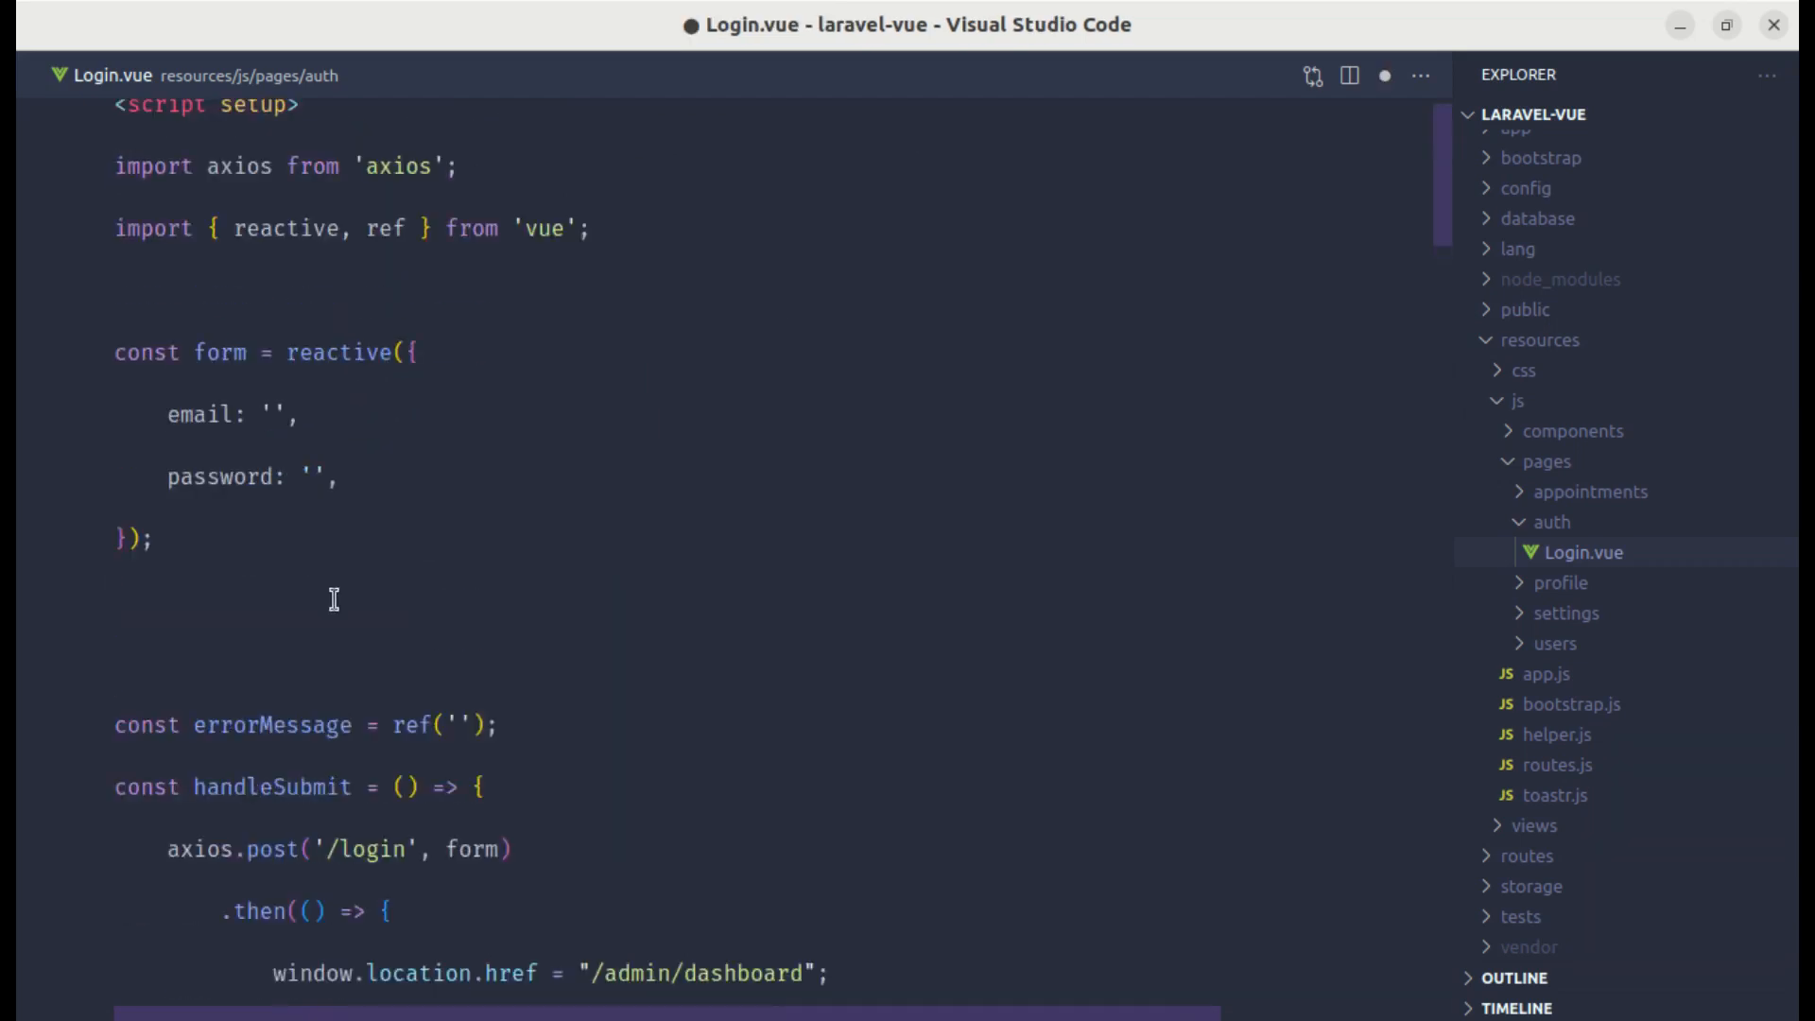
pyautogui.write('const loading =')
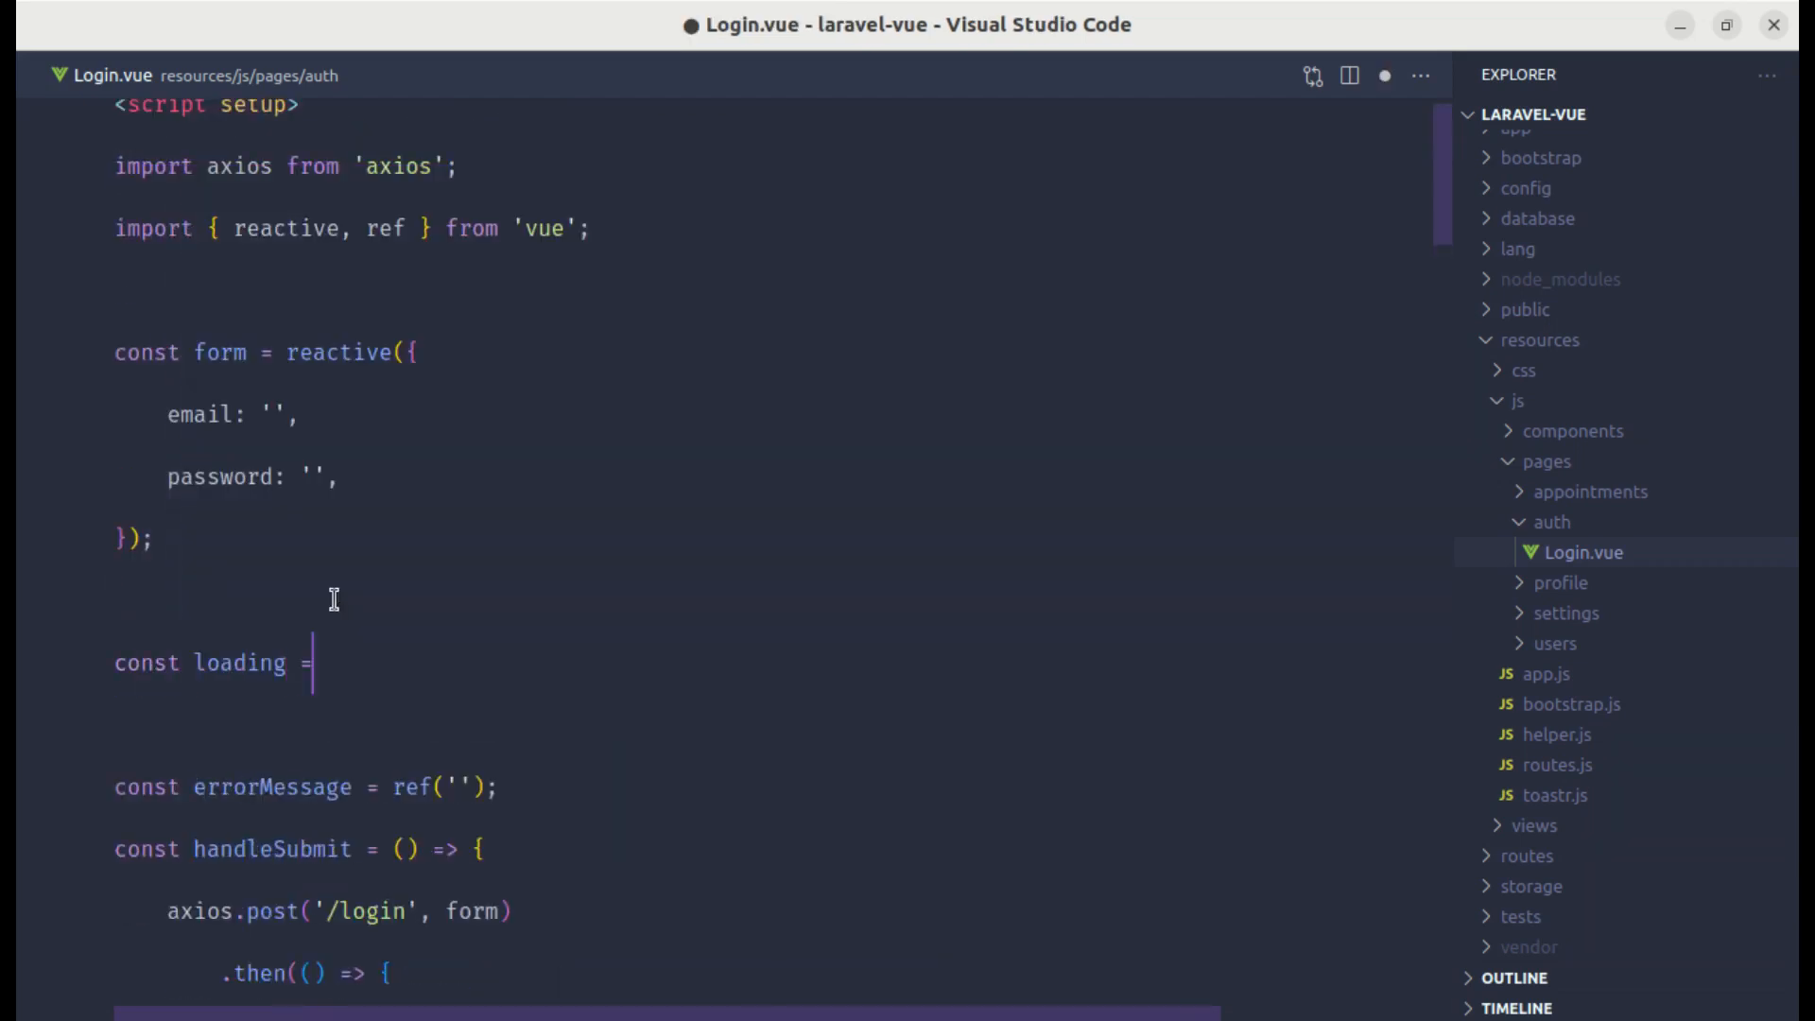
pyautogui.write('ref(f)')
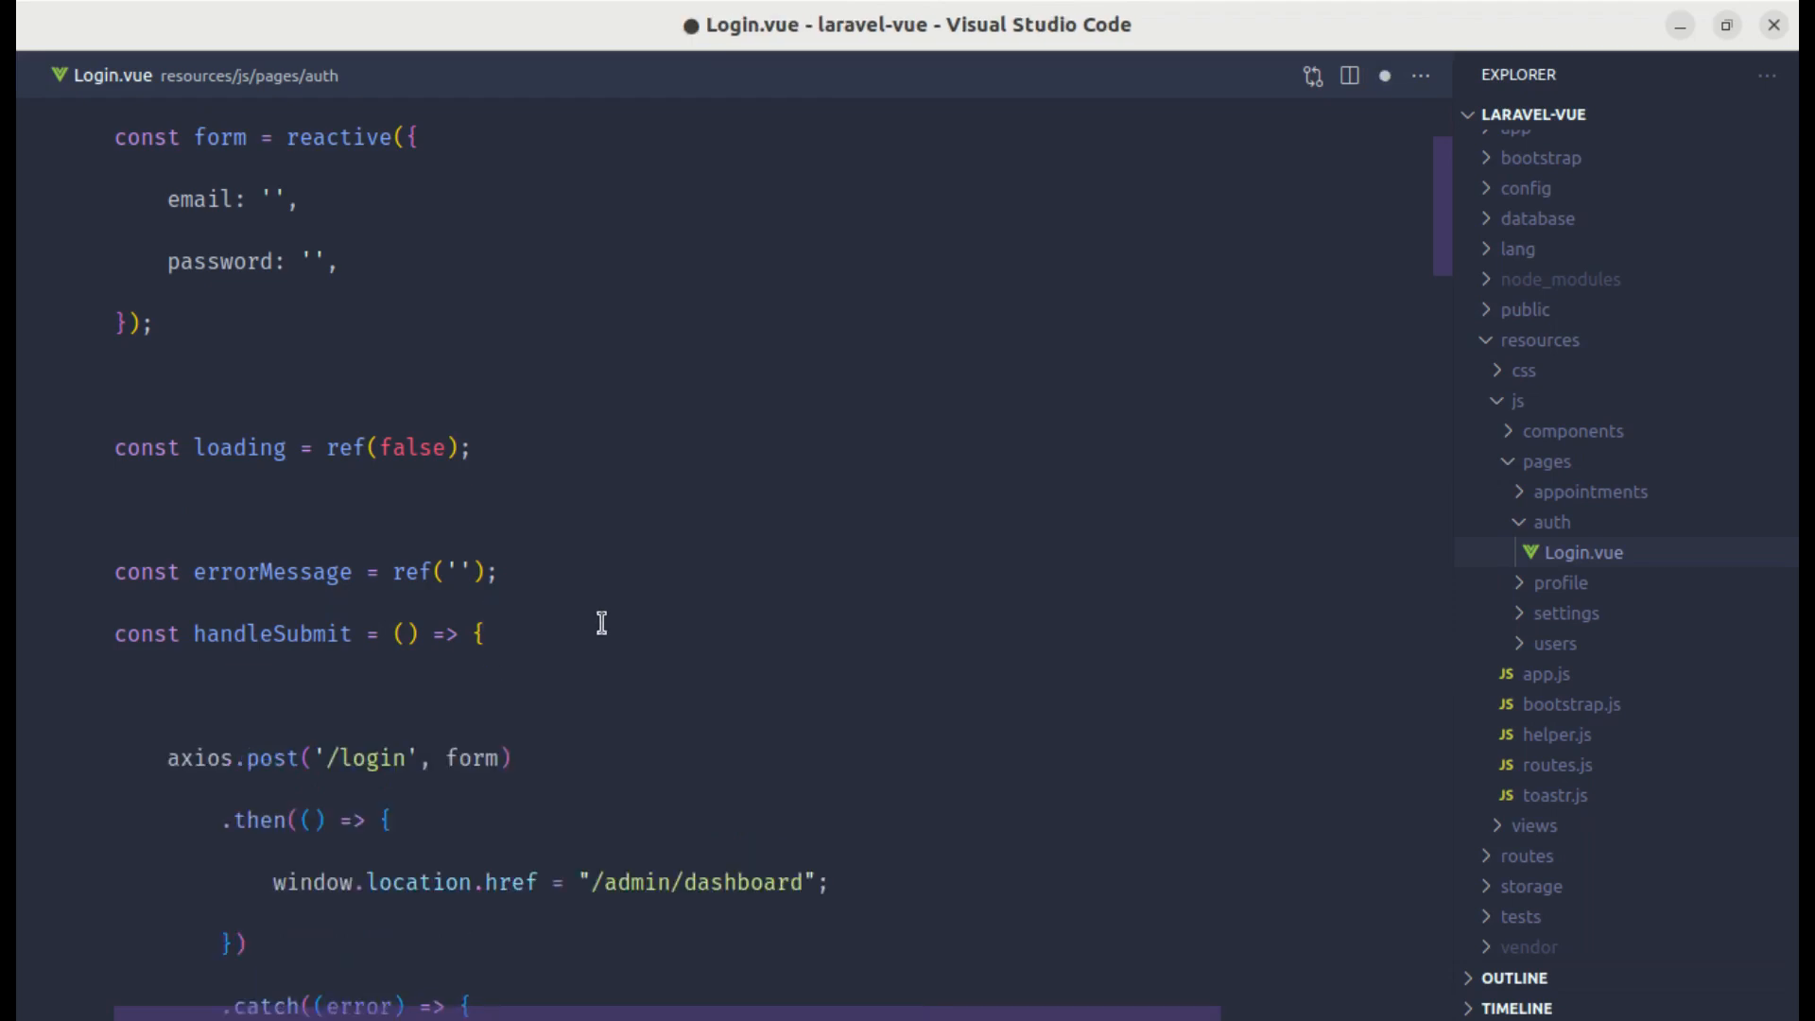
pyautogui.write('loading.value =')
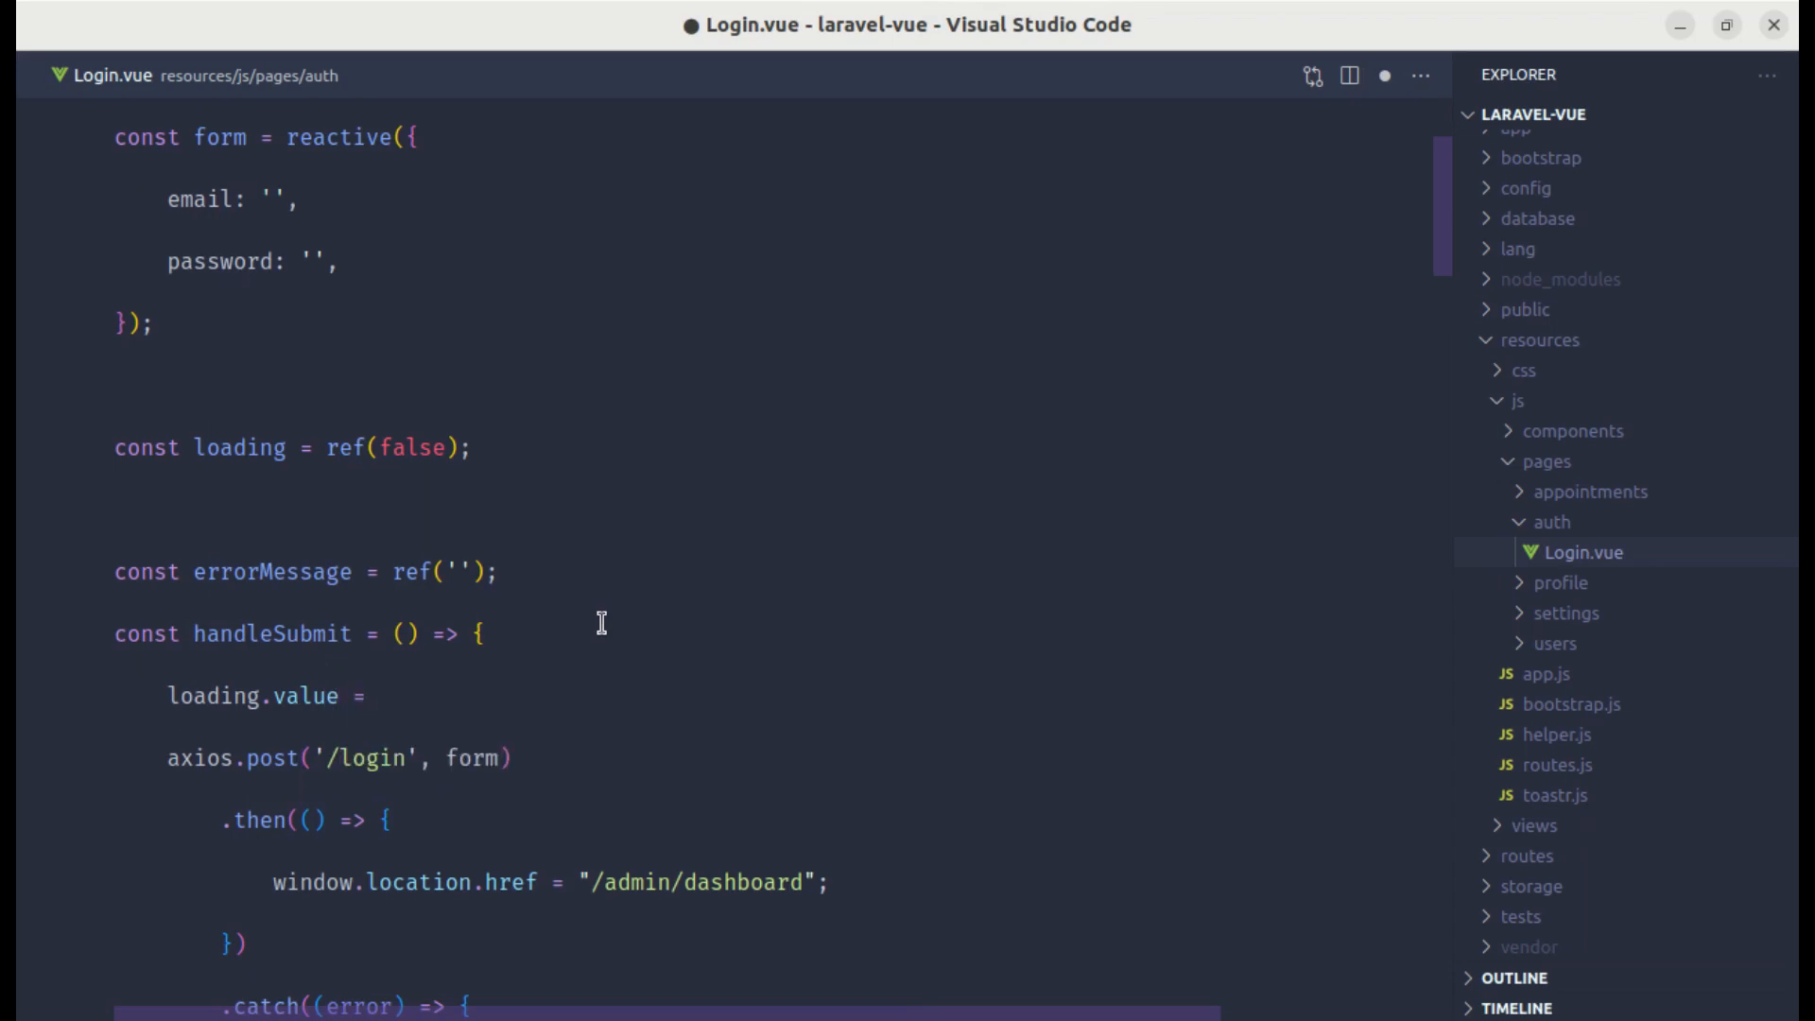
pyautogui.write('true;')
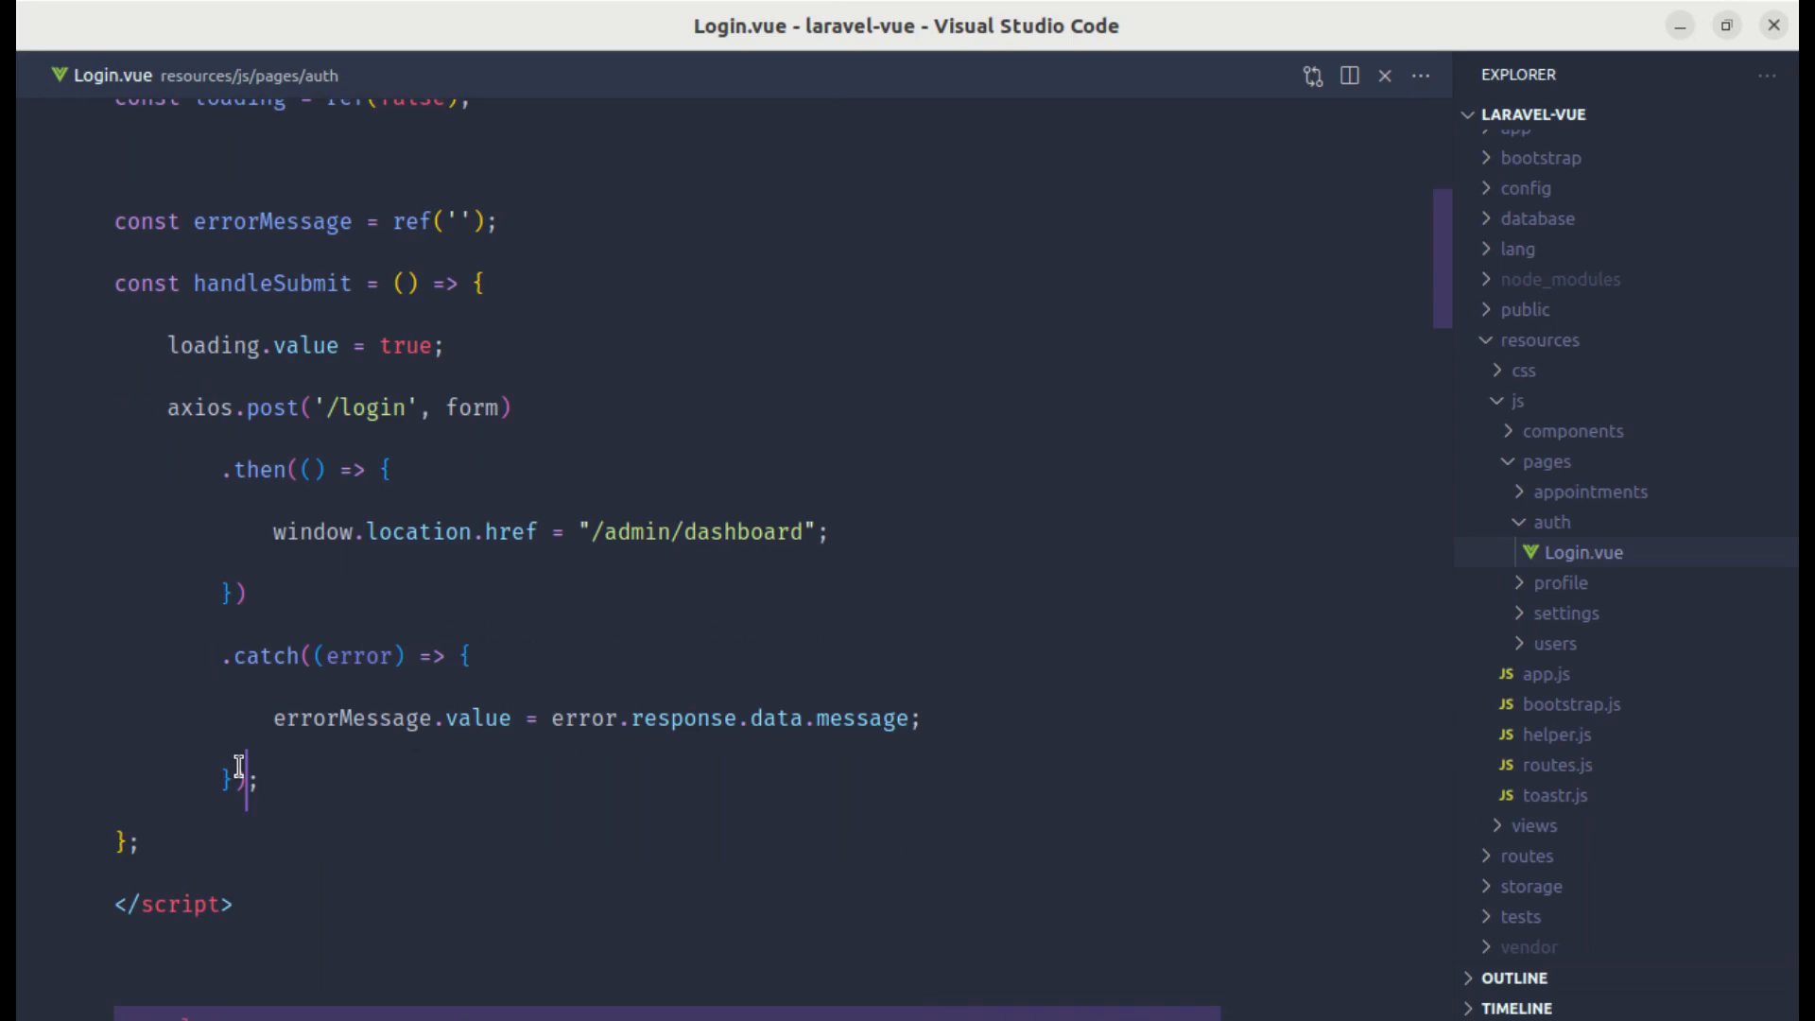
pyautogui.write('.finally(() =>);')
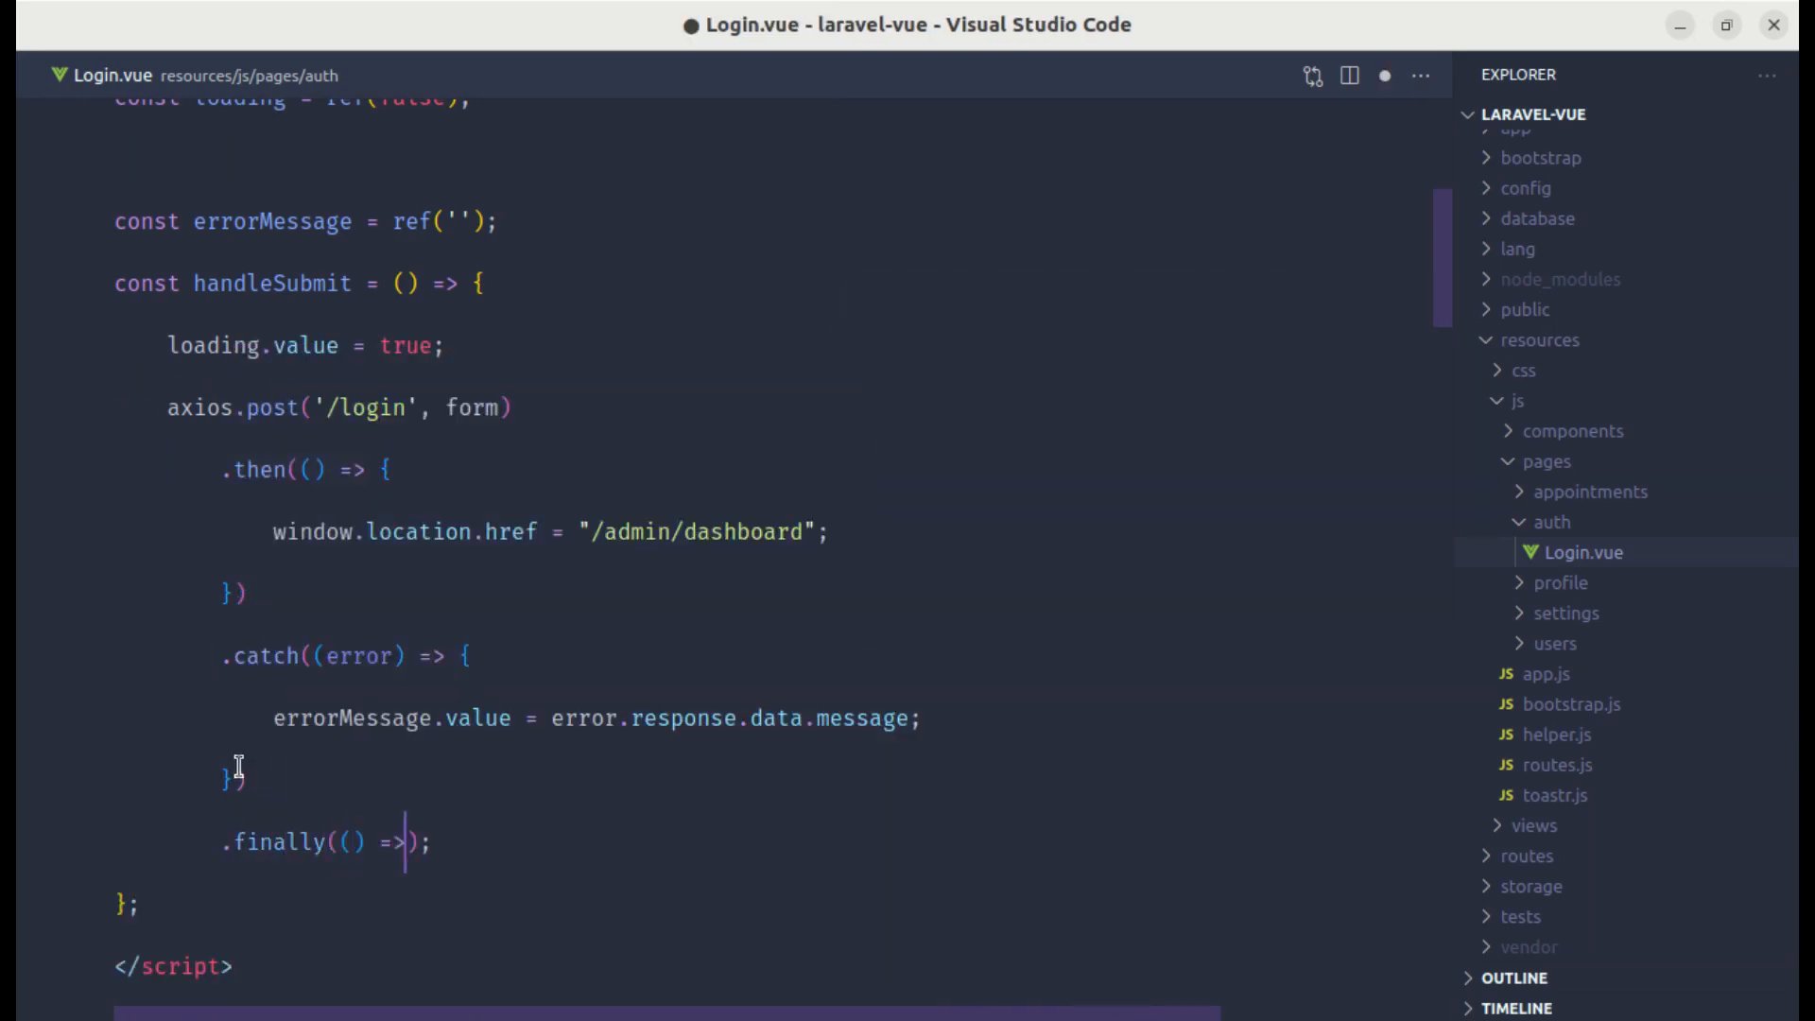
pyautogui.write('er')
pyautogui.write('loading.value = false;')
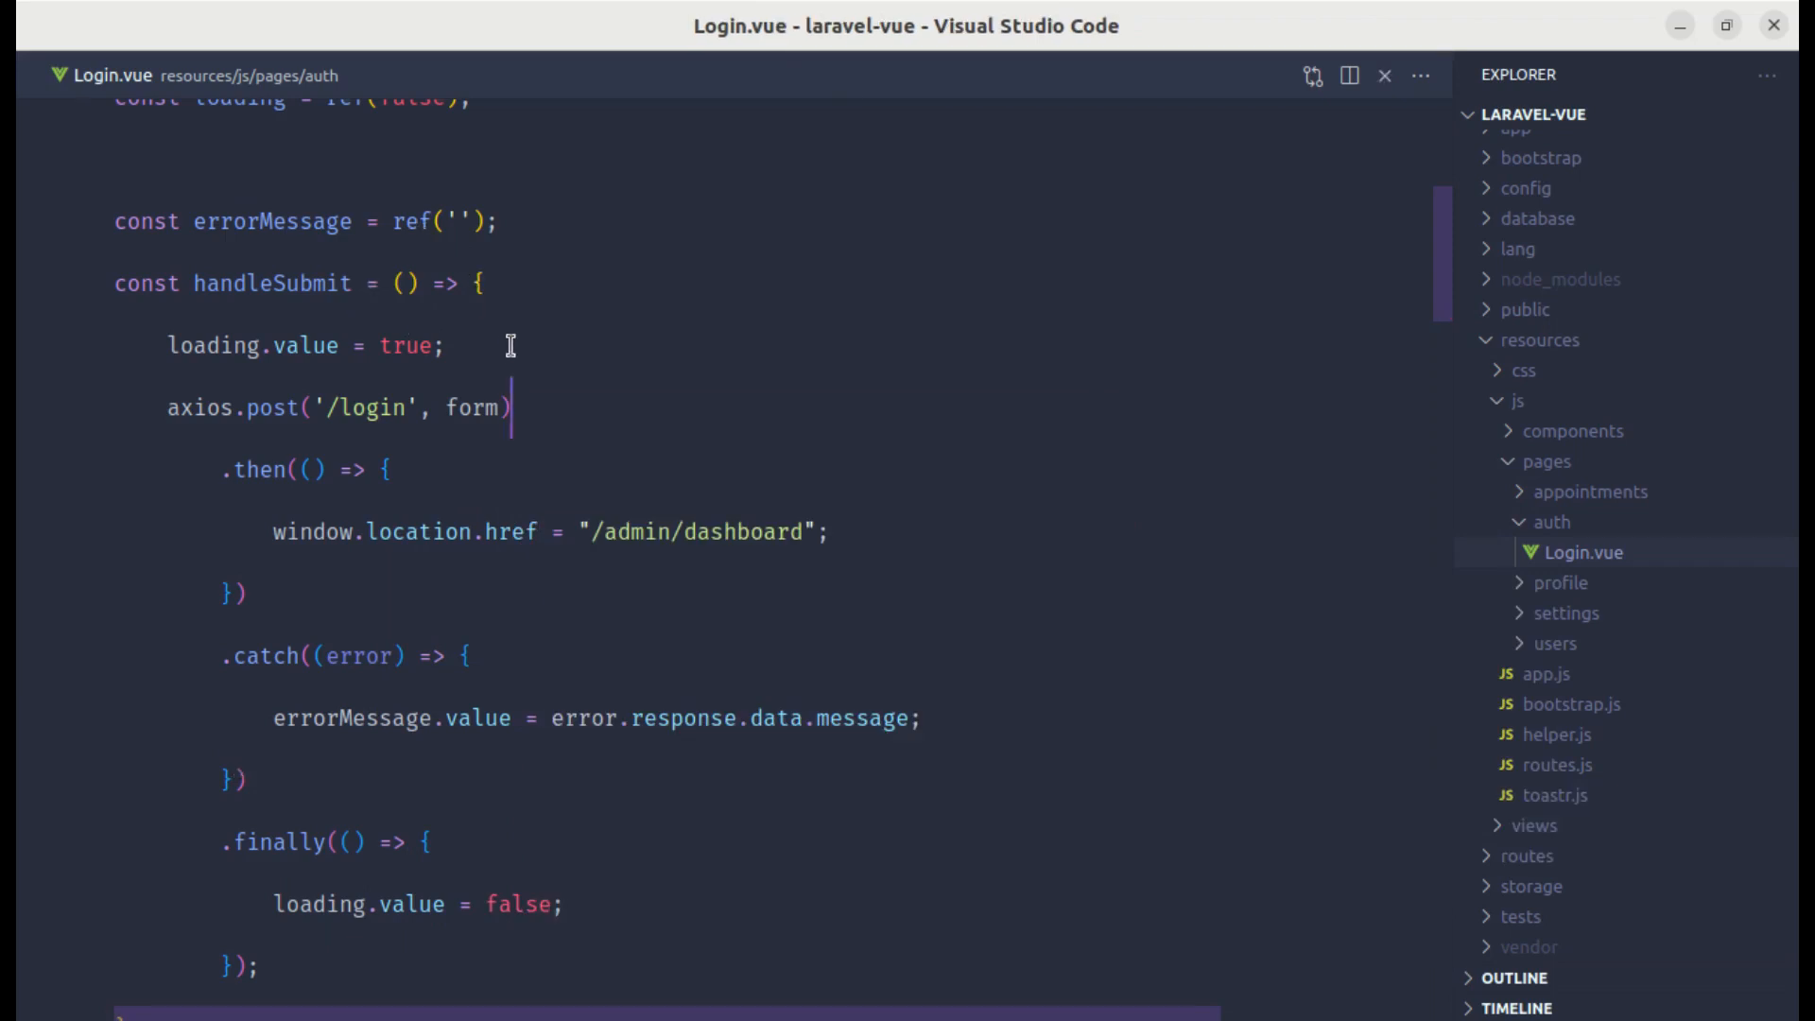
# Step: Clear errorMessage.value to '' at the start of handleSubmit
pyautogui.press('Enter')
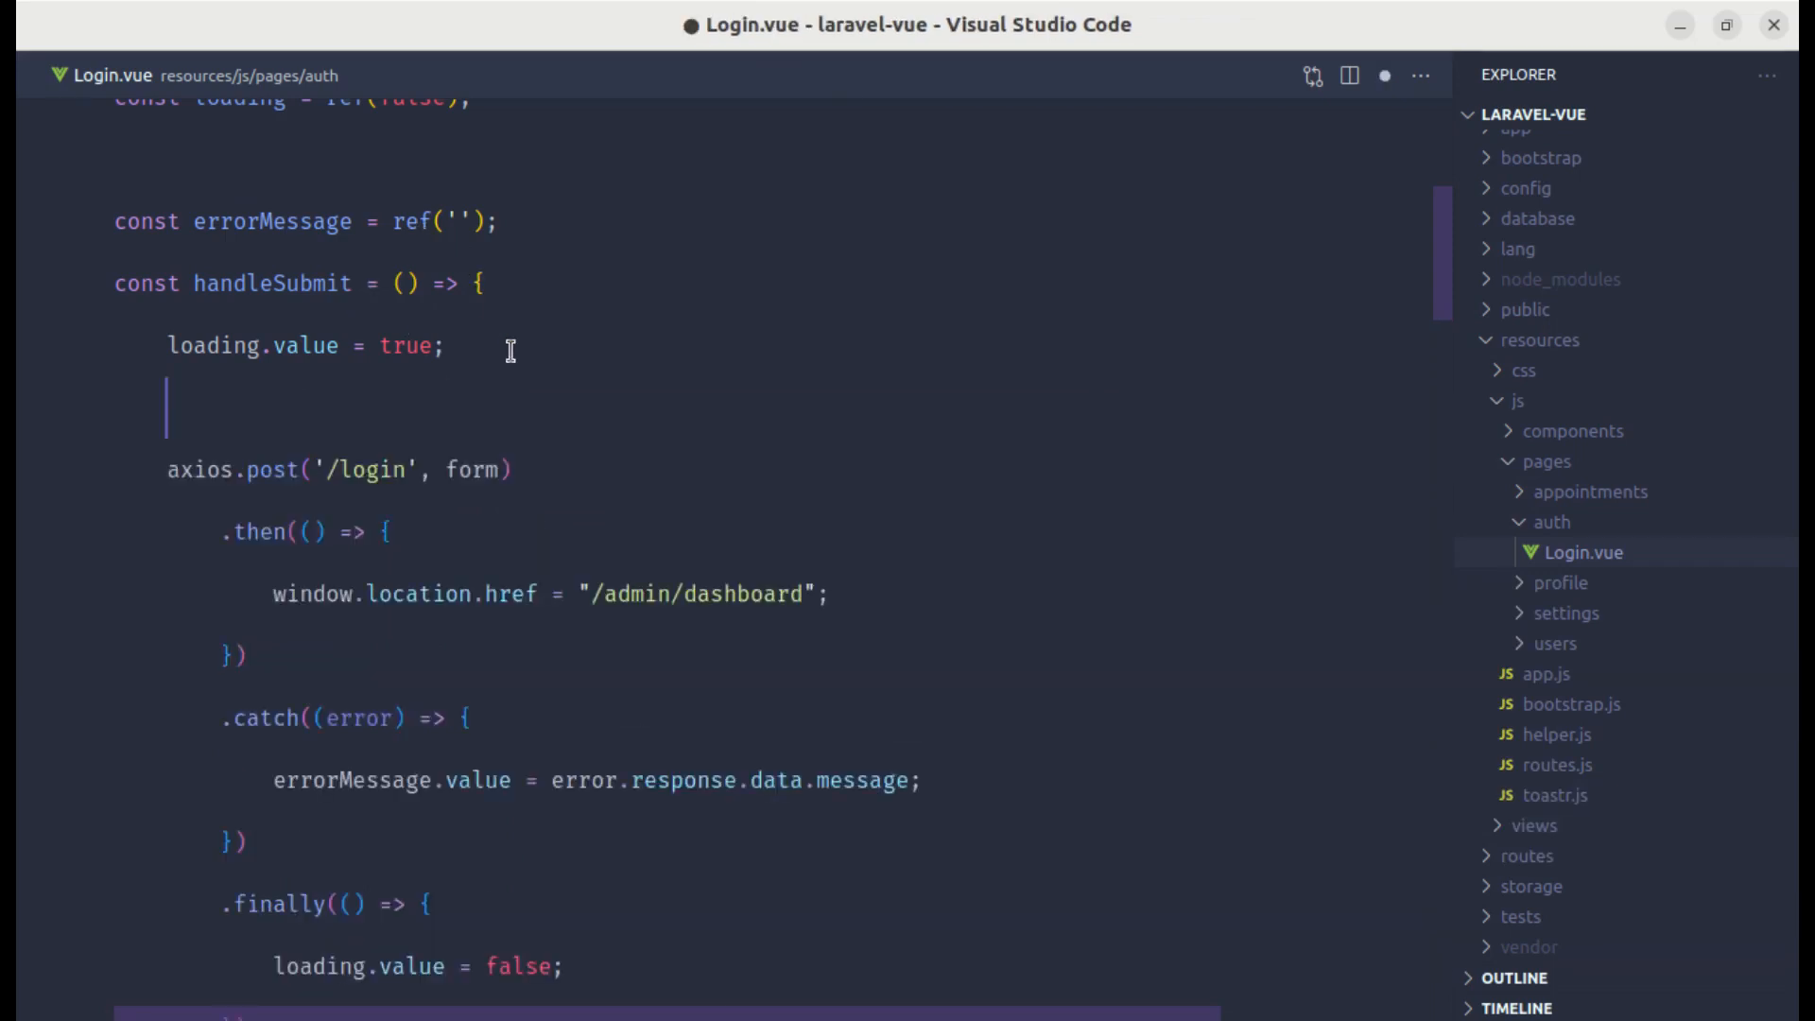
pyautogui.write('errorMessage')
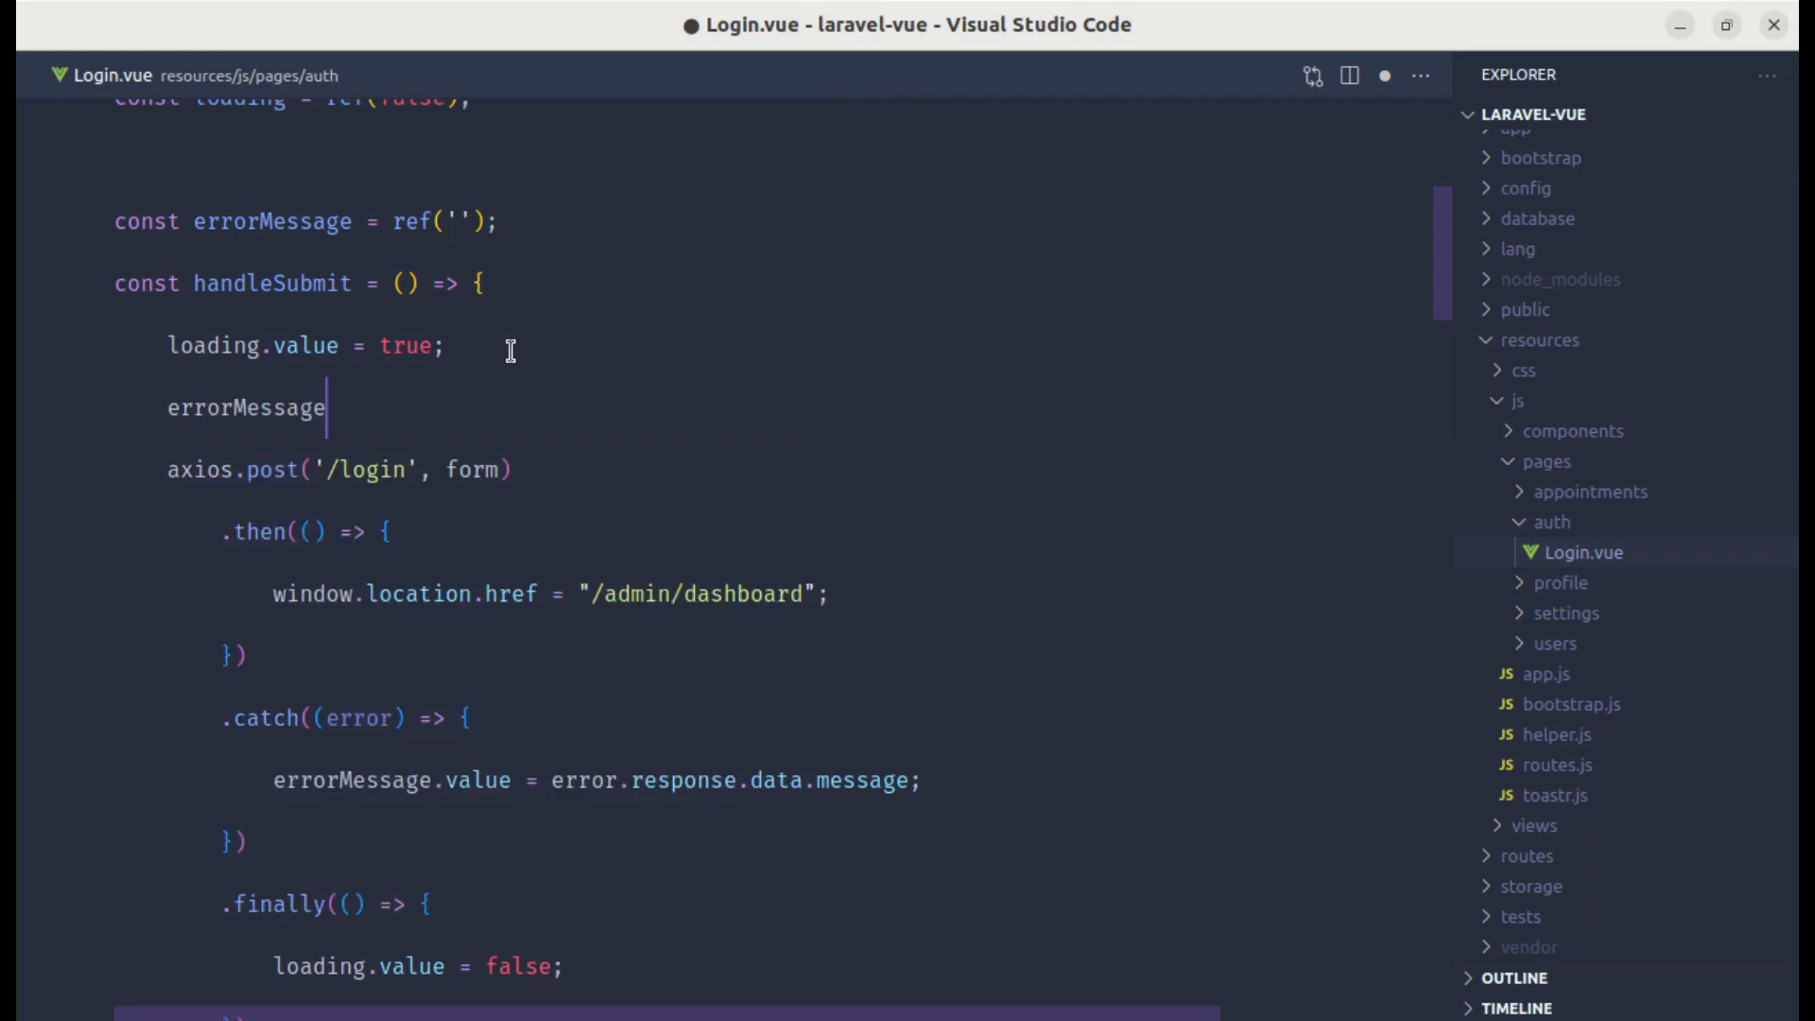
pyautogui.write('.value =')
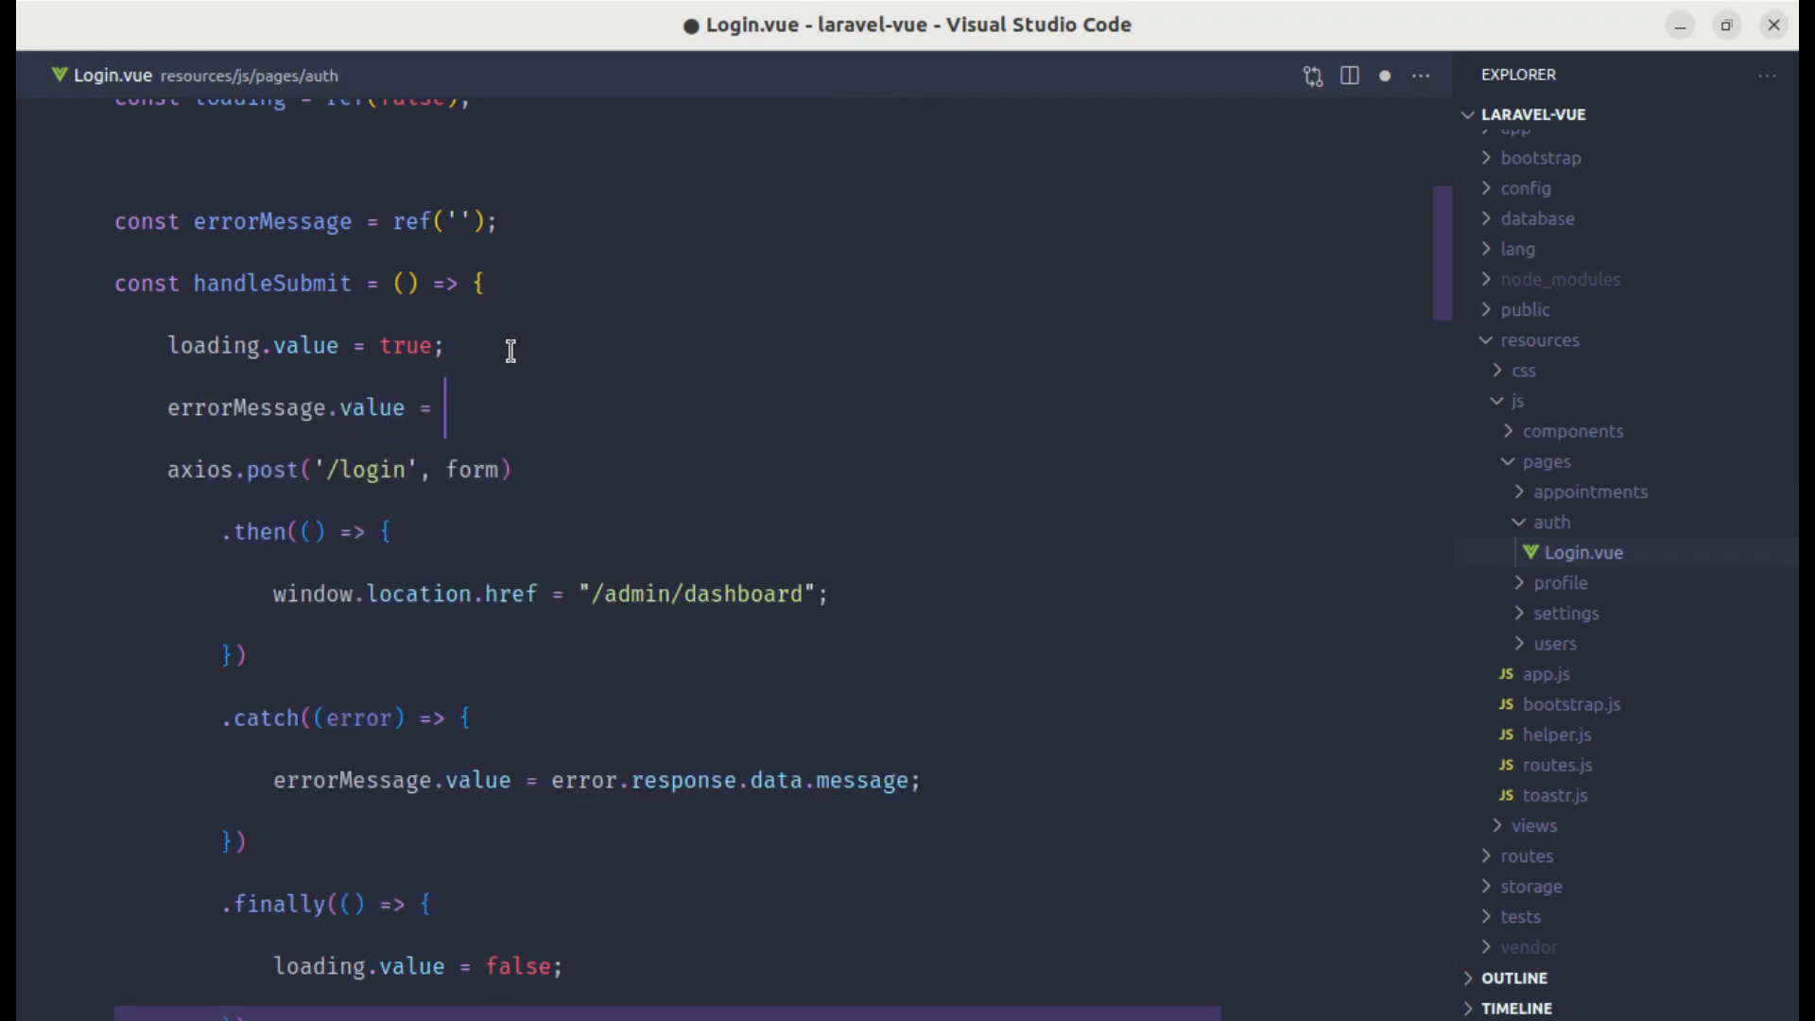
pyautogui.write("'';")
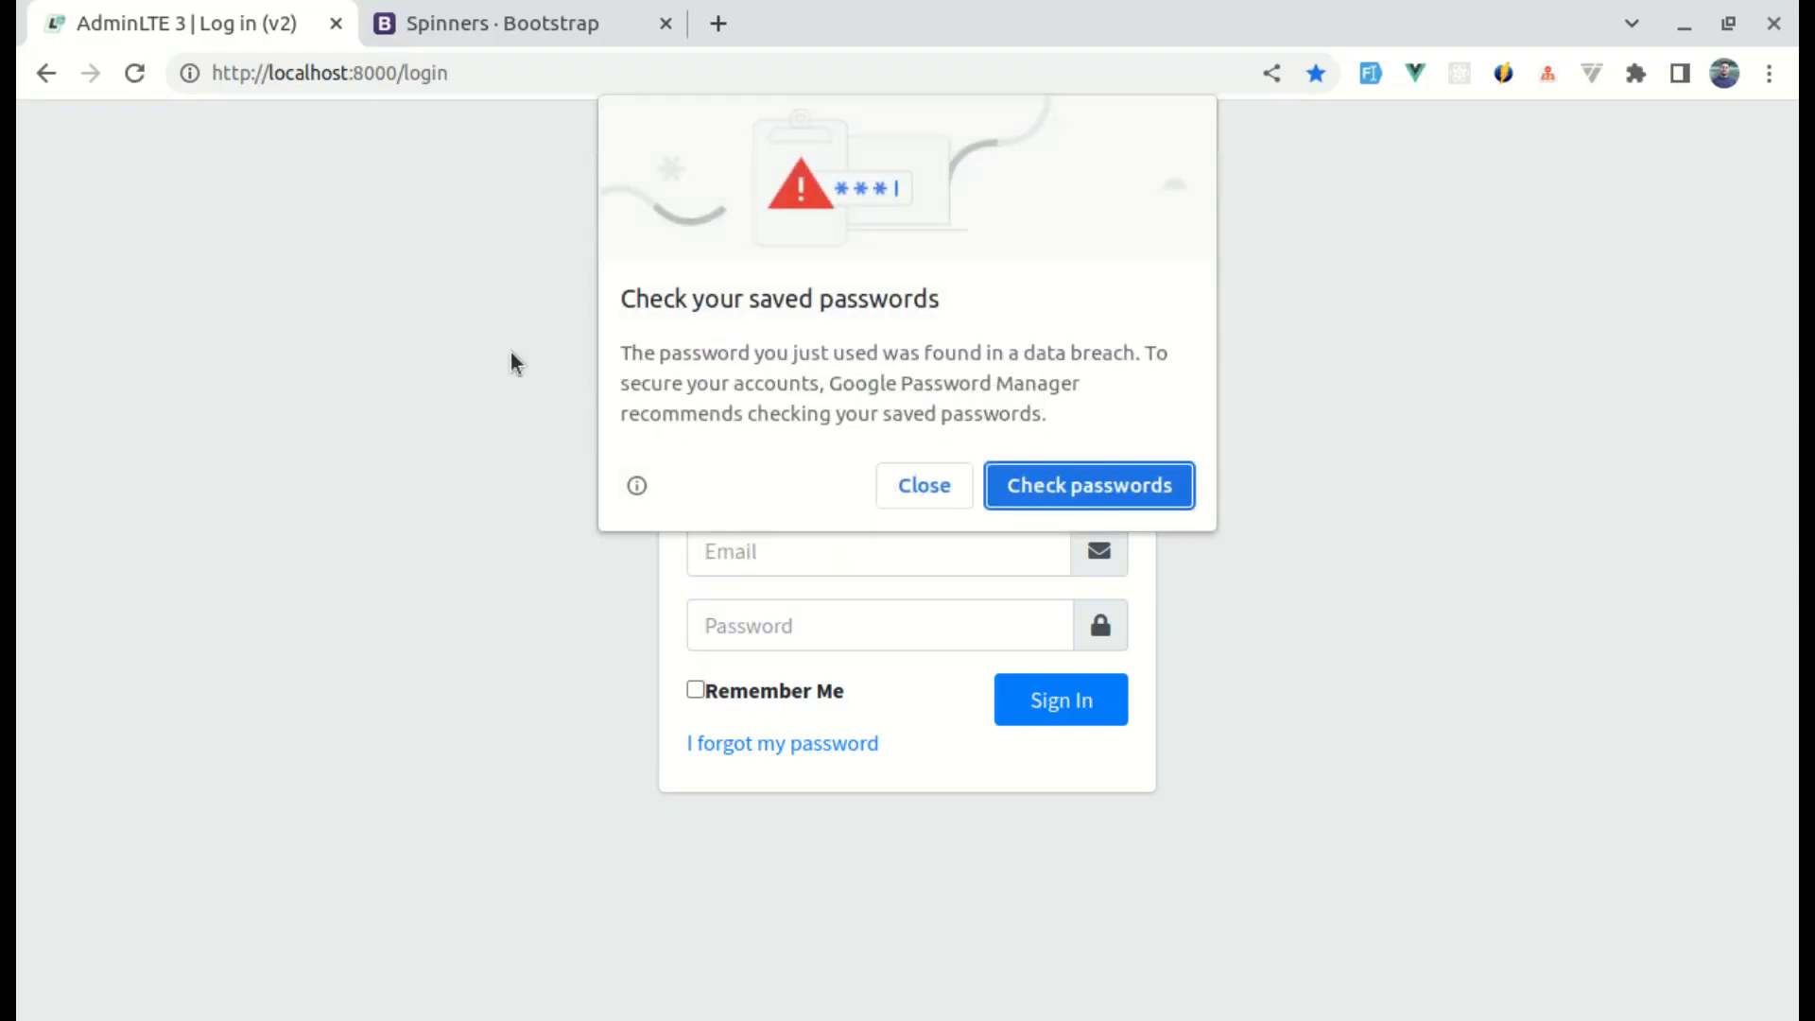
# Step: Dismiss the password warning, show the DevTools Network panel, and submit wrong credentials to get the 422 alert
pyautogui.click(923, 486)
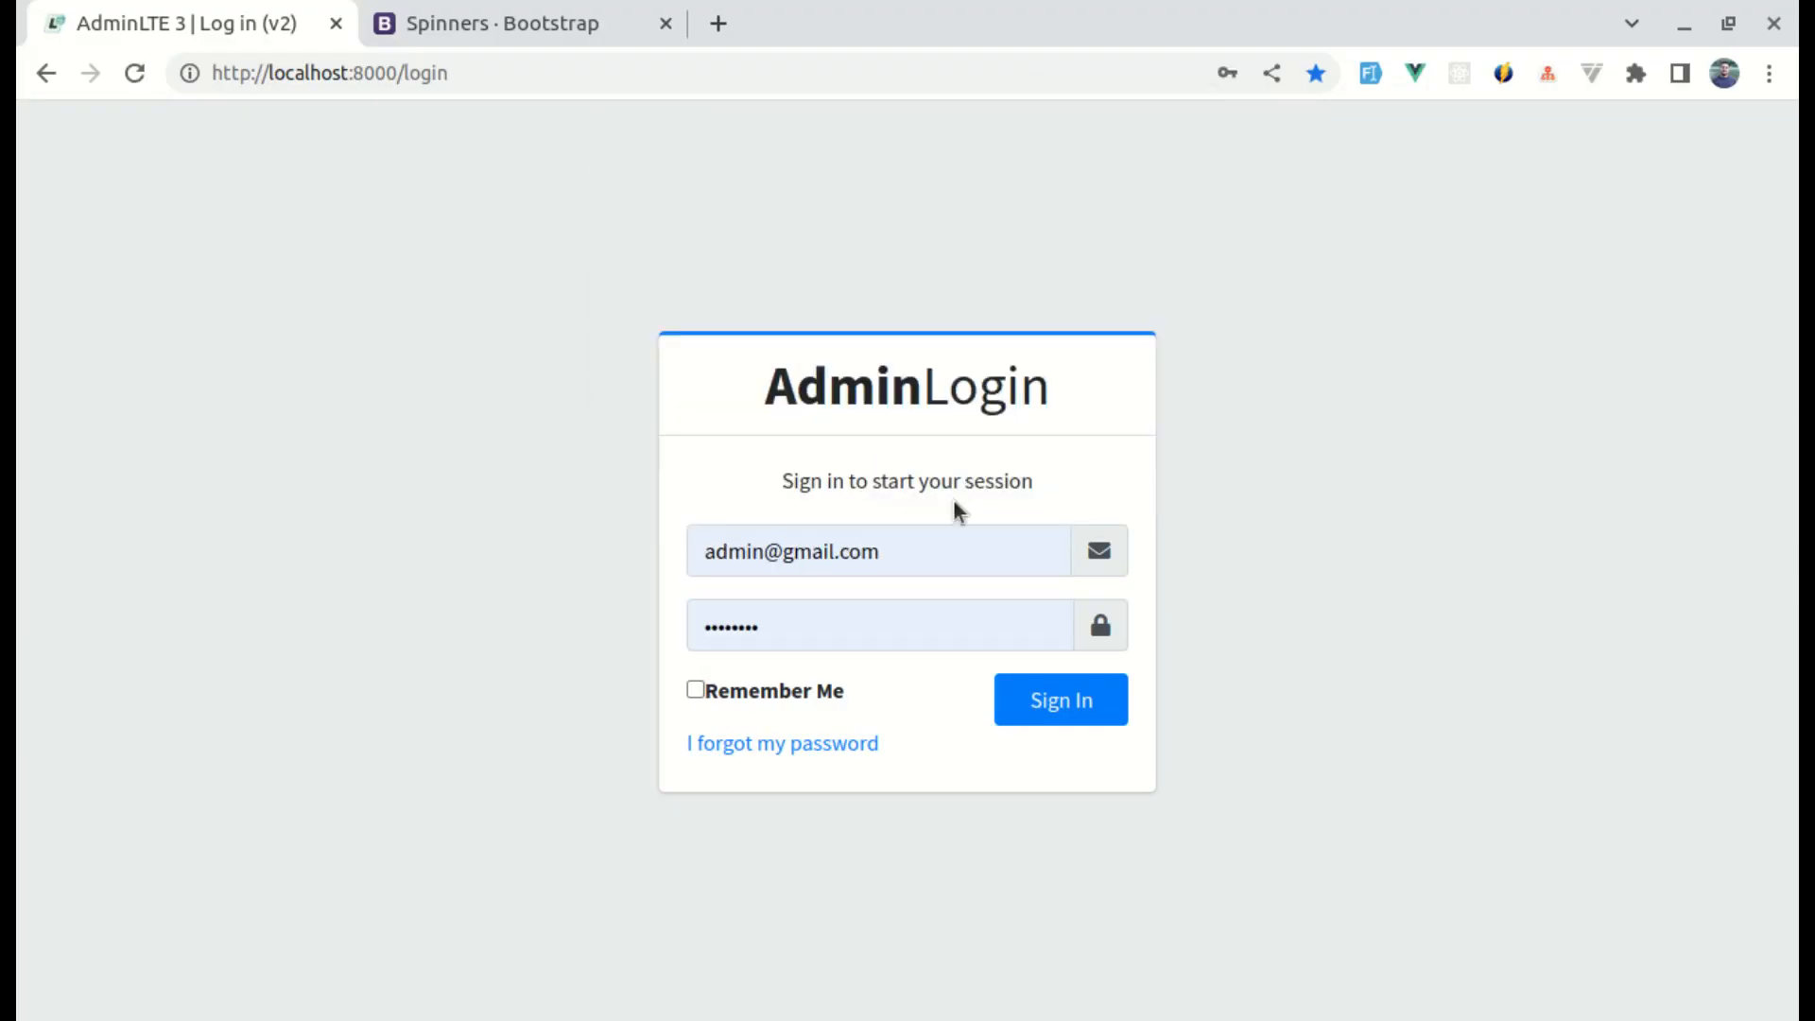
pyautogui.press('F12')
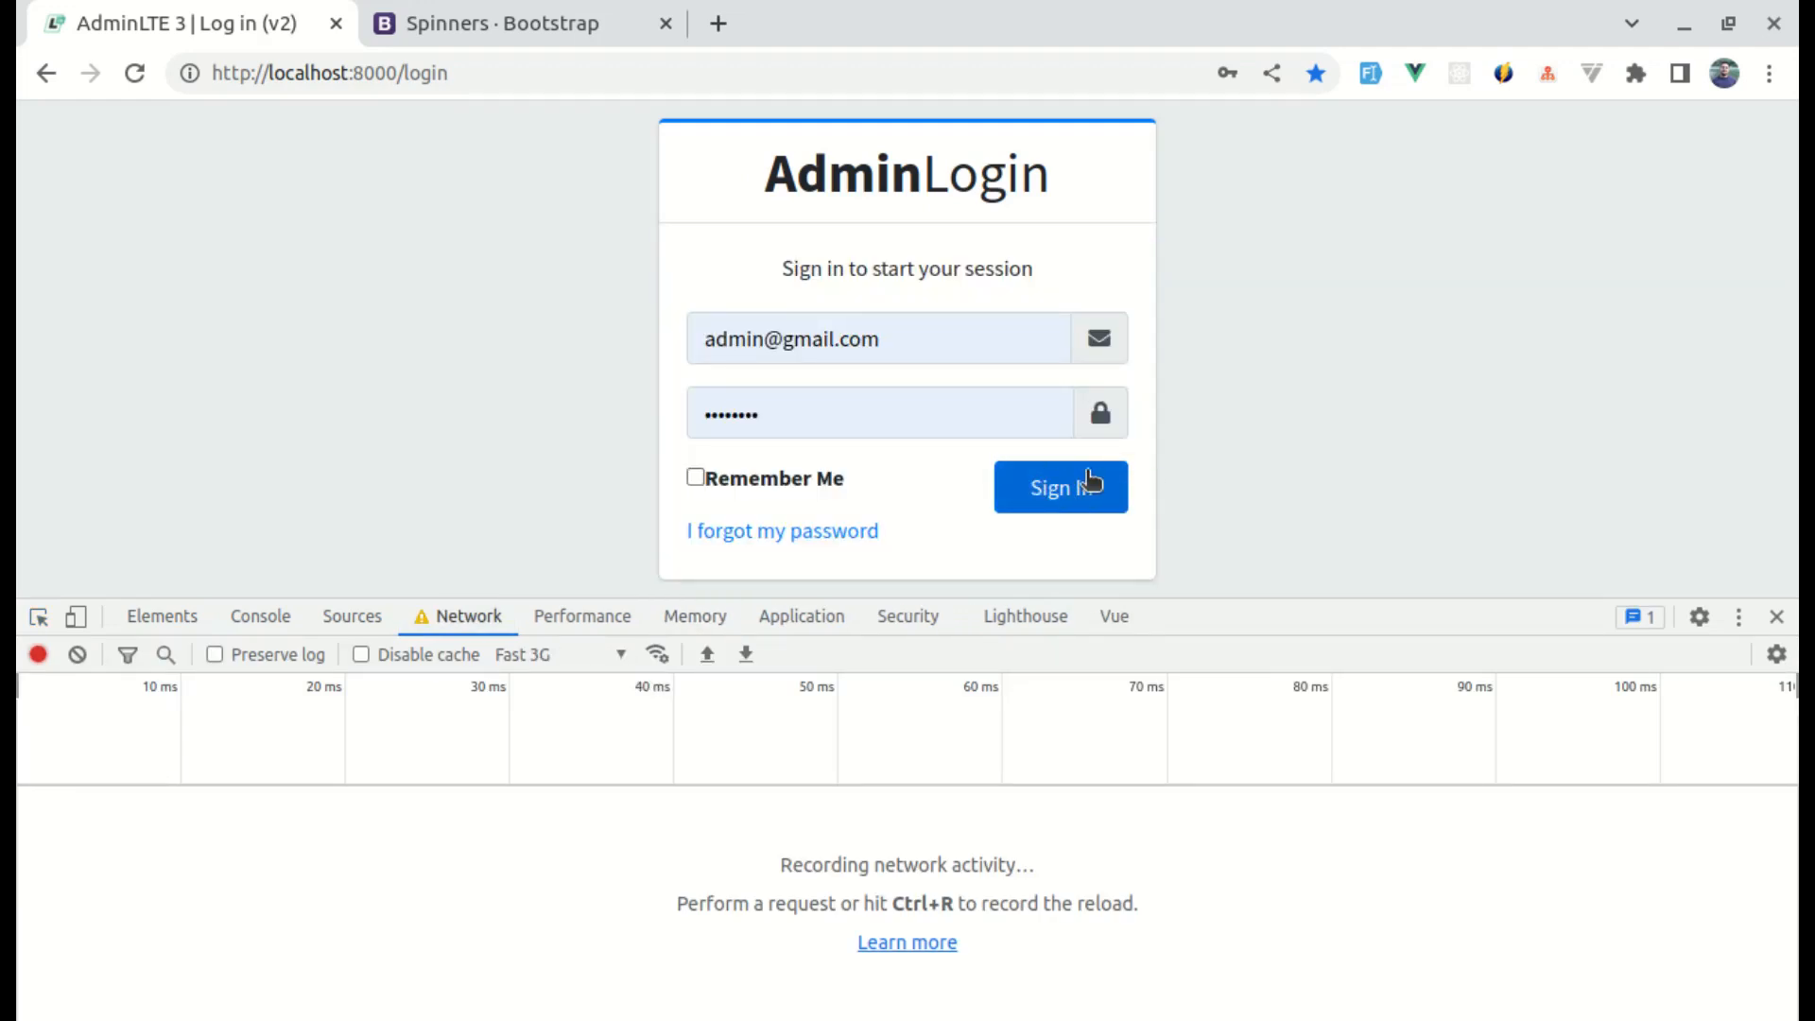
pyautogui.click(1059, 486)
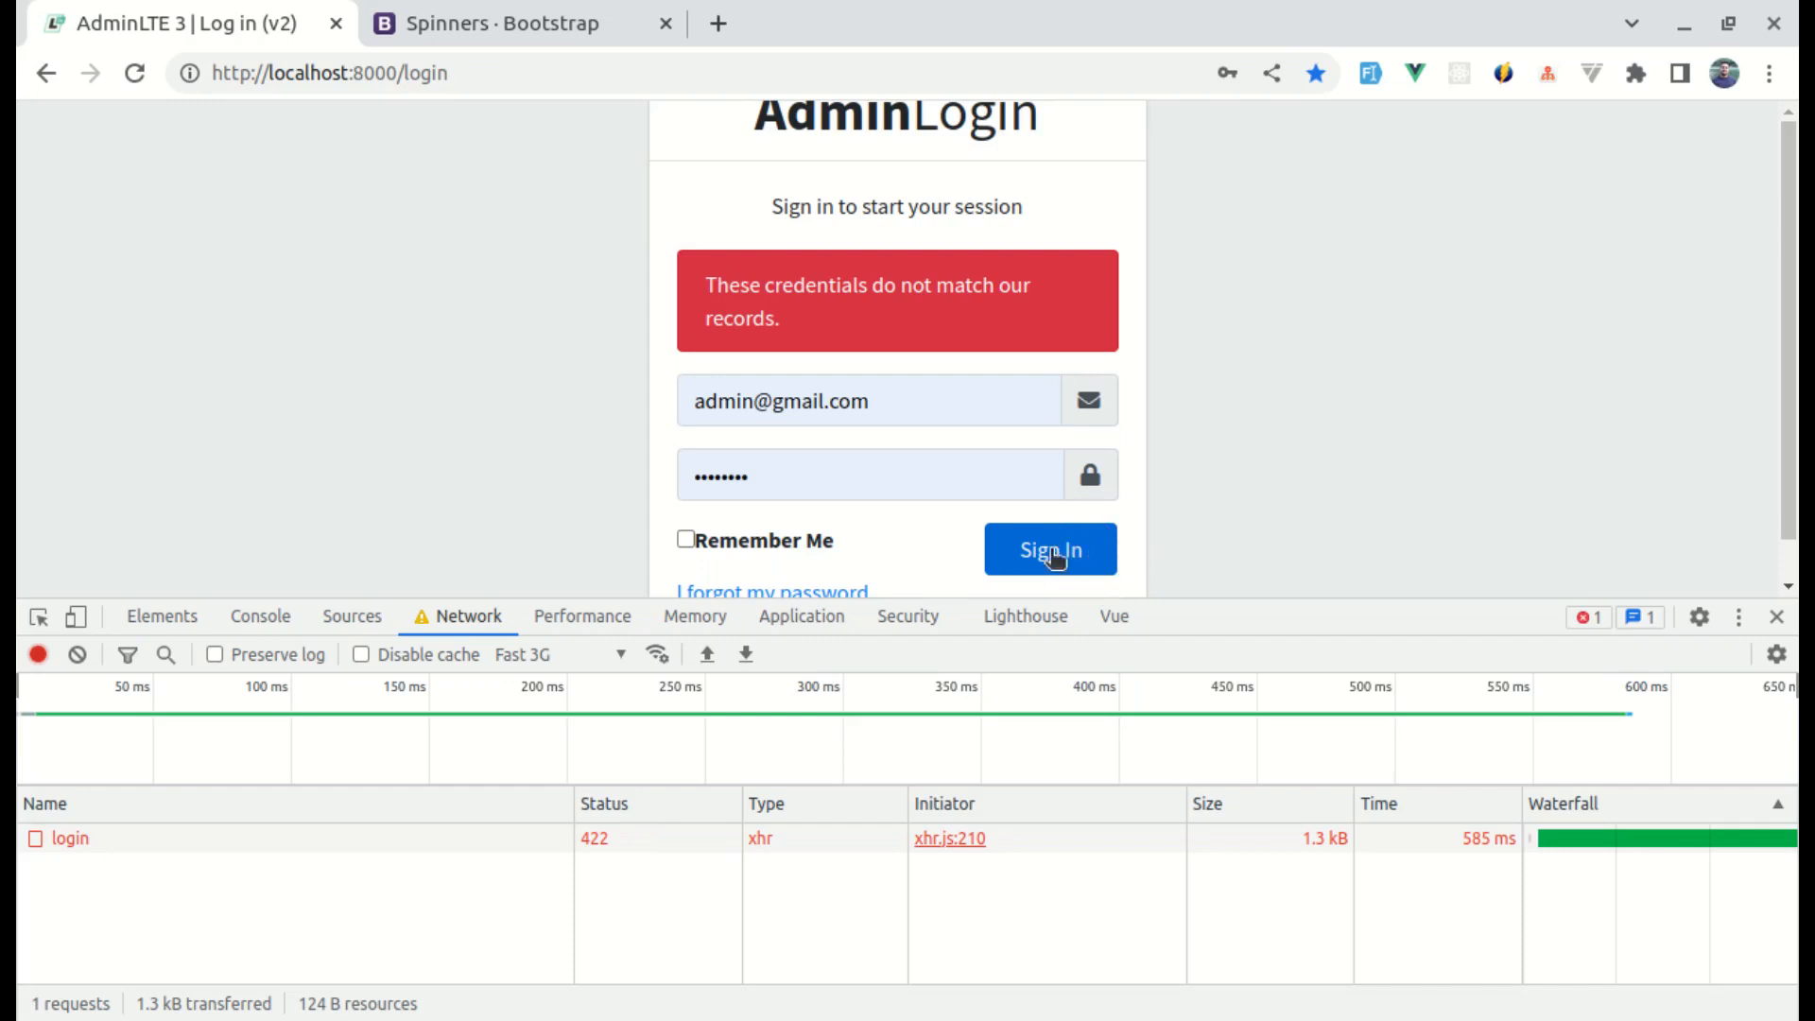
pyautogui.moveTo(1099, 580)
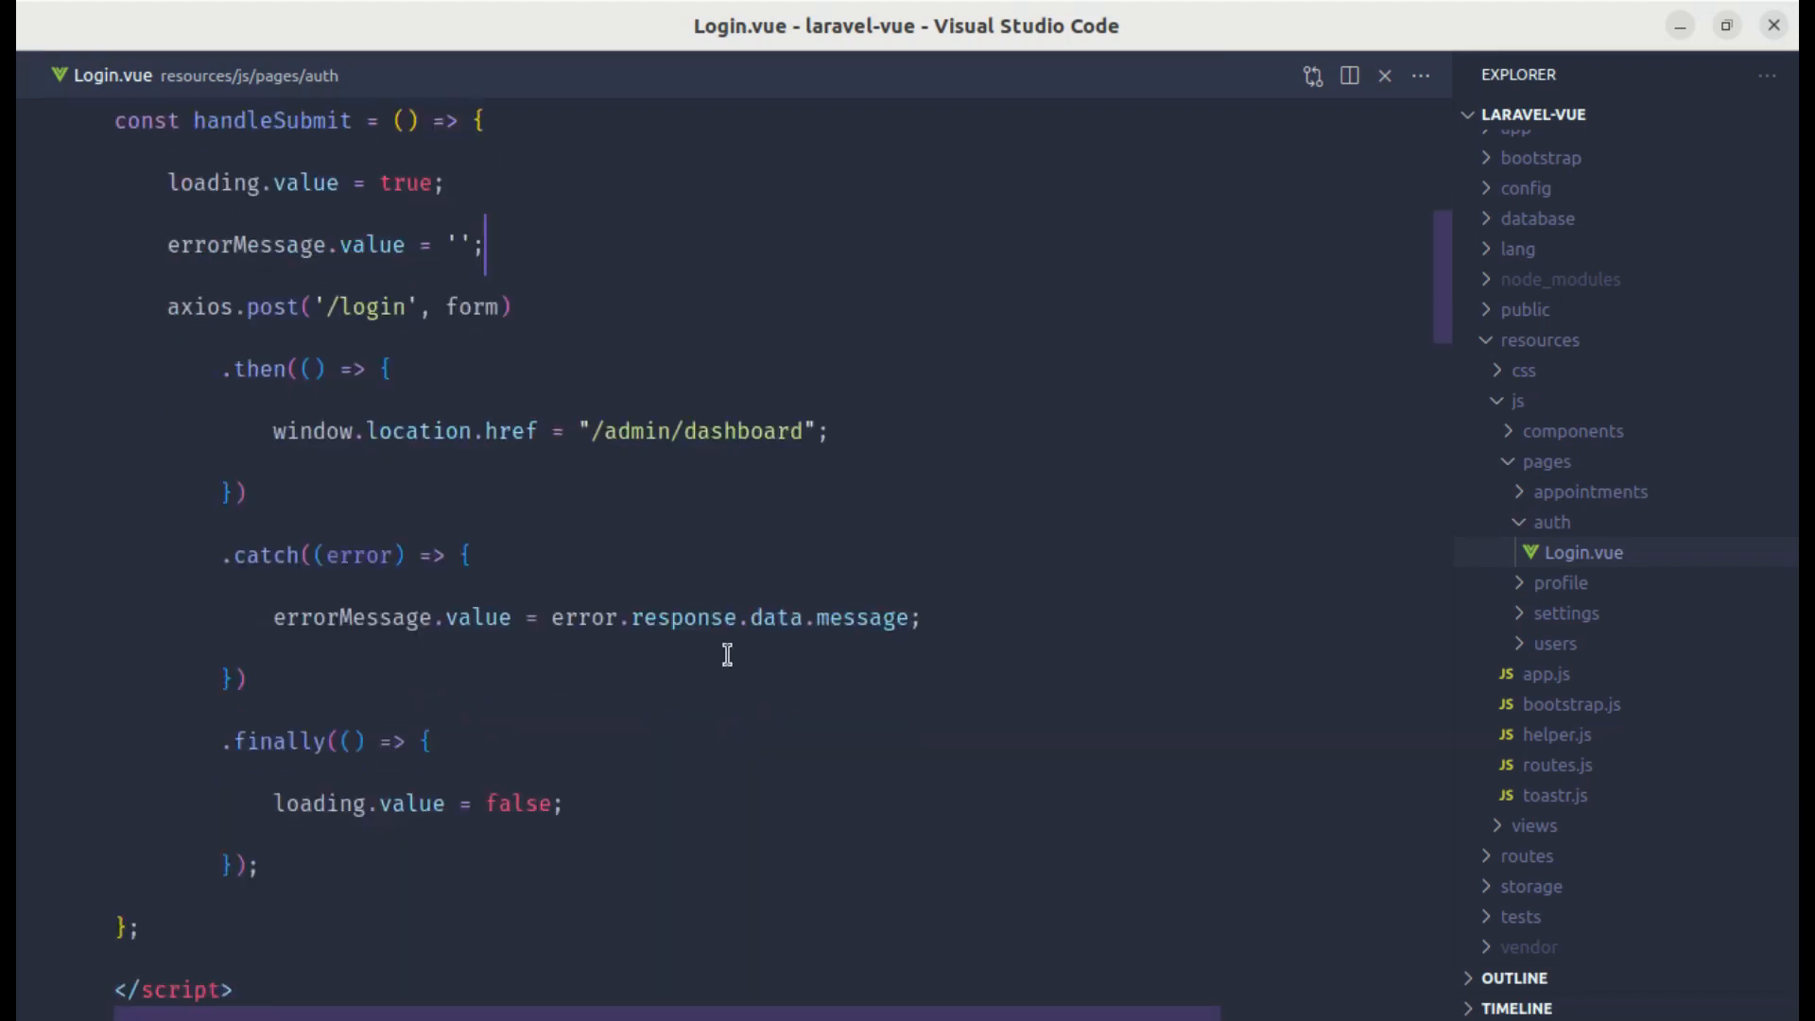
# Step: Locate the Sign In button in Login.vue and bind :disabled="loading" on the submit tag
pyautogui.write('card-primary')
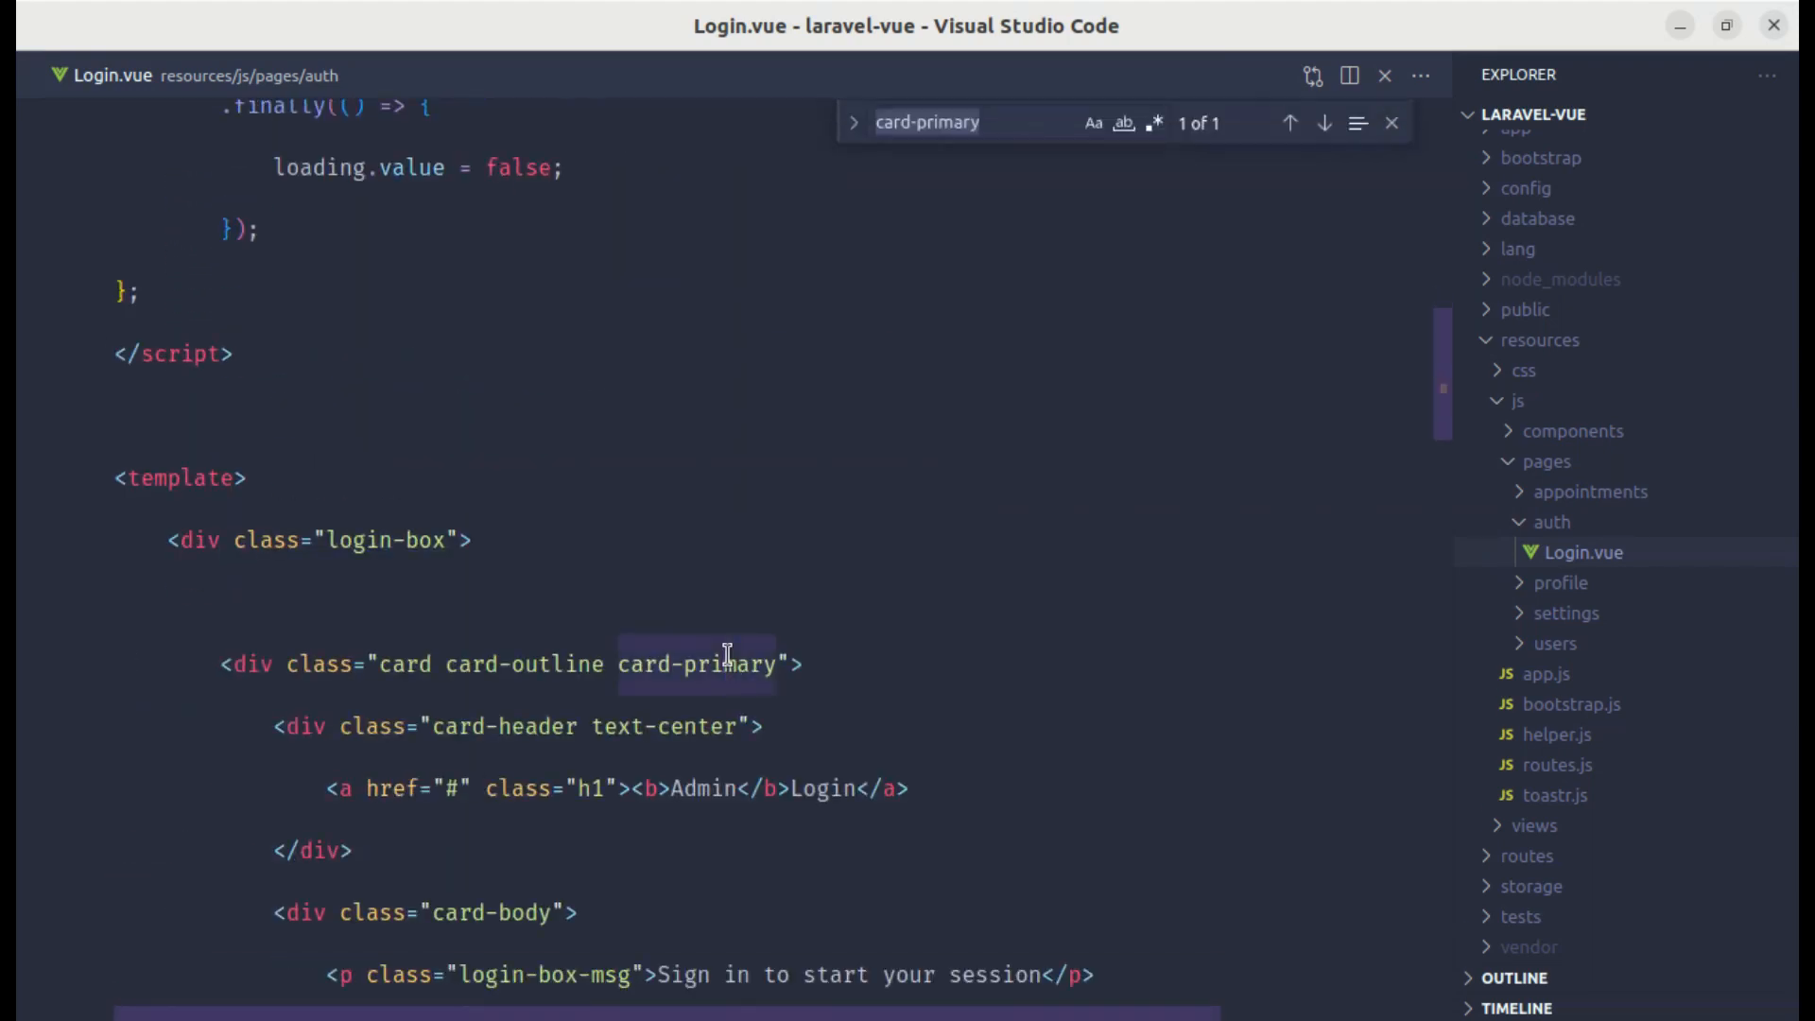
pyautogui.write('sign in')
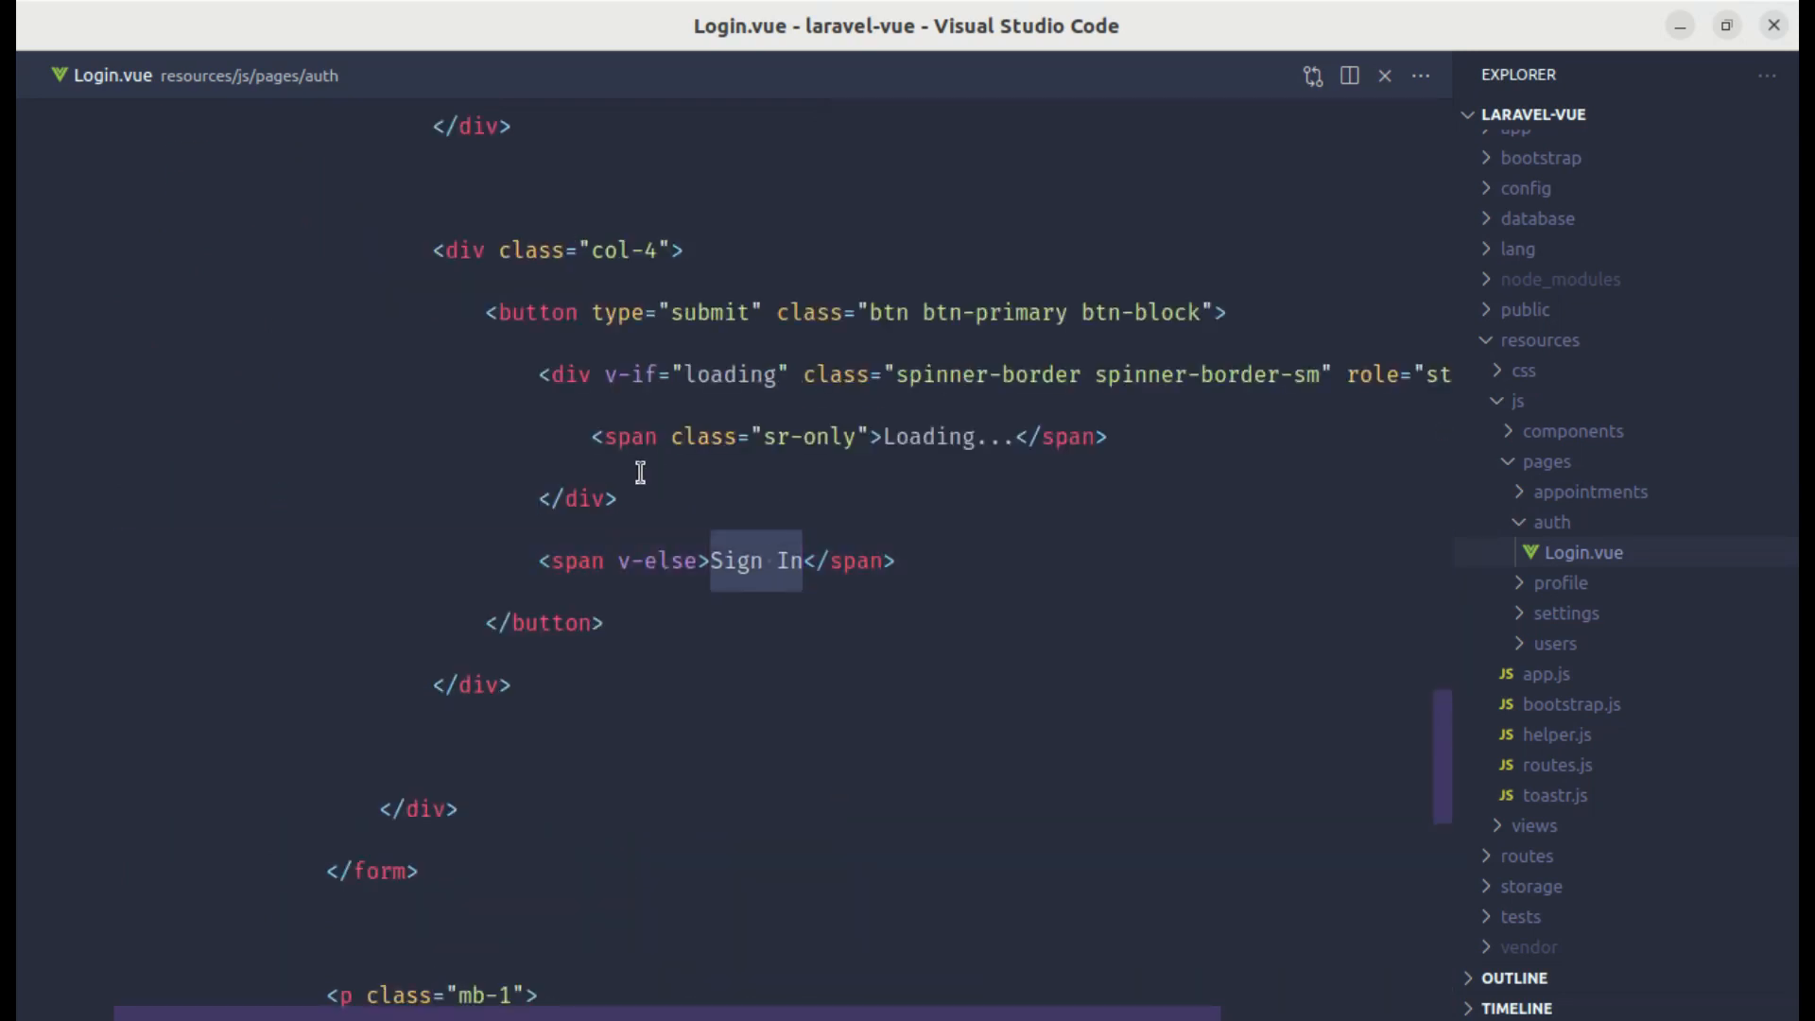
pyautogui.click(1225, 312)
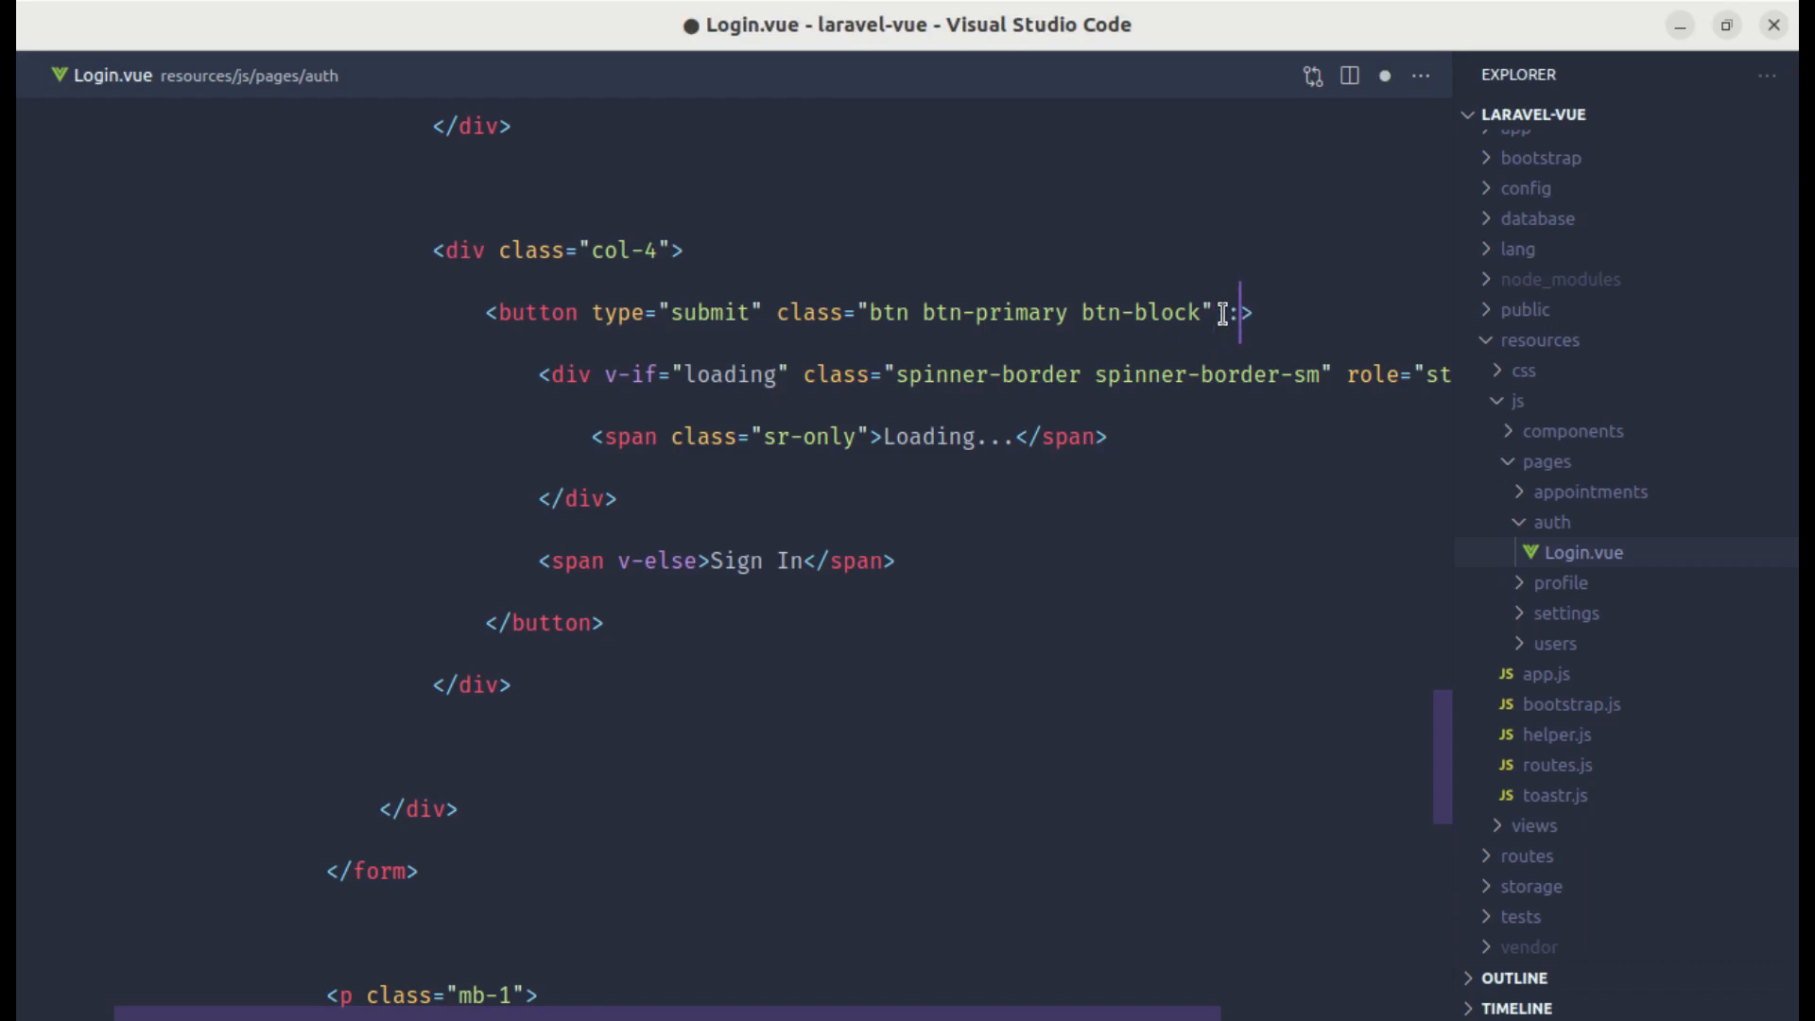
pyautogui.write(':disabled=""')
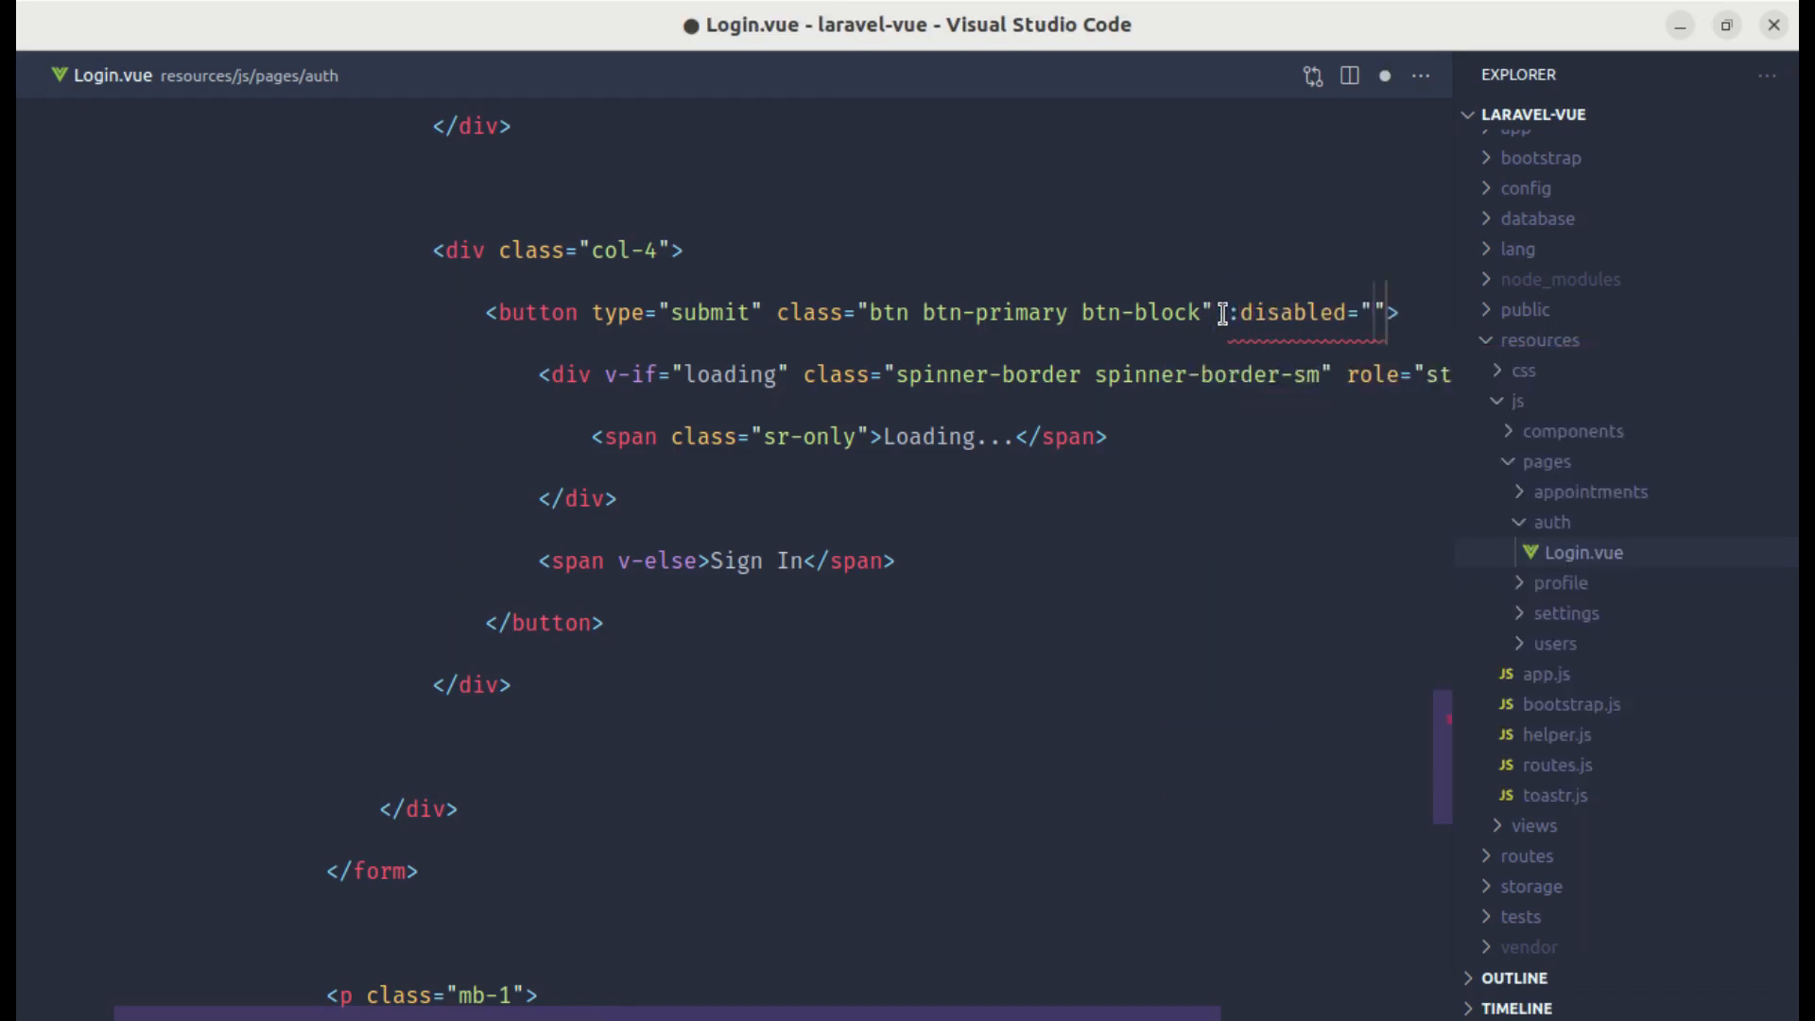
pyautogui.write('loading')
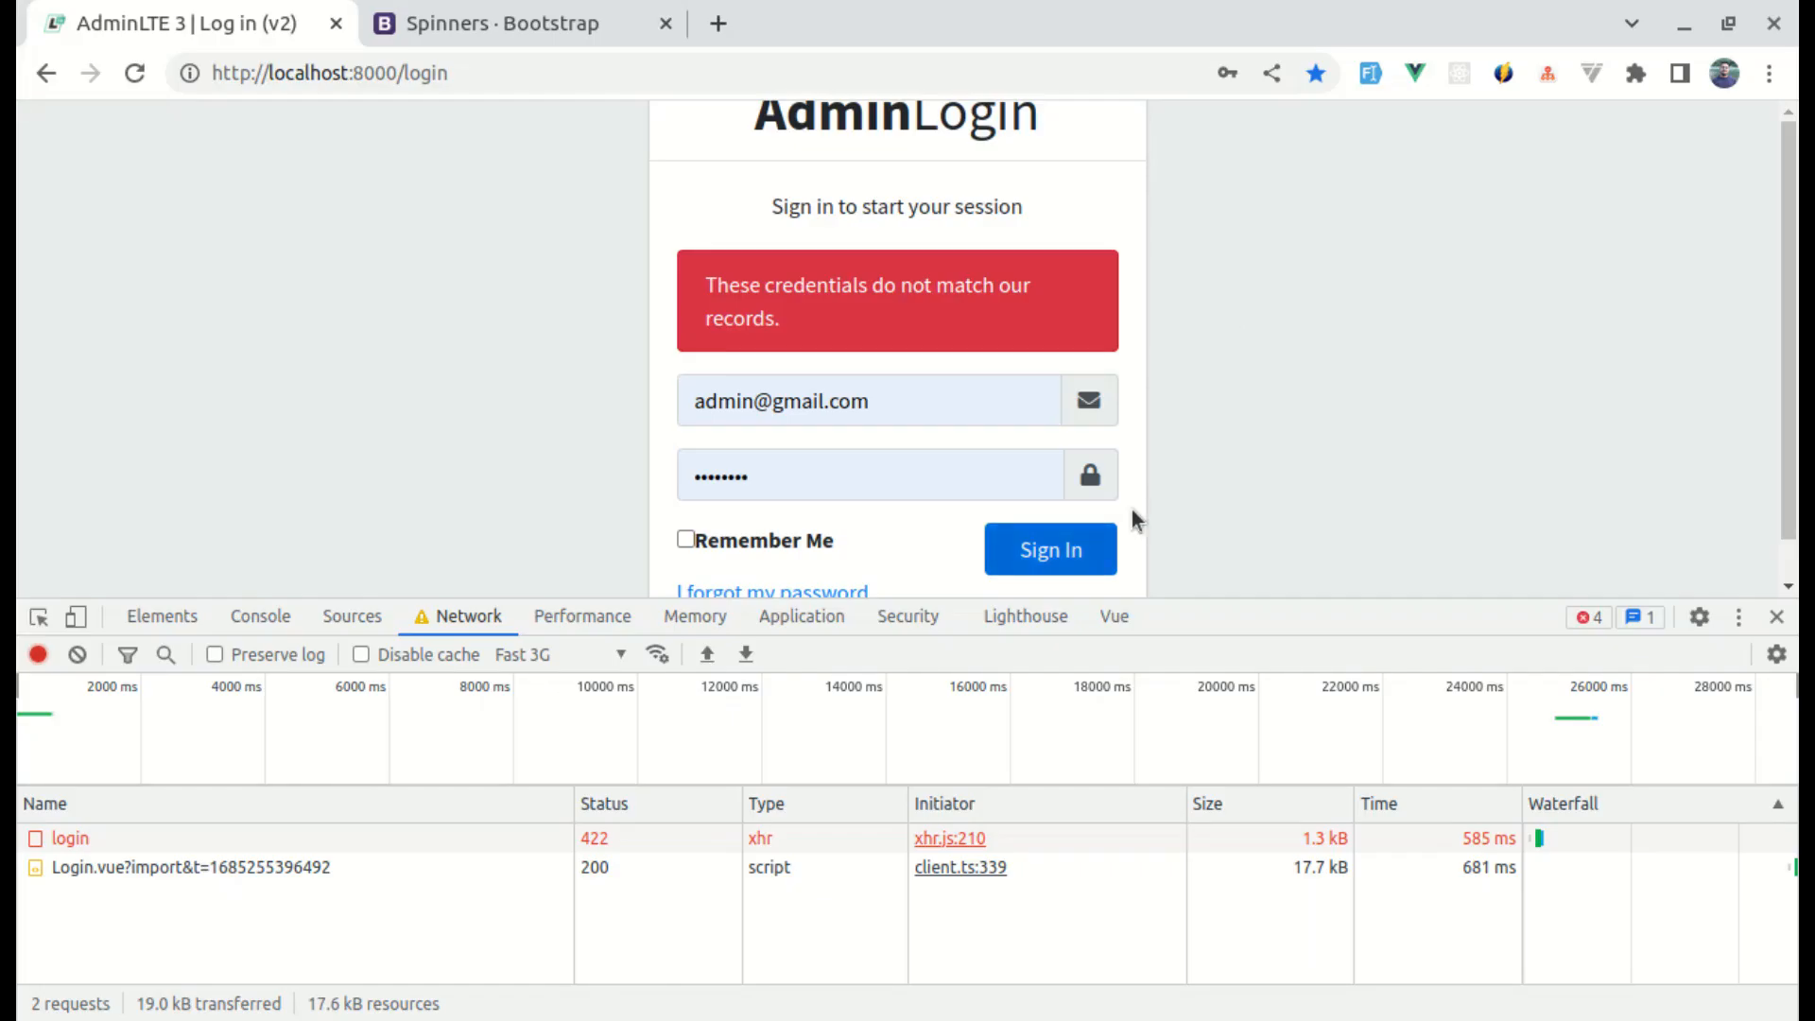
# Step: Hide DevTools, sign in with the correct saved email to reach the Dashboard, and dismiss the password popups
pyautogui.click(1050, 548)
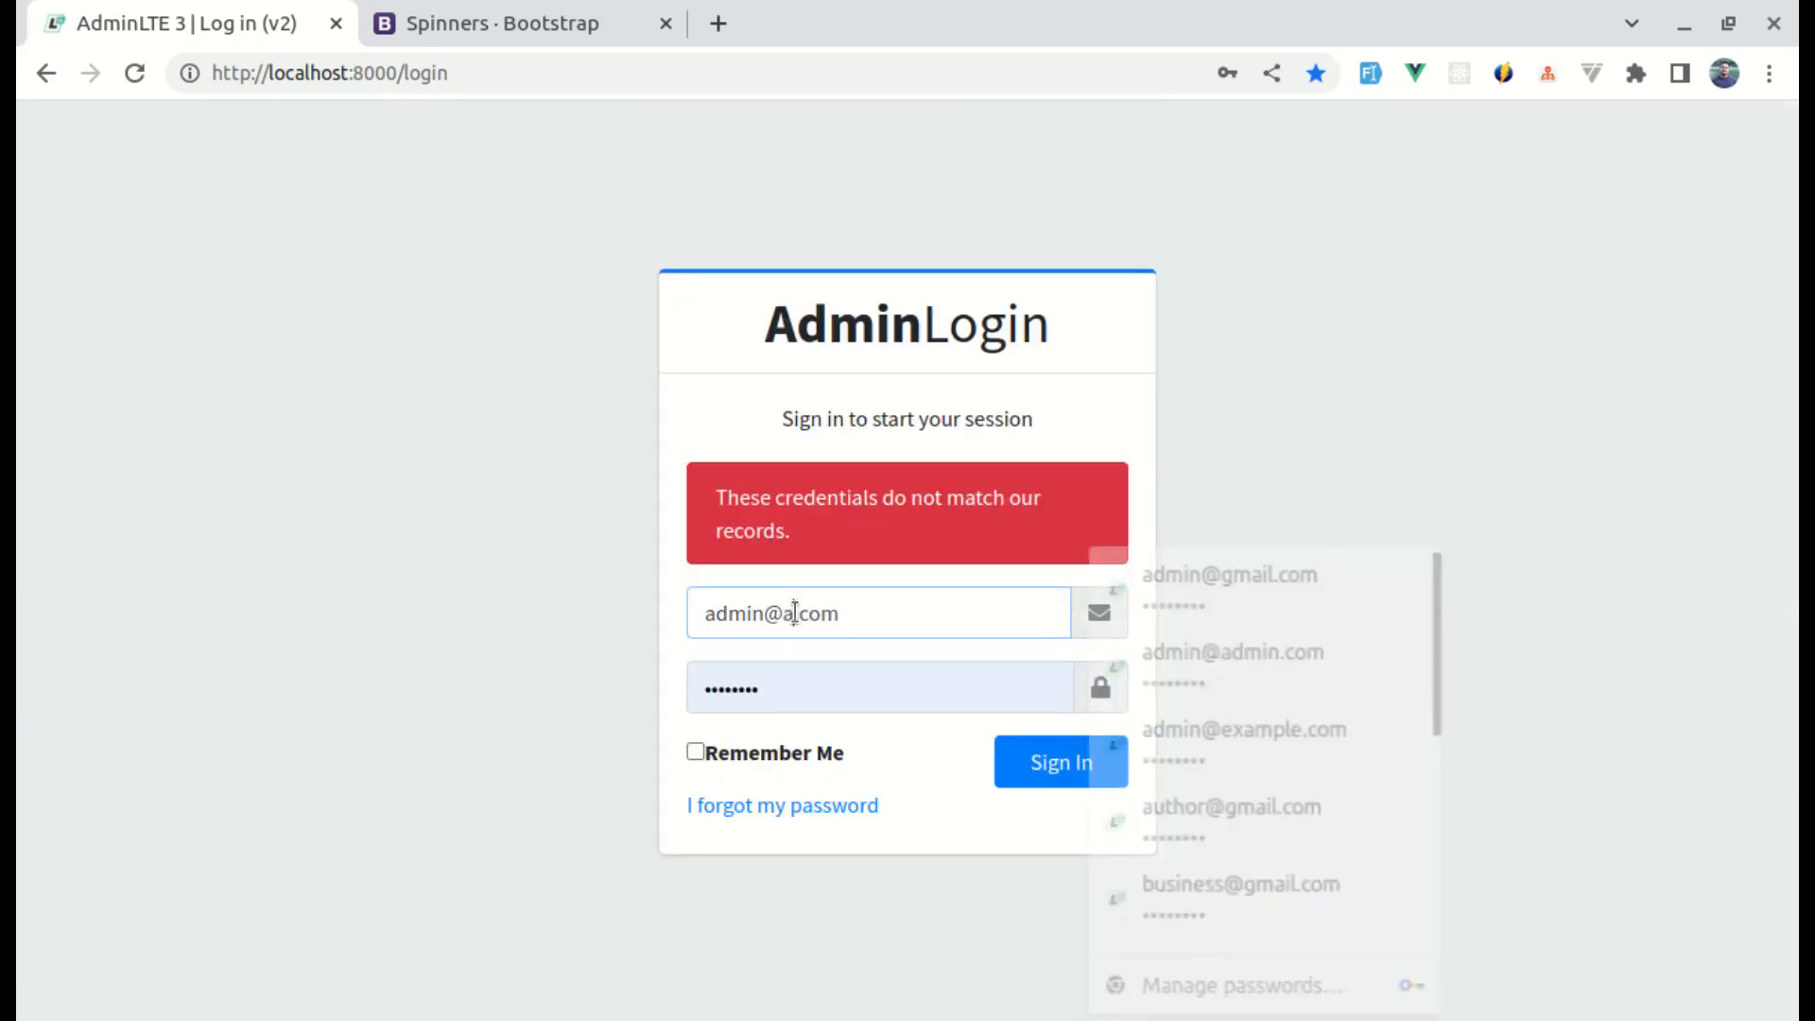
pyautogui.click(1229, 652)
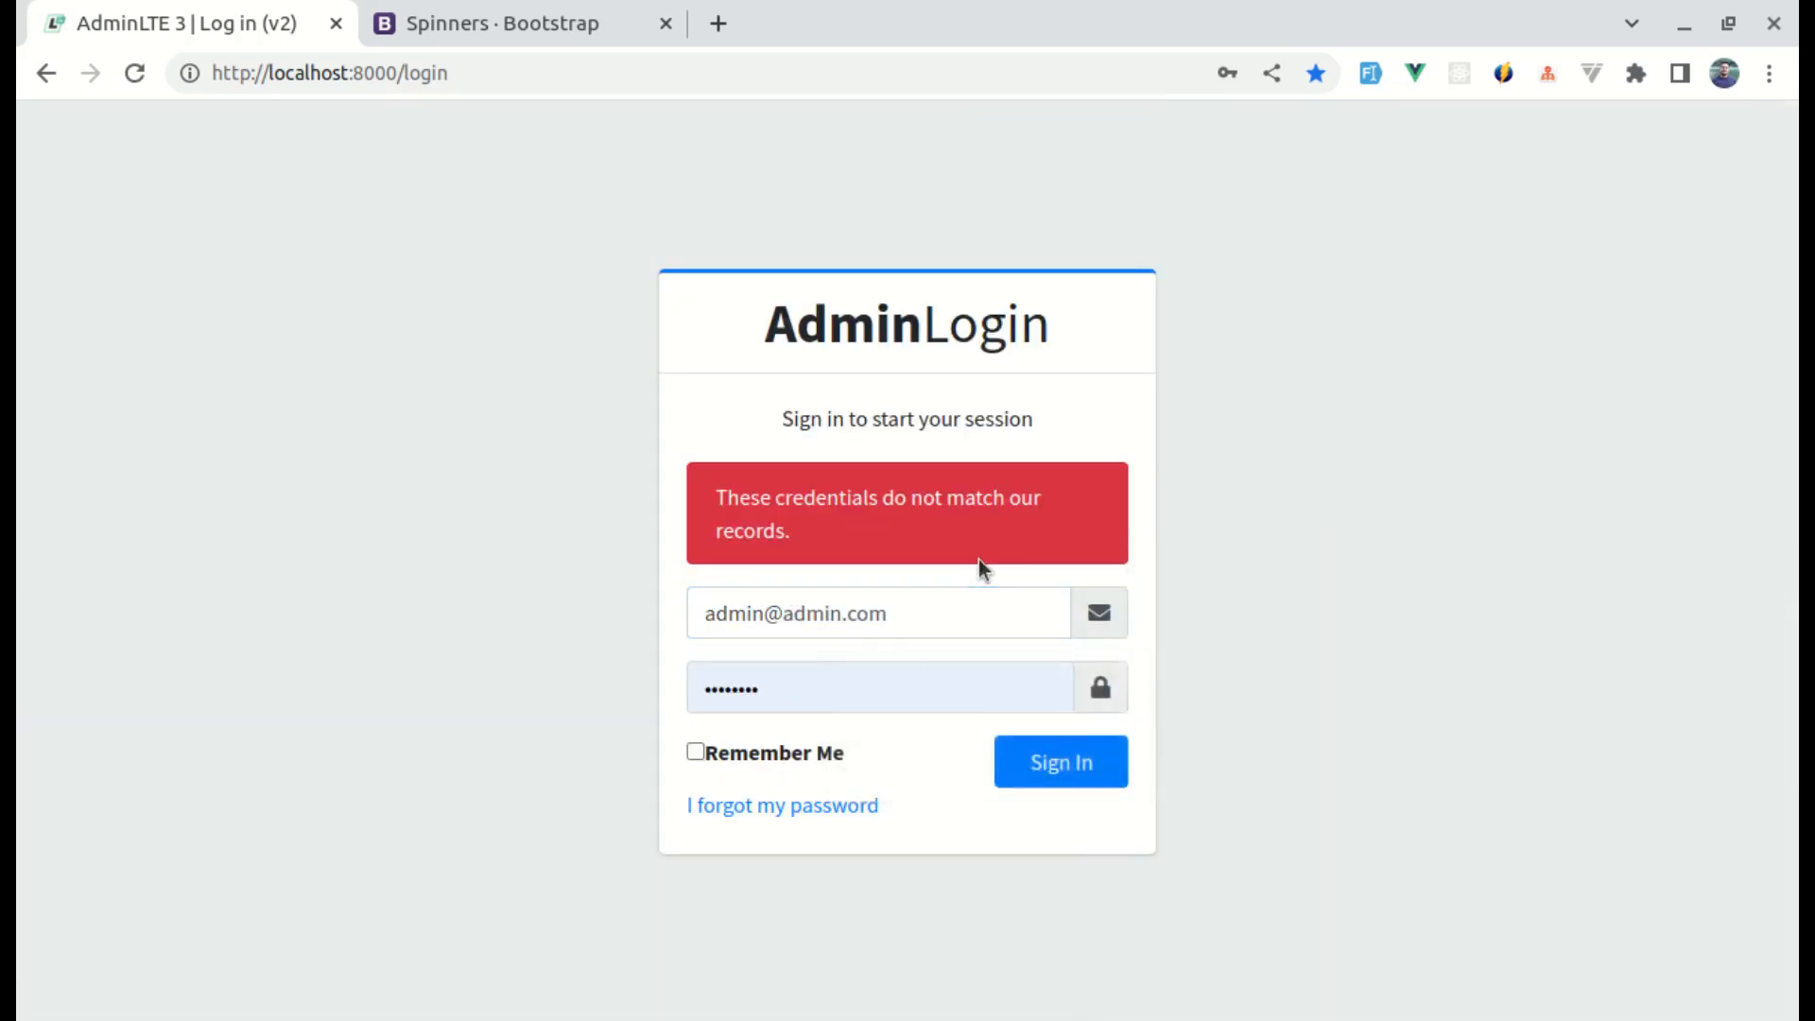
pyautogui.click(1058, 762)
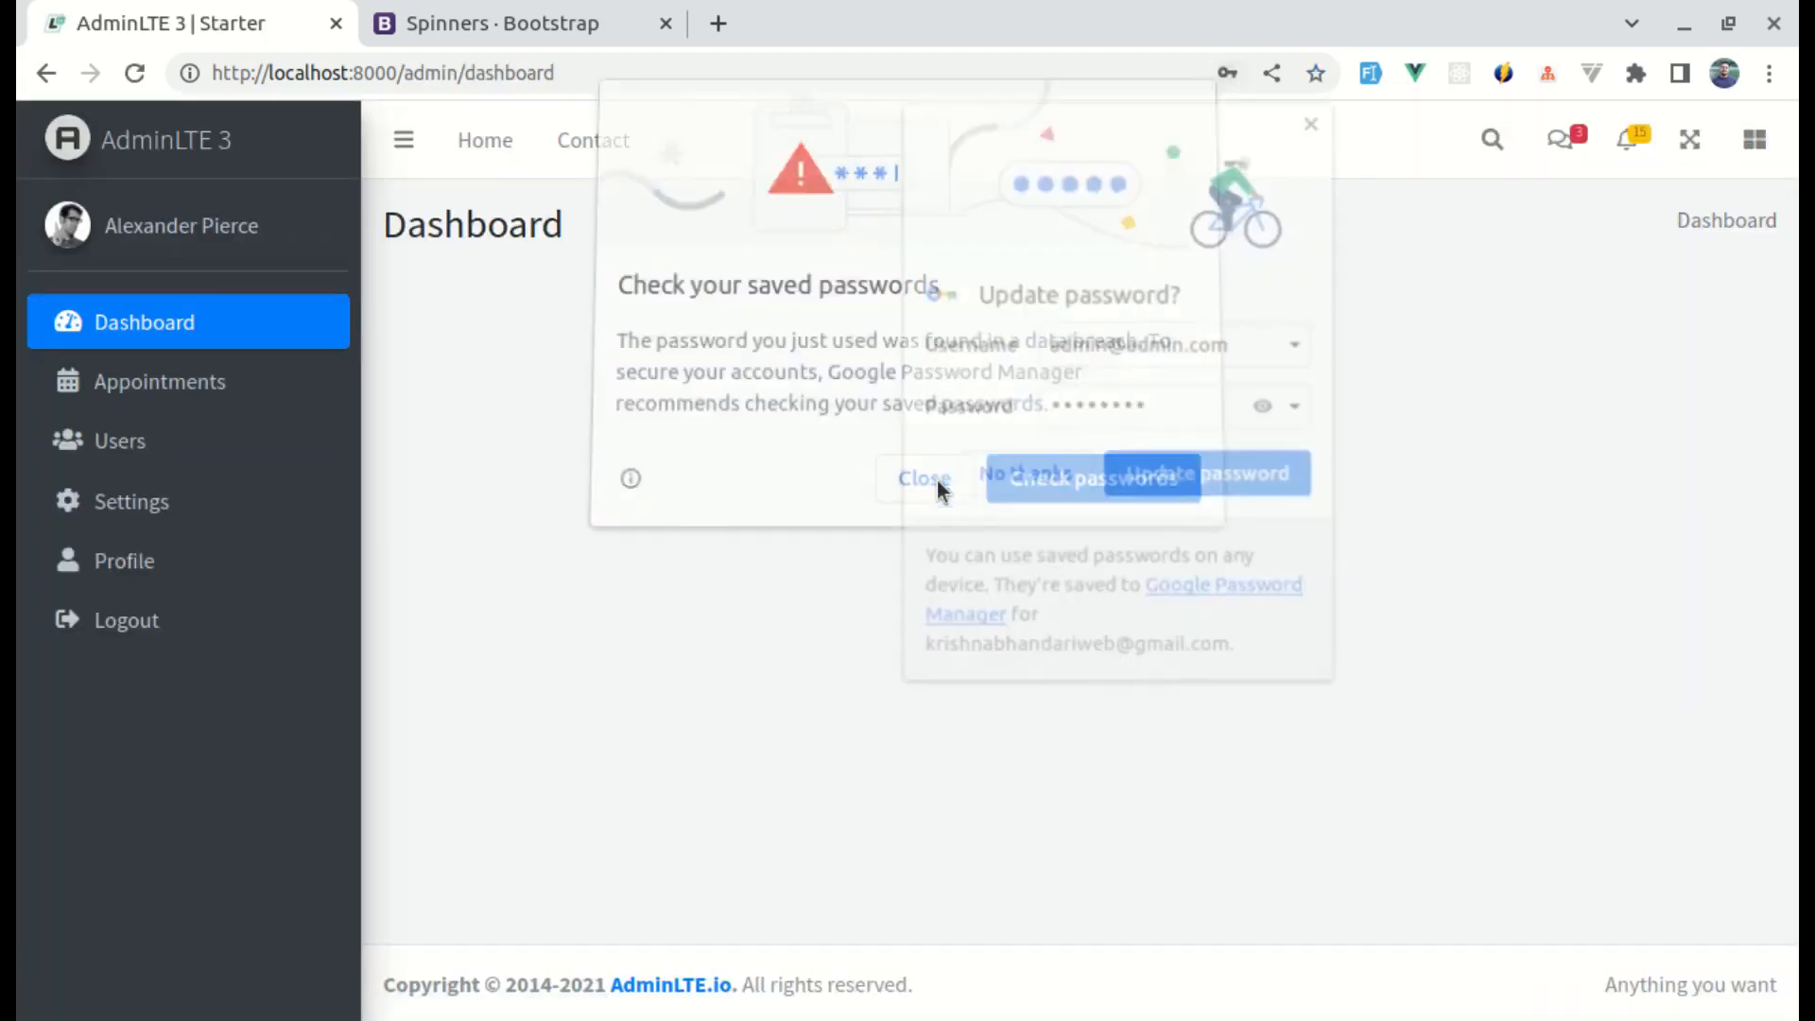
pyautogui.click(924, 479)
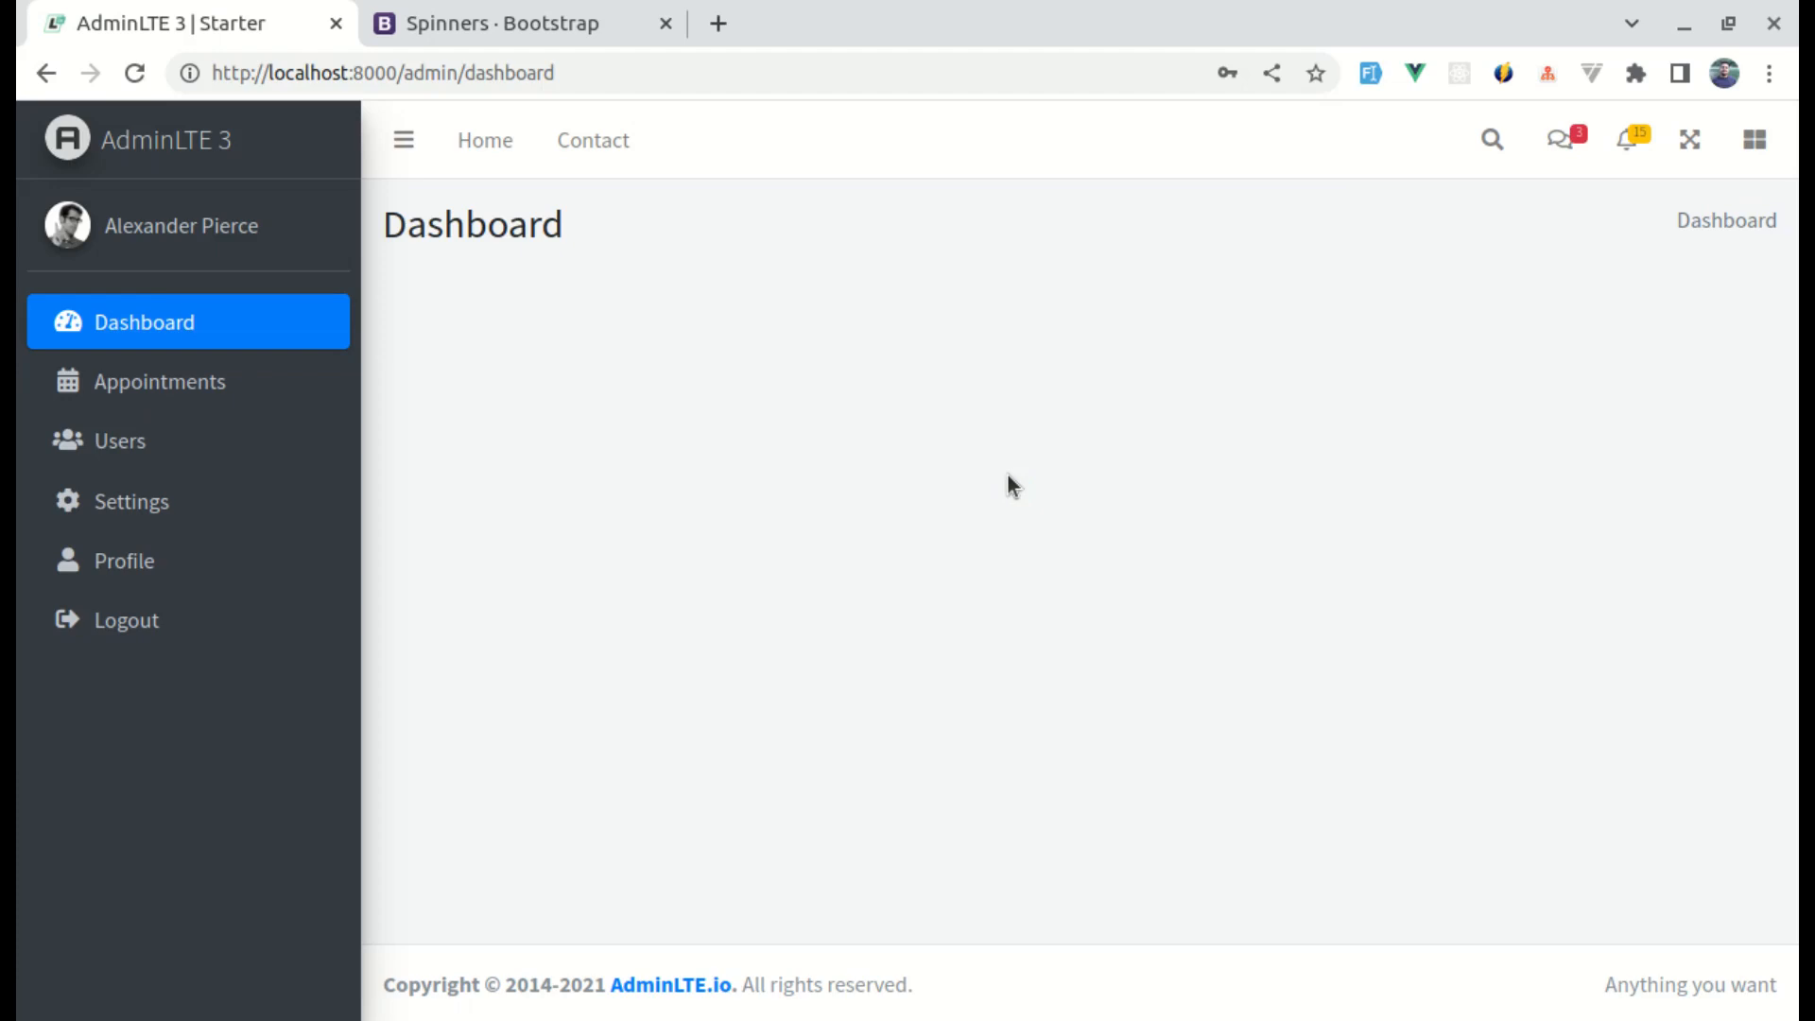